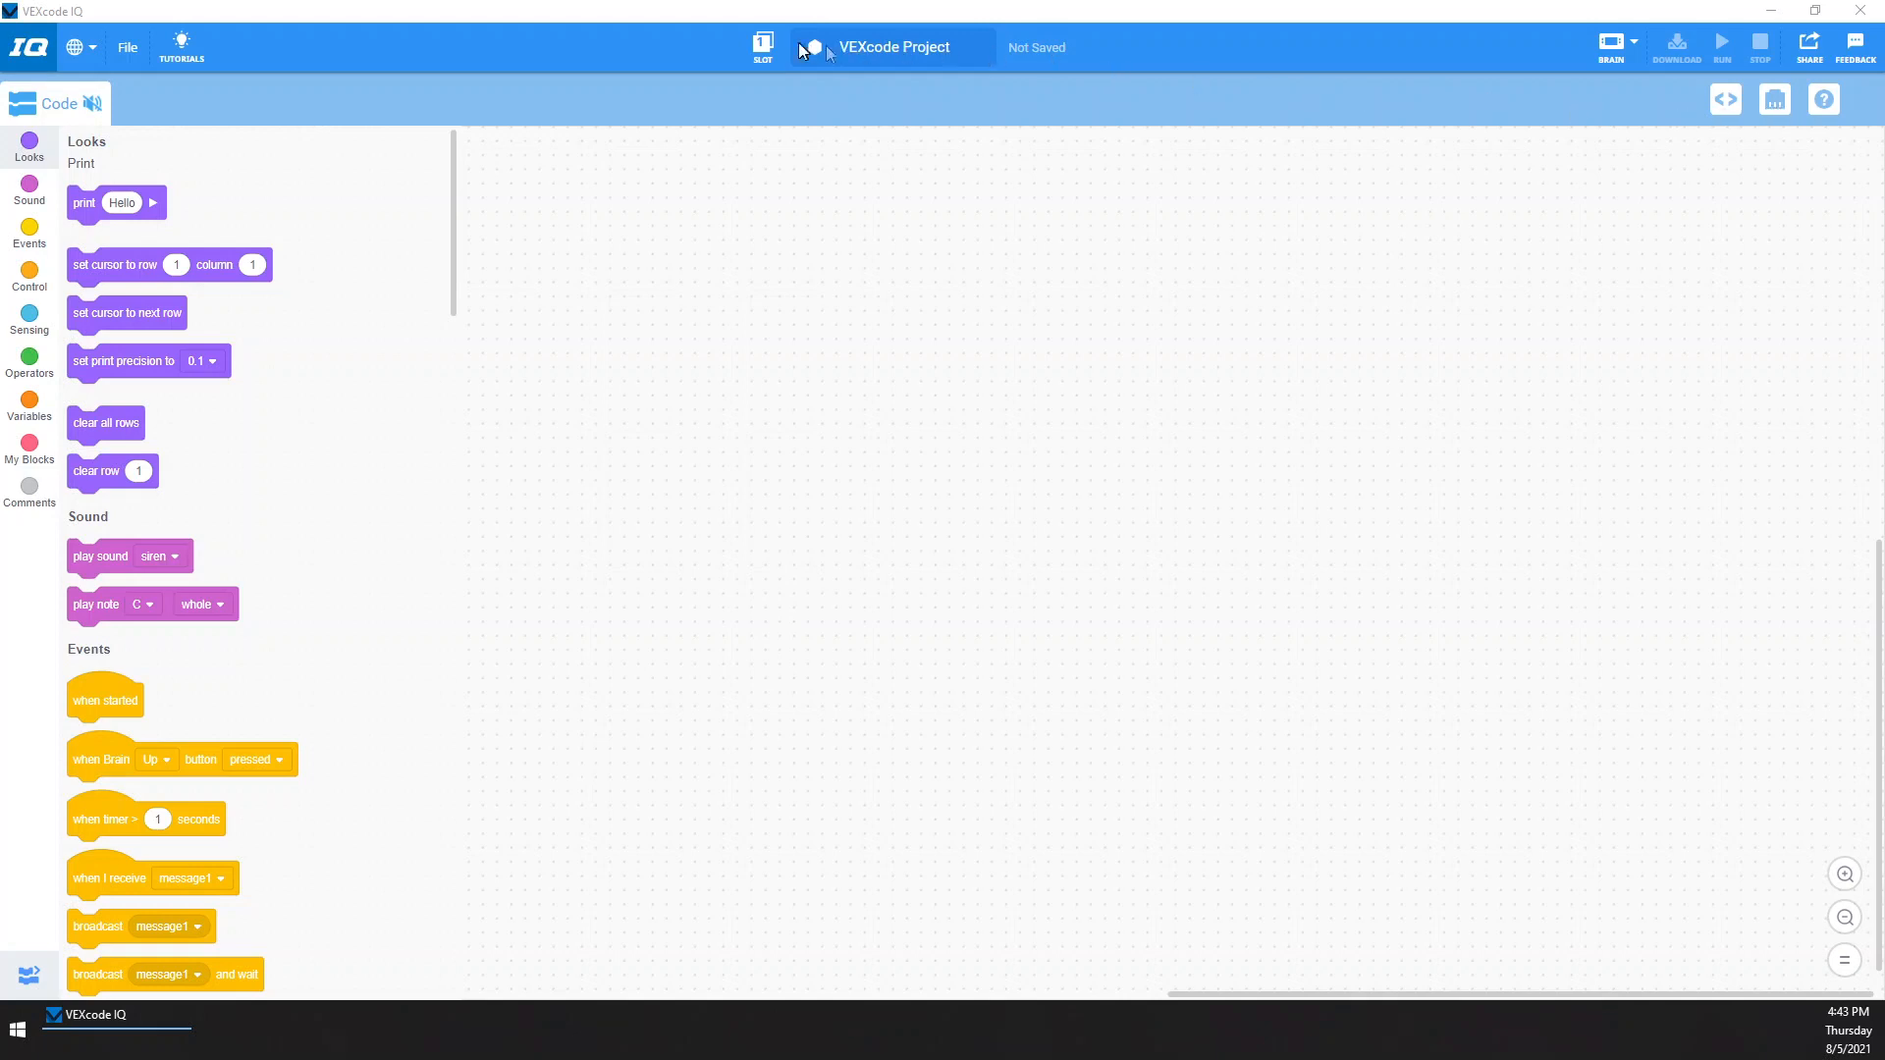
Add a Controller to the project's device list
{"action": "left_click", "coordinate": [1773, 100]}
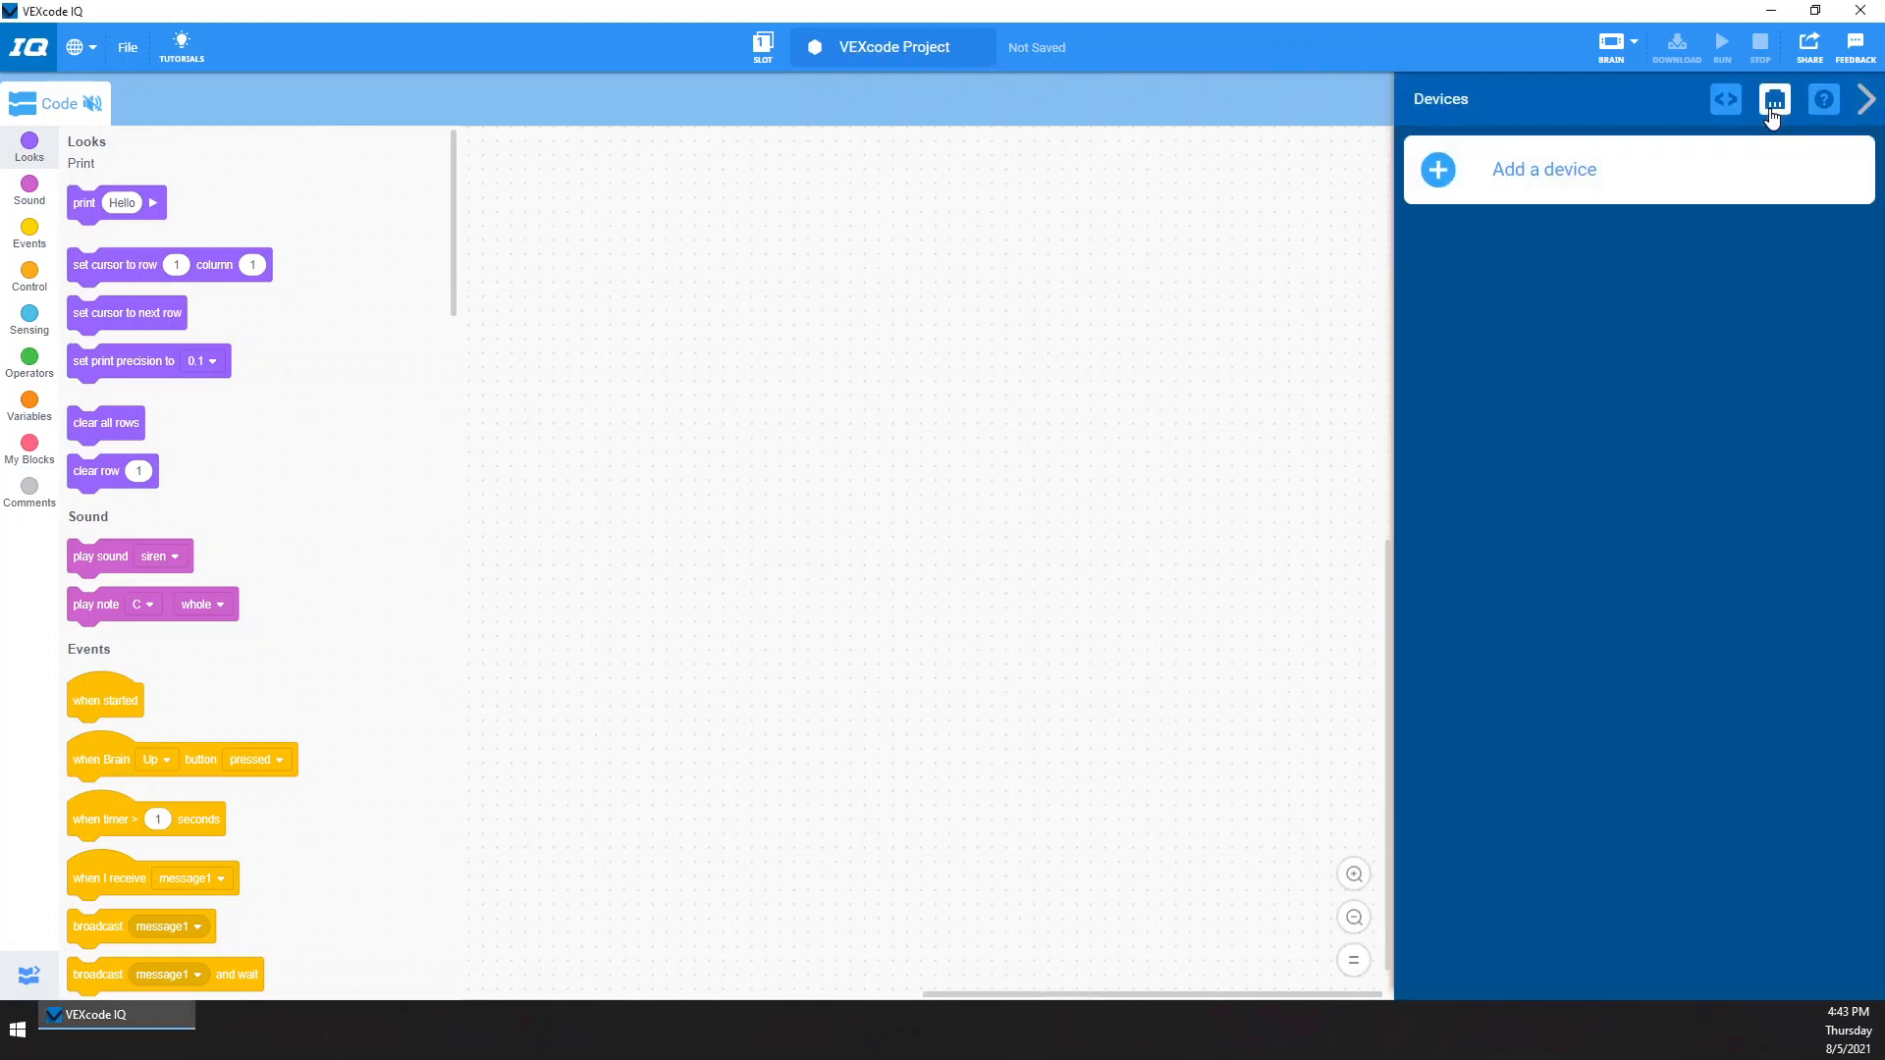
{"action": "left_click", "coordinate": [1544, 168]}
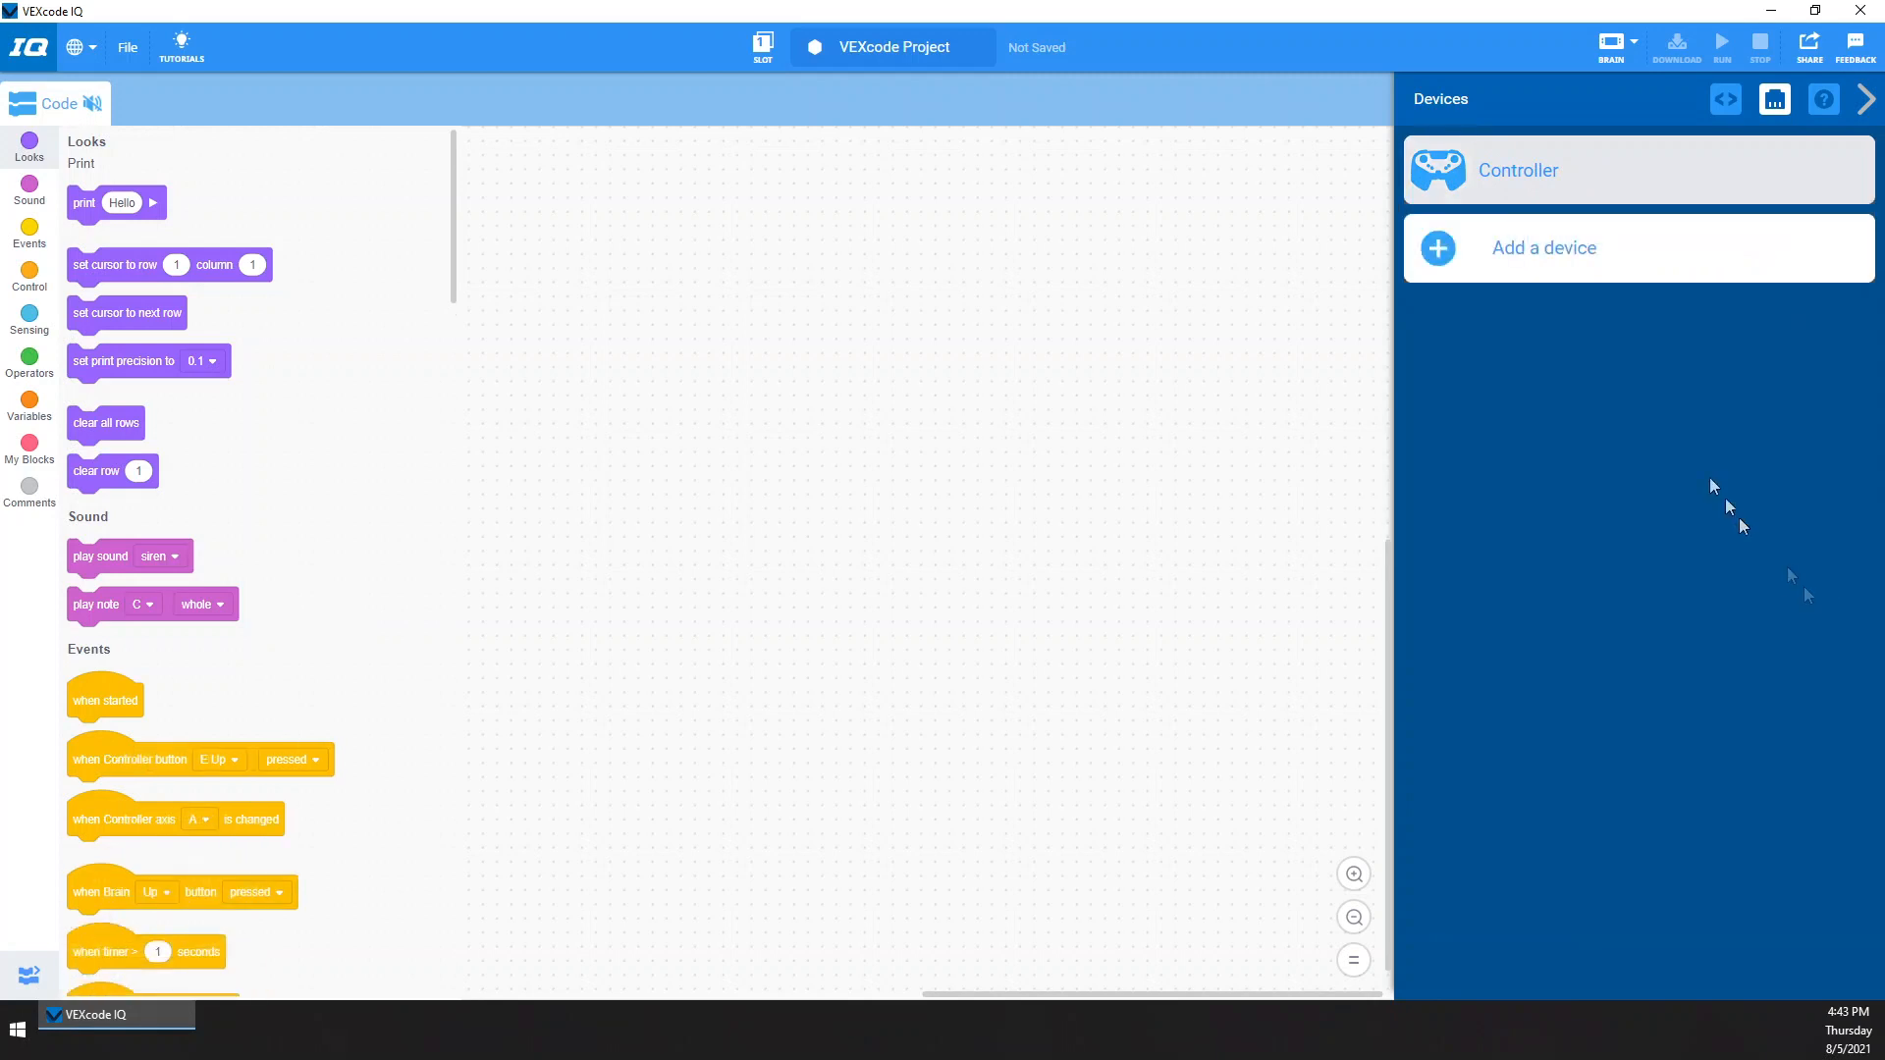
Create a motor group named Flywheel on ports 7 and 12, reversing port 12
{"action": "left_click", "coordinate": [1544, 248]}
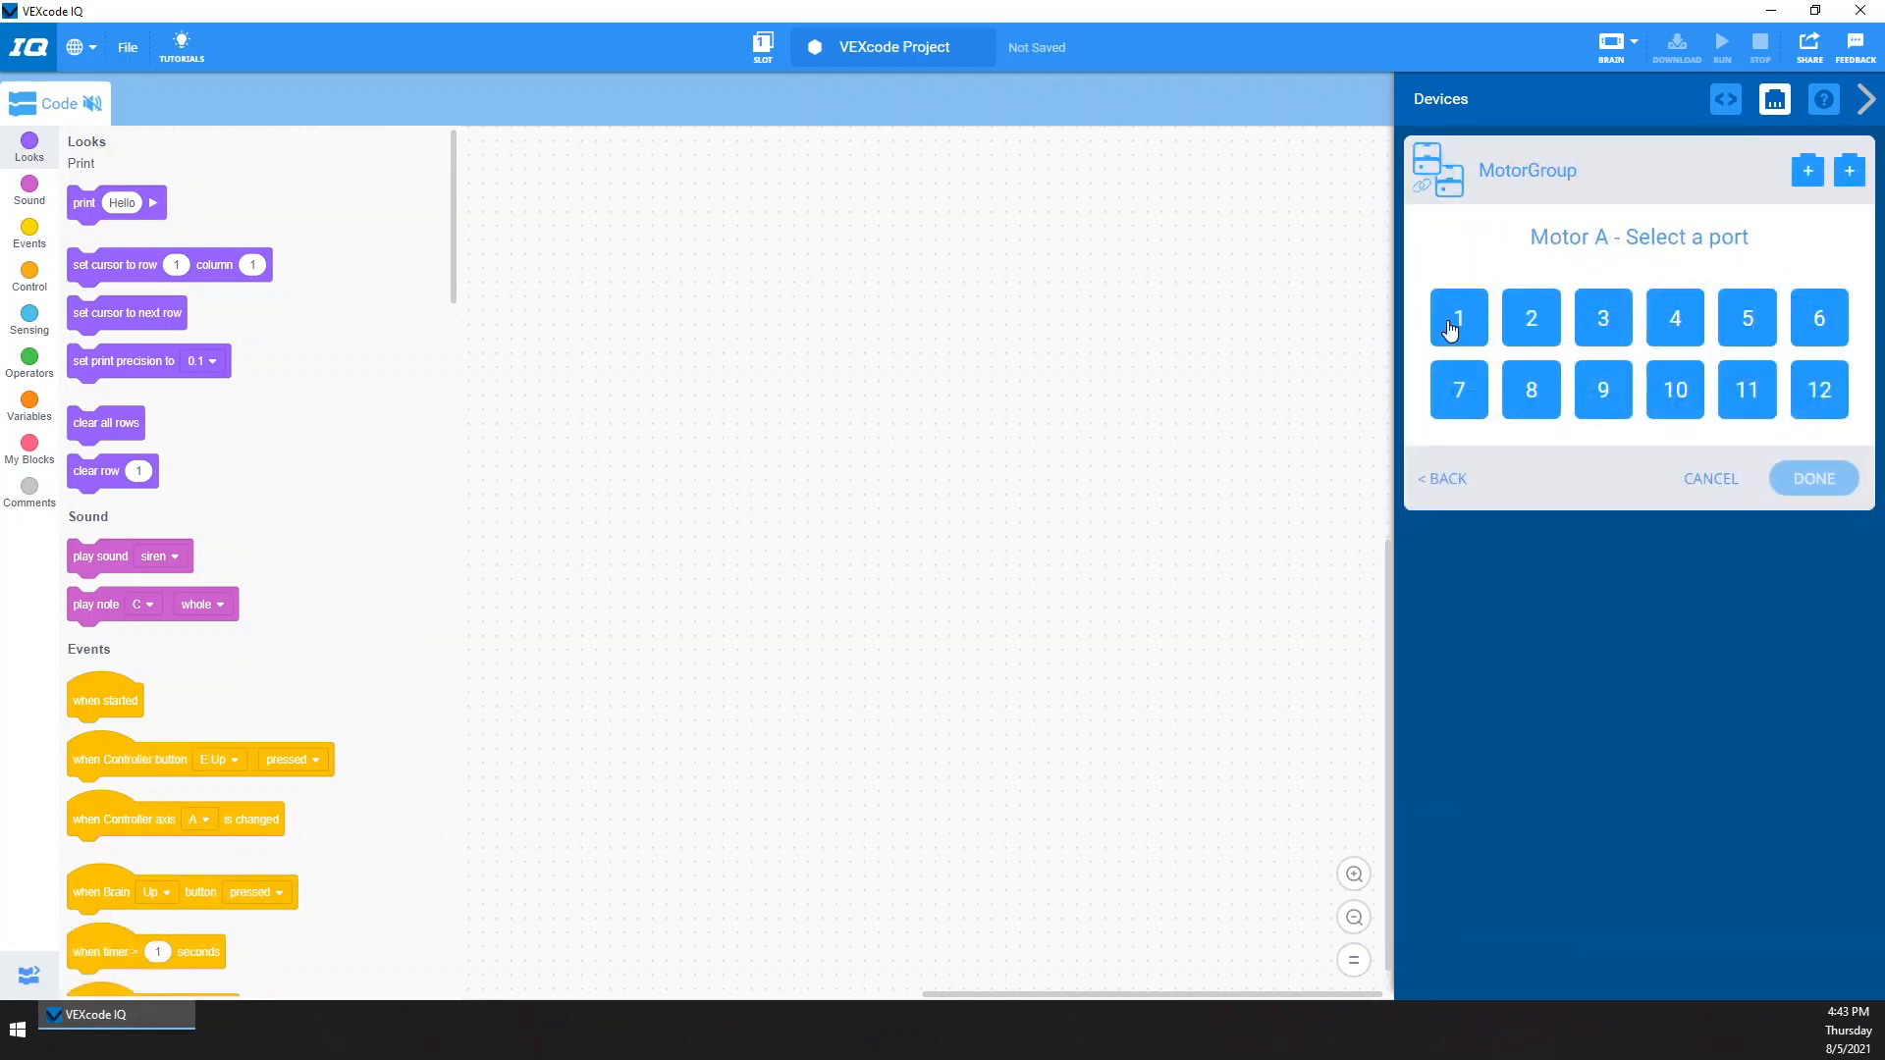
{"action": "left_click", "coordinate": [1458, 318]}
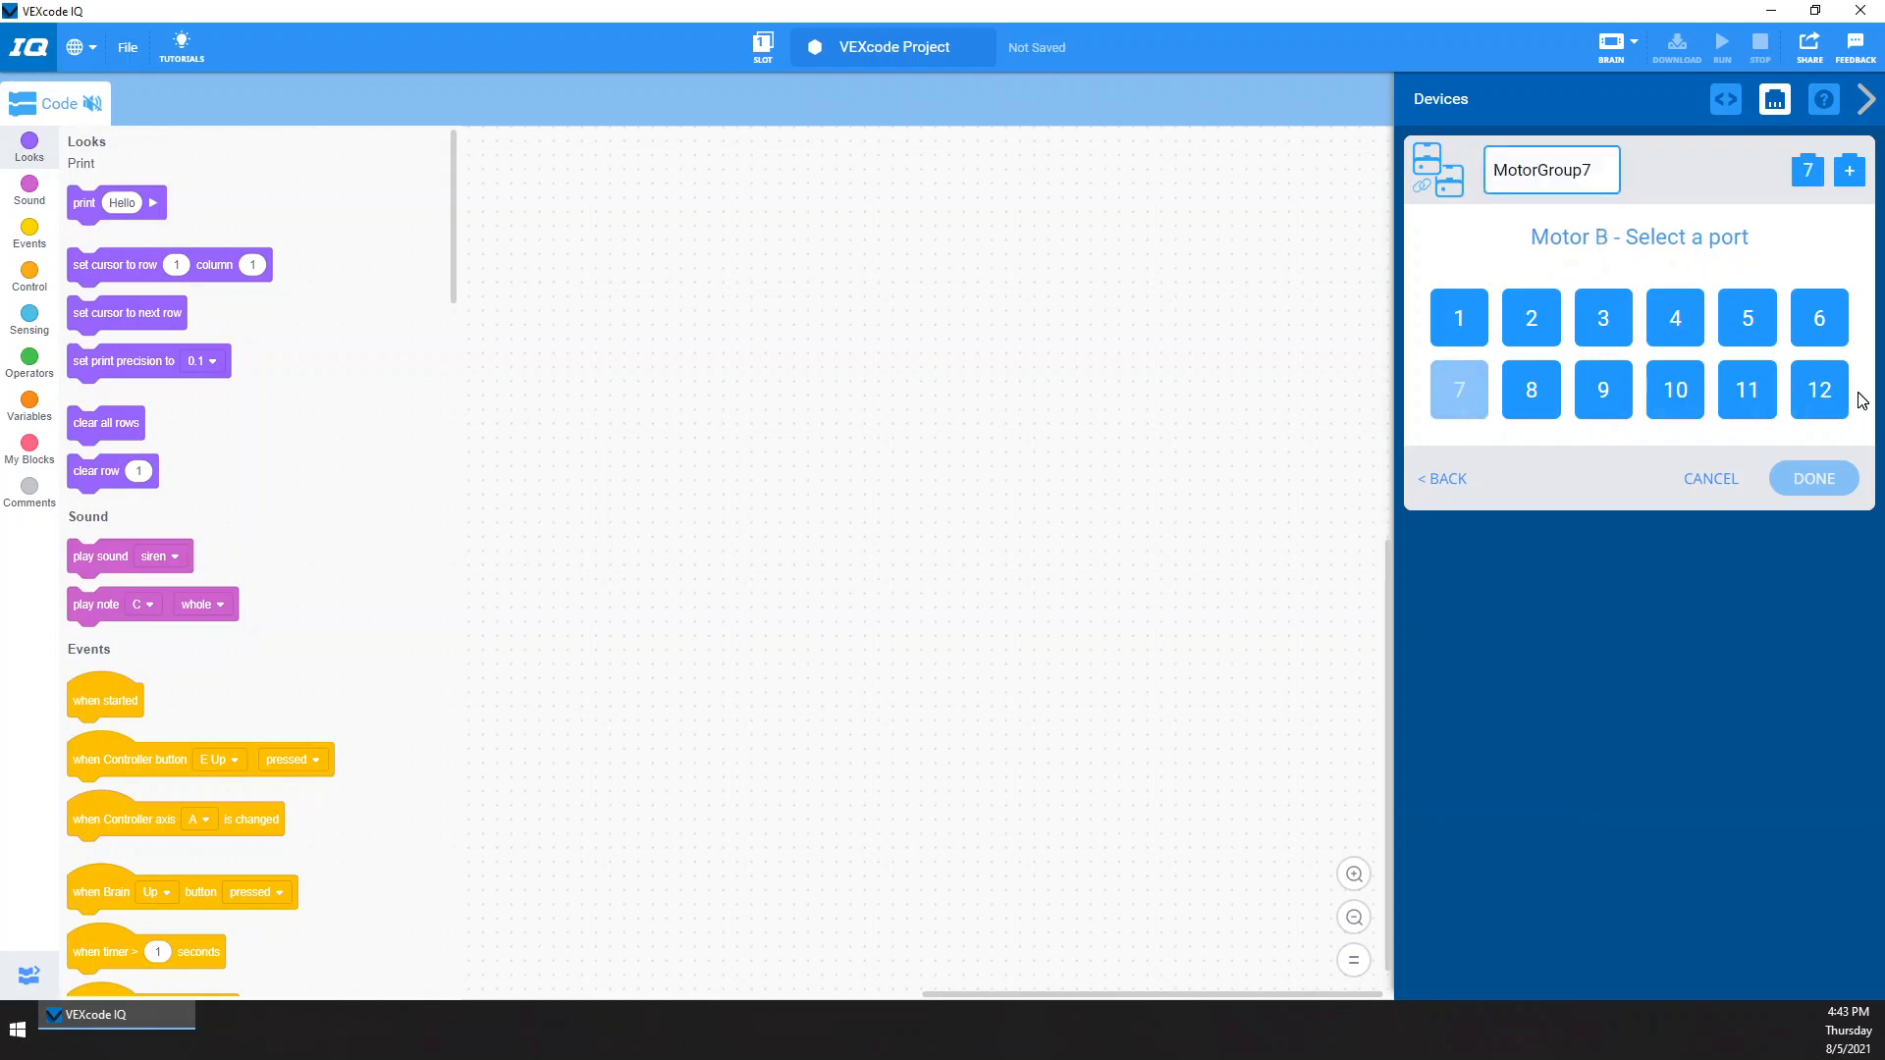
{"action": "left_click", "coordinate": [1816, 388]}
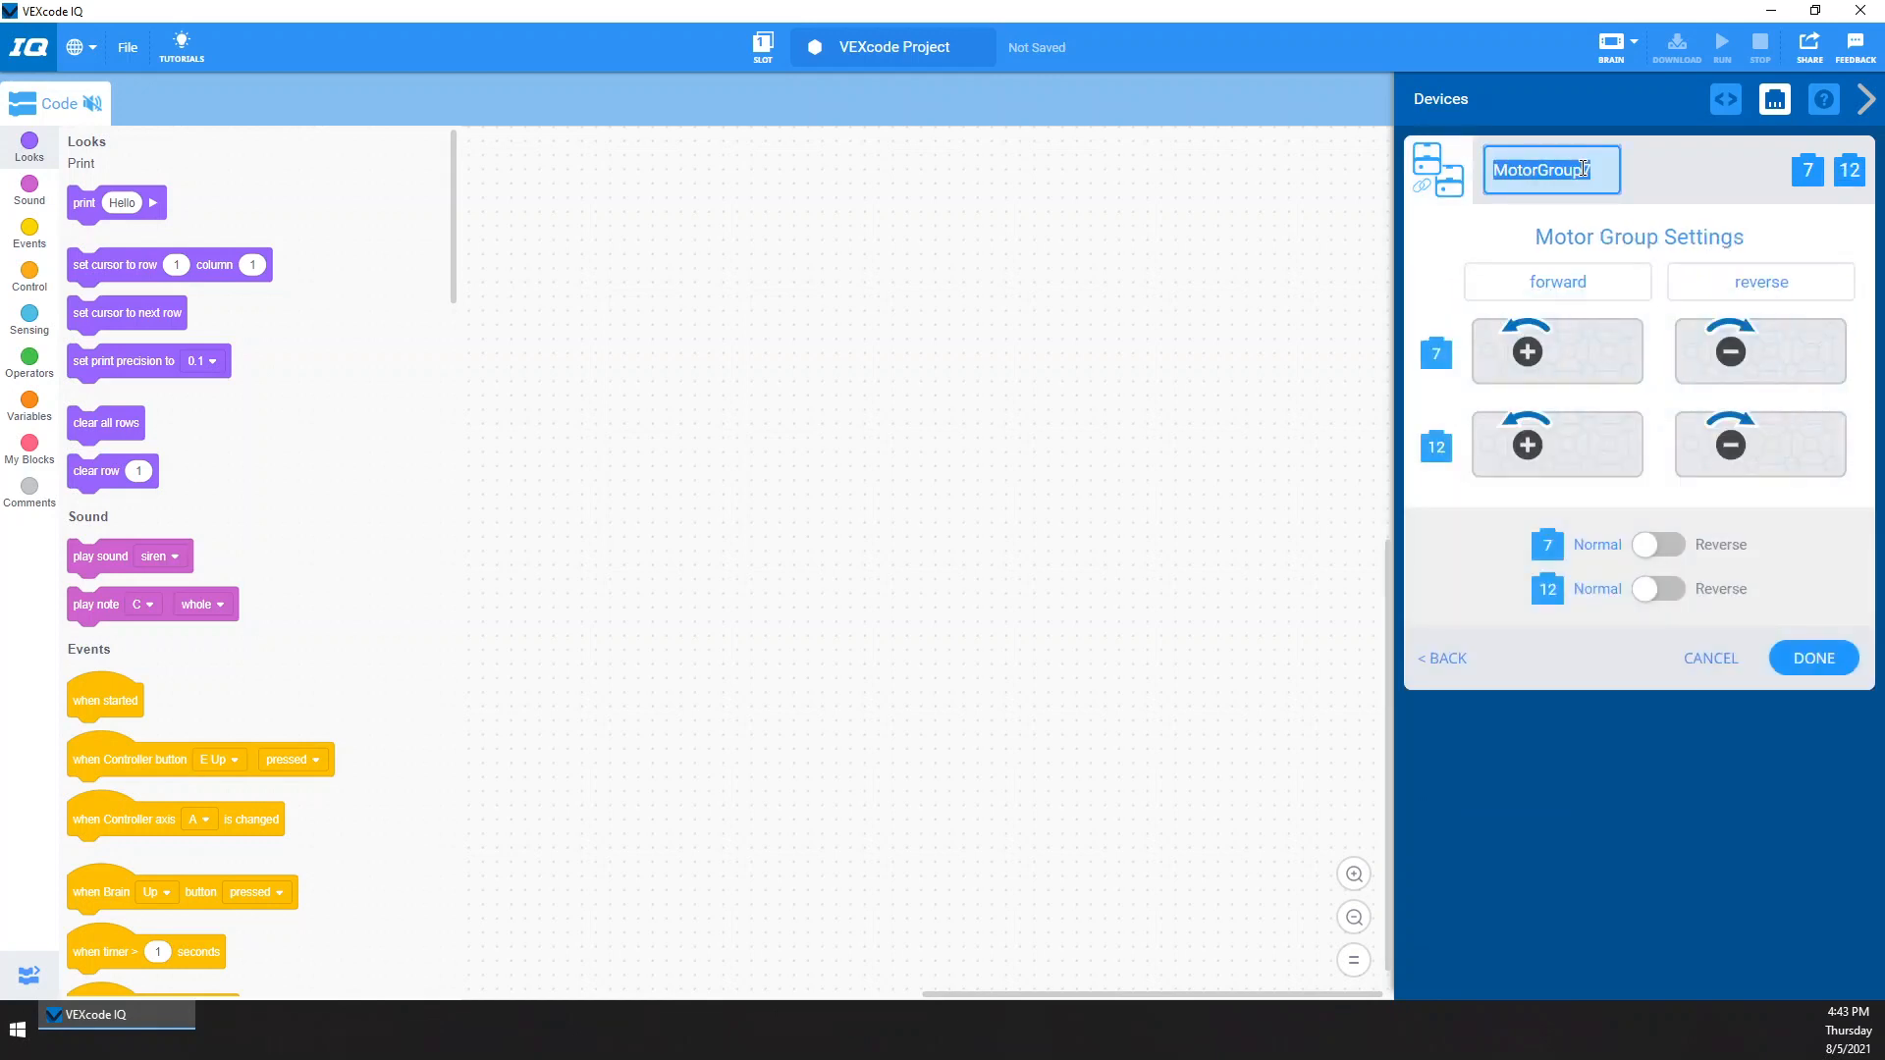
{"action": "type", "text": "Flywh"}
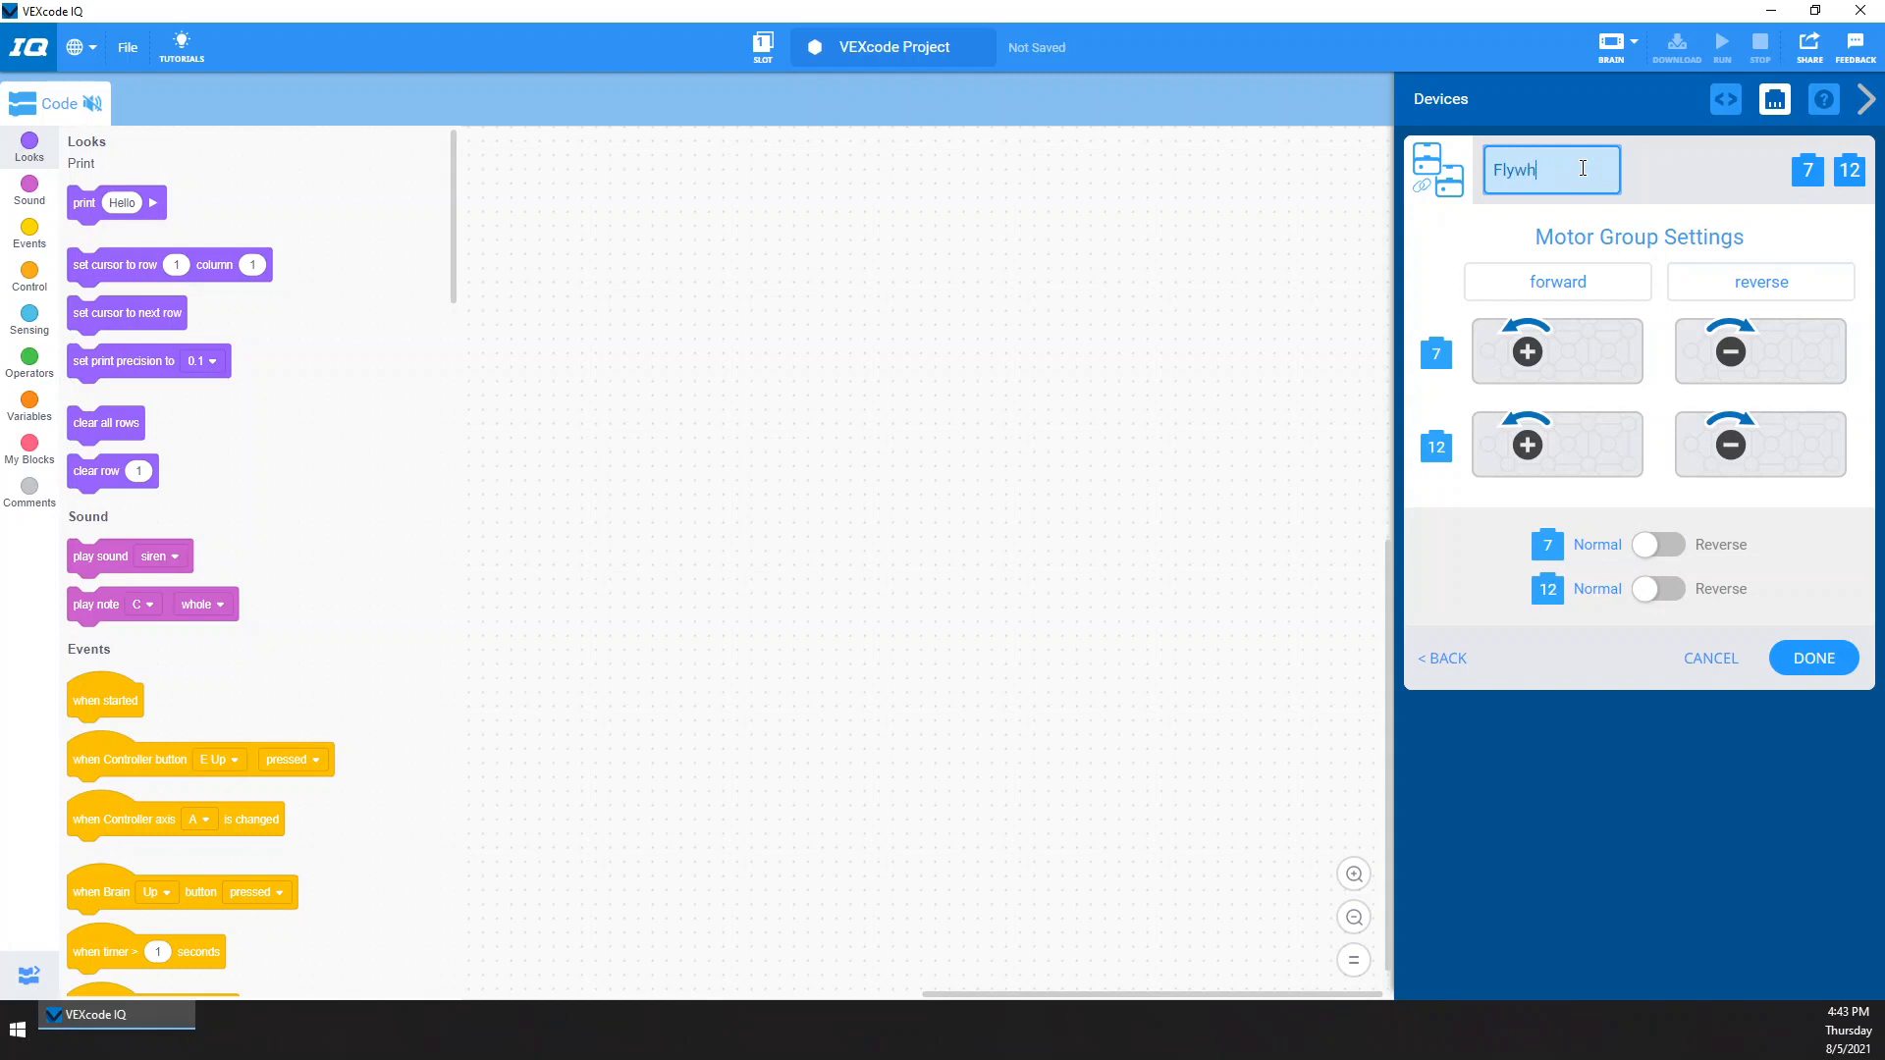
{"action": "type", "text": "eel"}
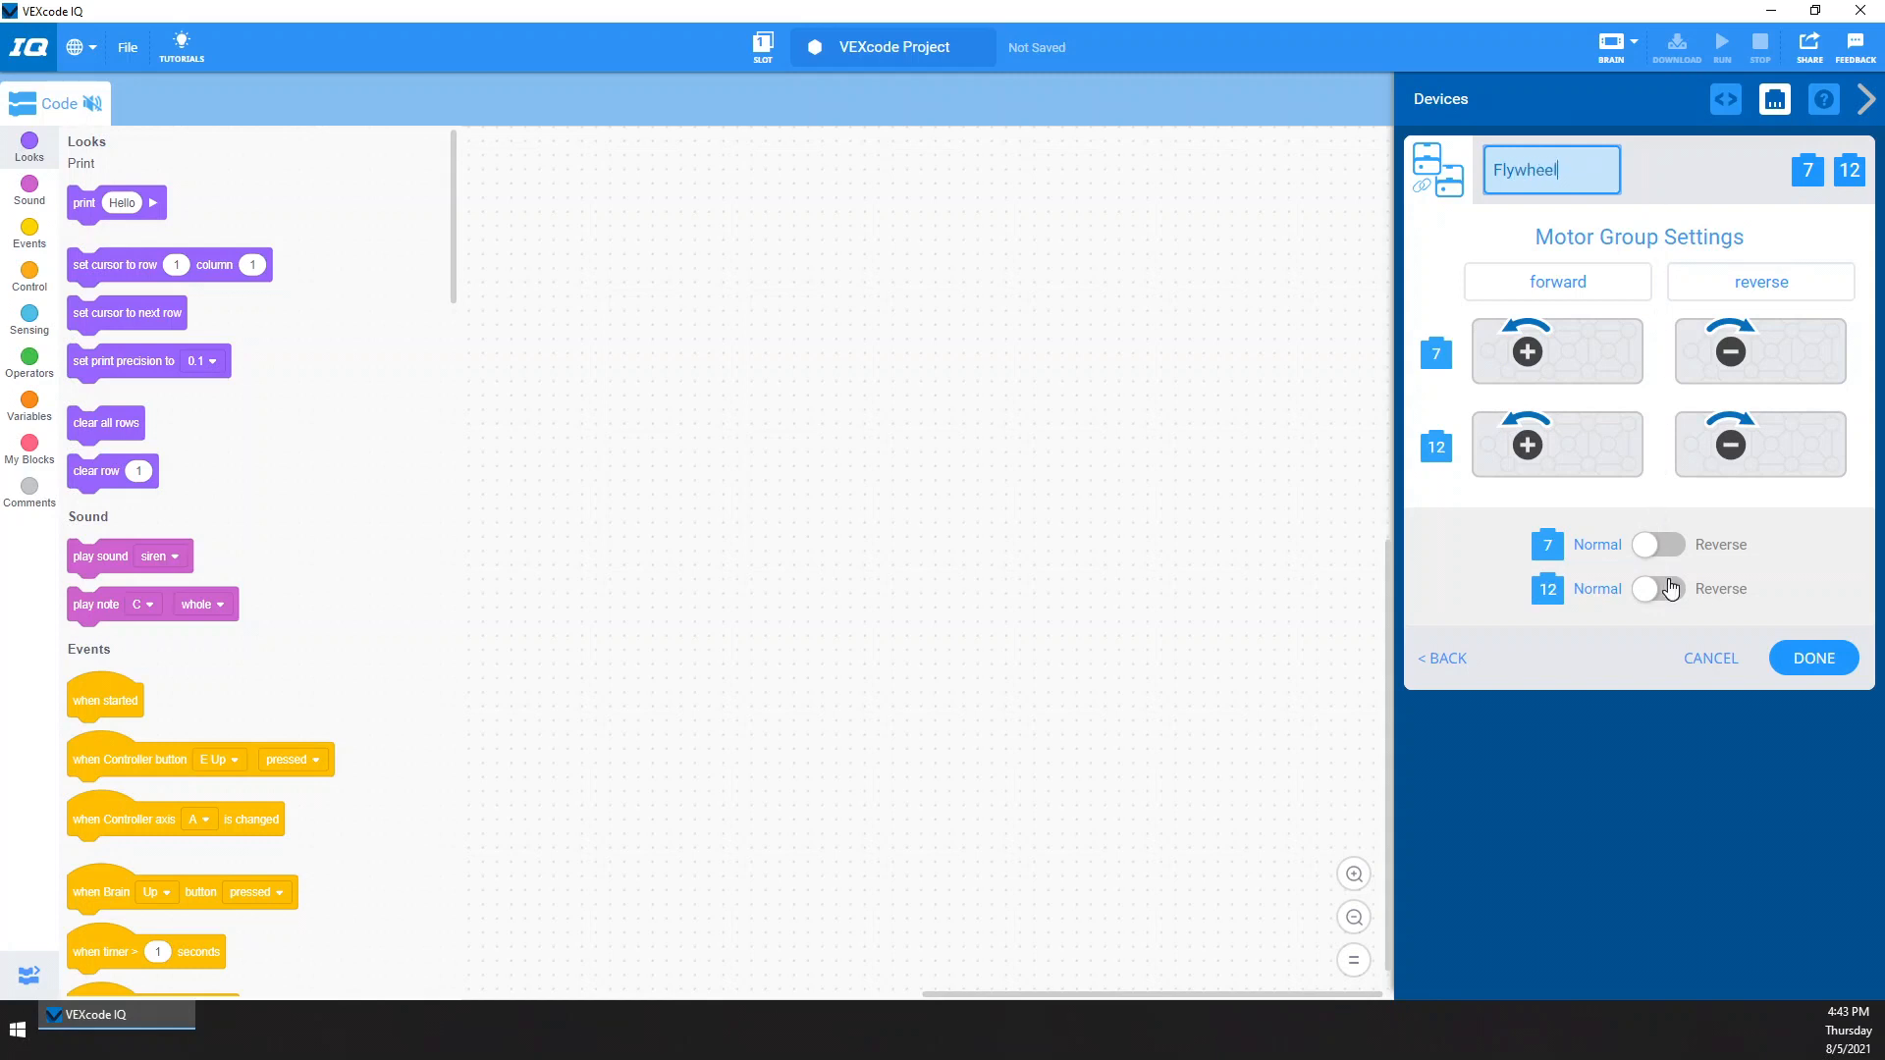
{"action": "left_click", "coordinate": [1657, 589]}
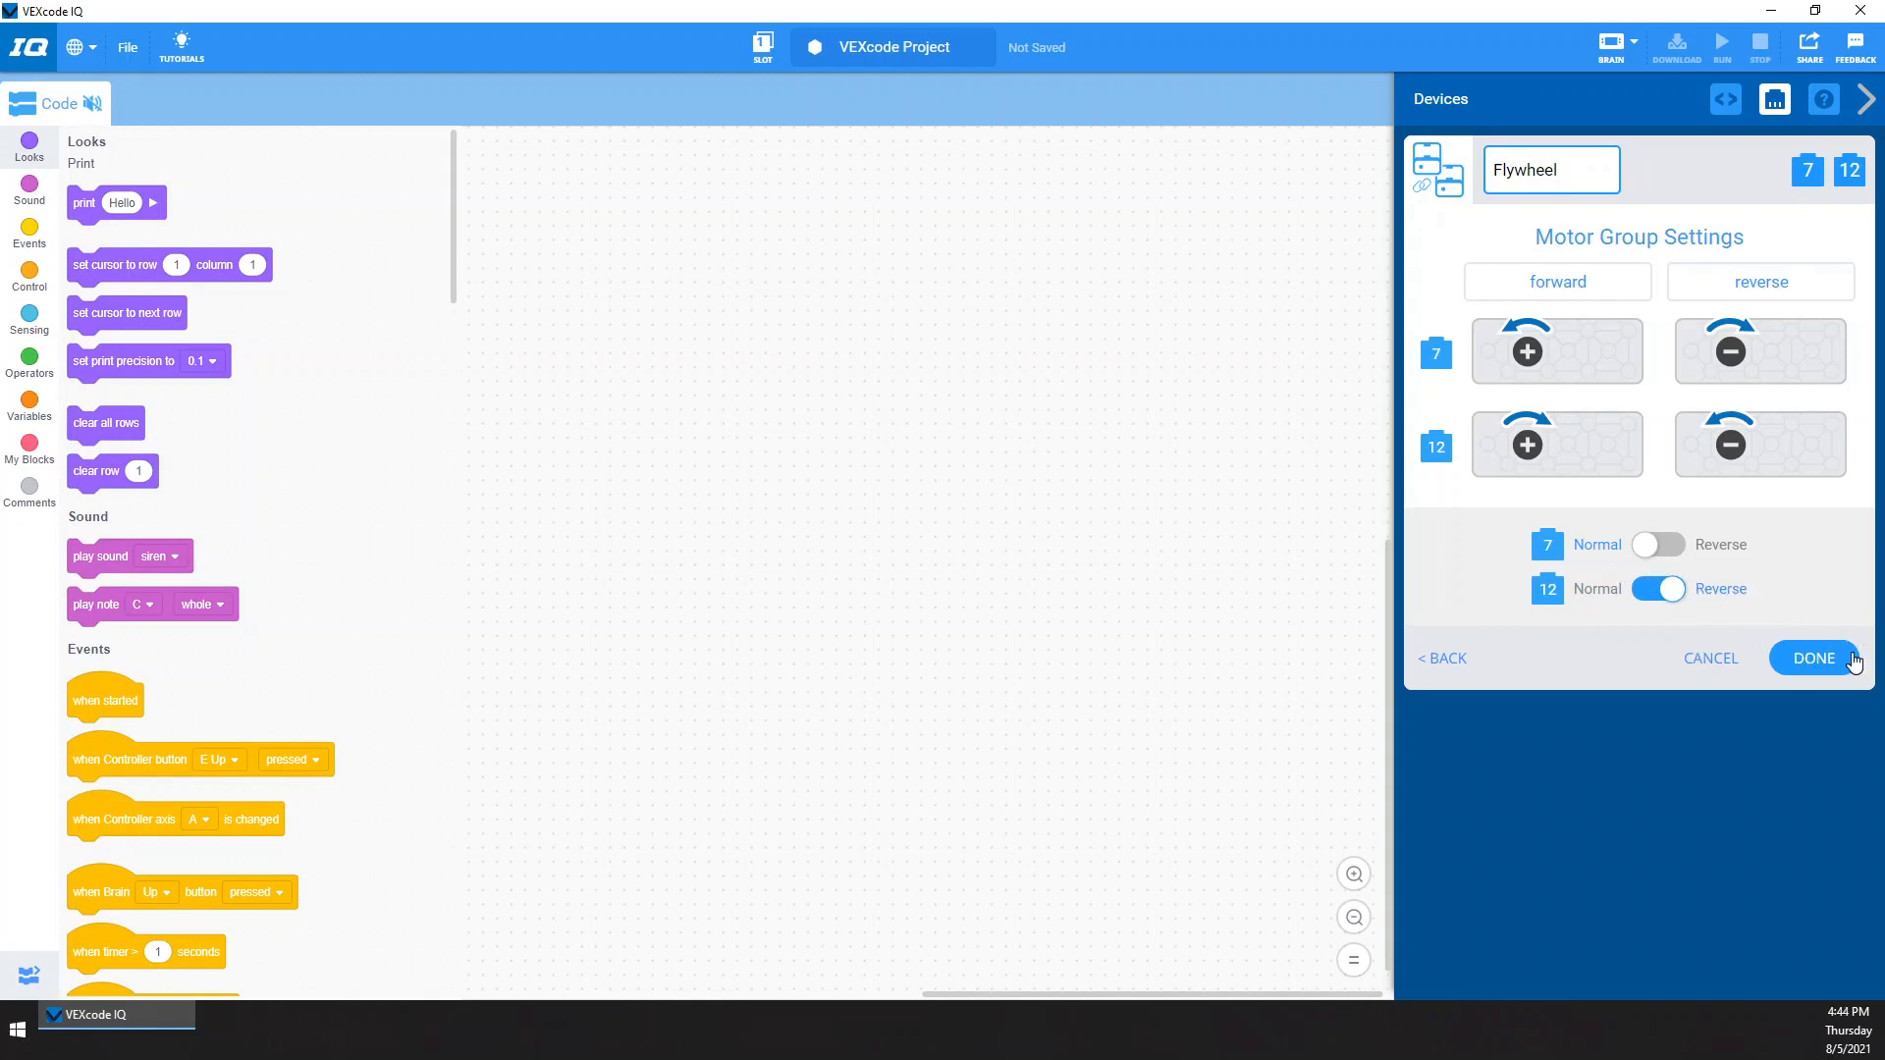
{"action": "left_click", "coordinate": [1813, 658]}
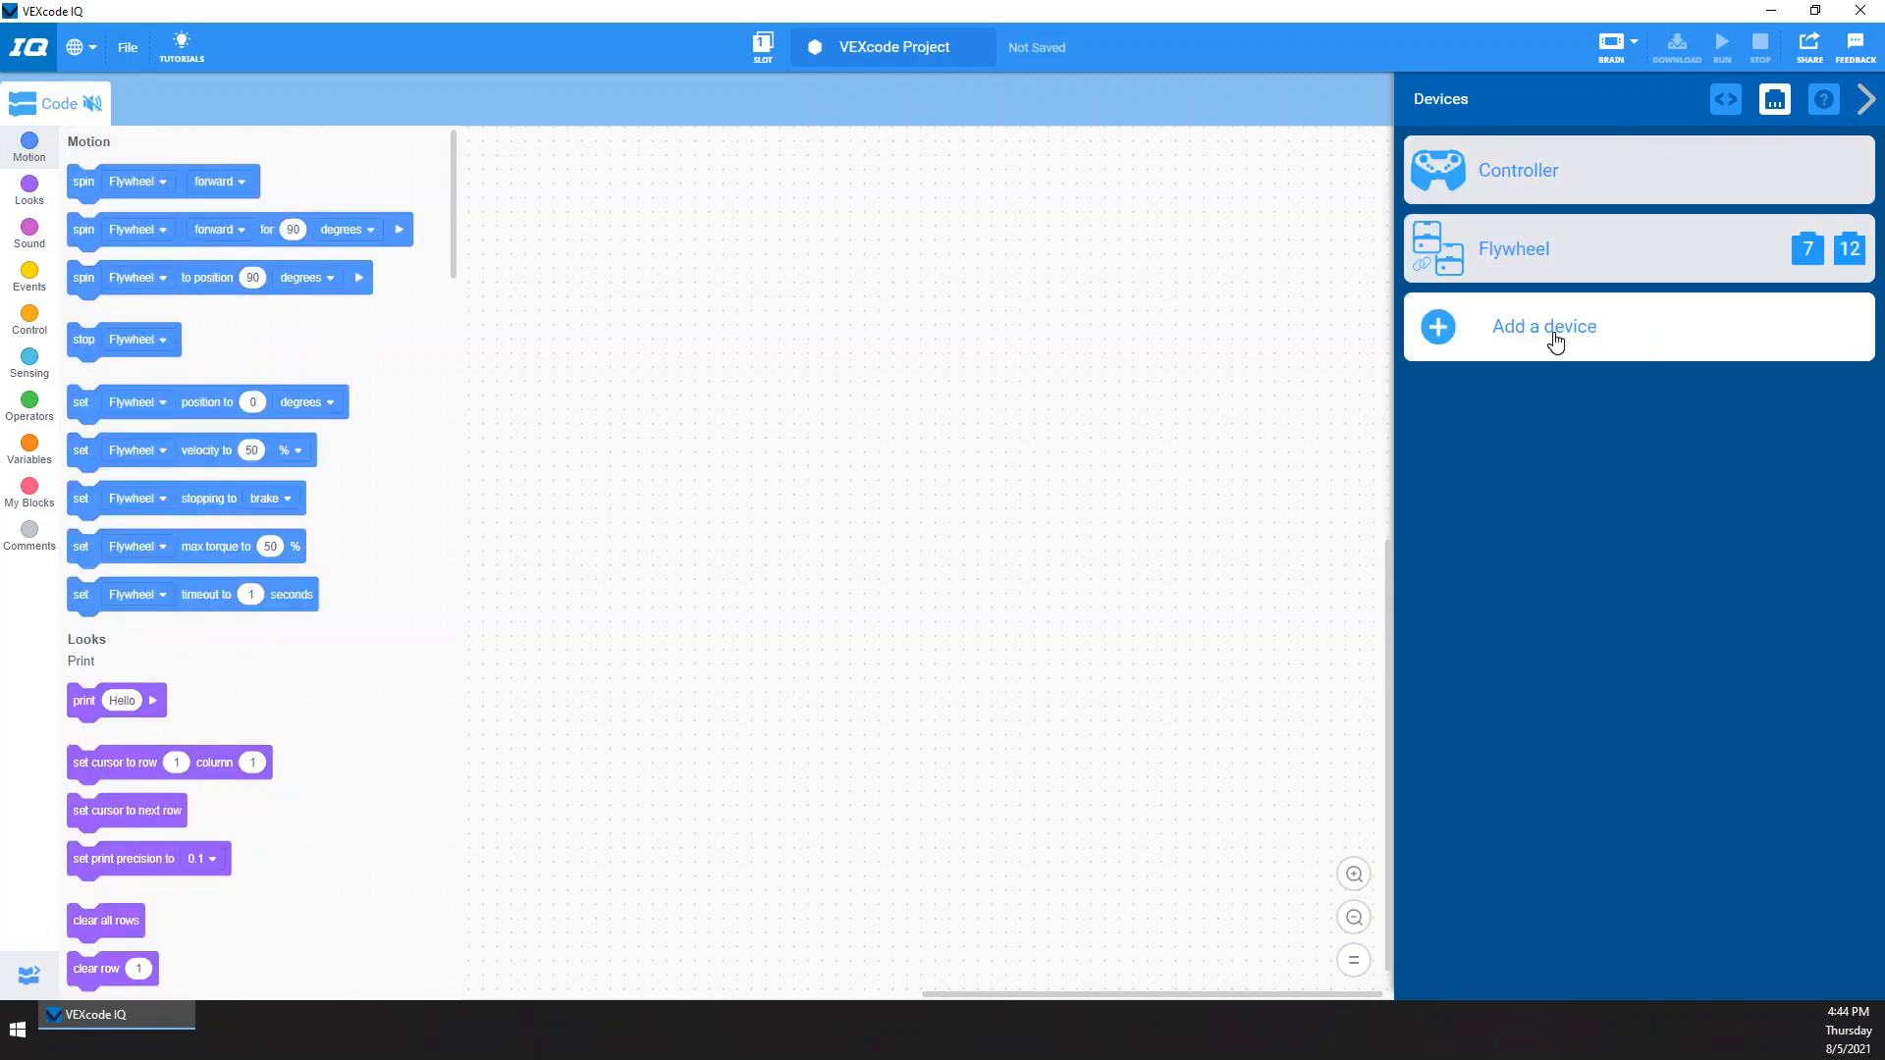
Add a TouchLED device on port 9, named TouchLED9
{"action": "left_click", "coordinate": [1543, 326]}
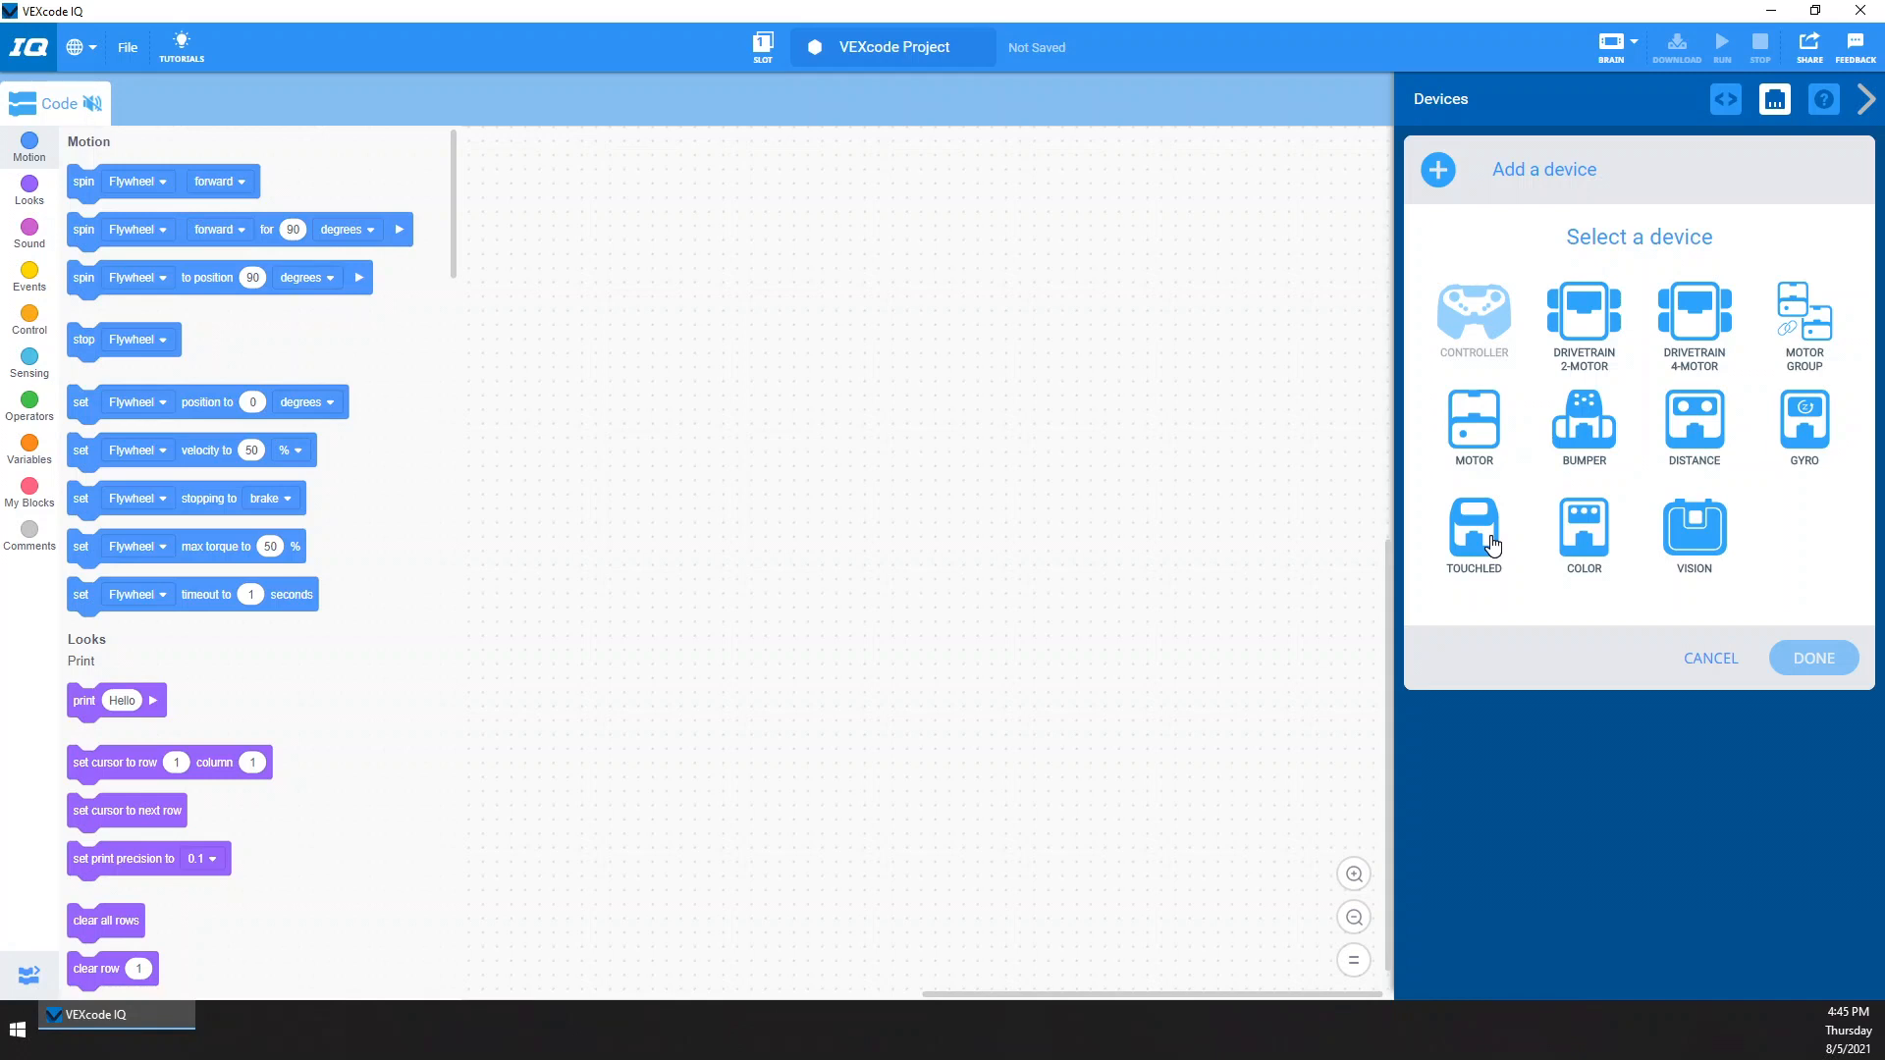
{"action": "left_click", "coordinate": [1473, 536]}
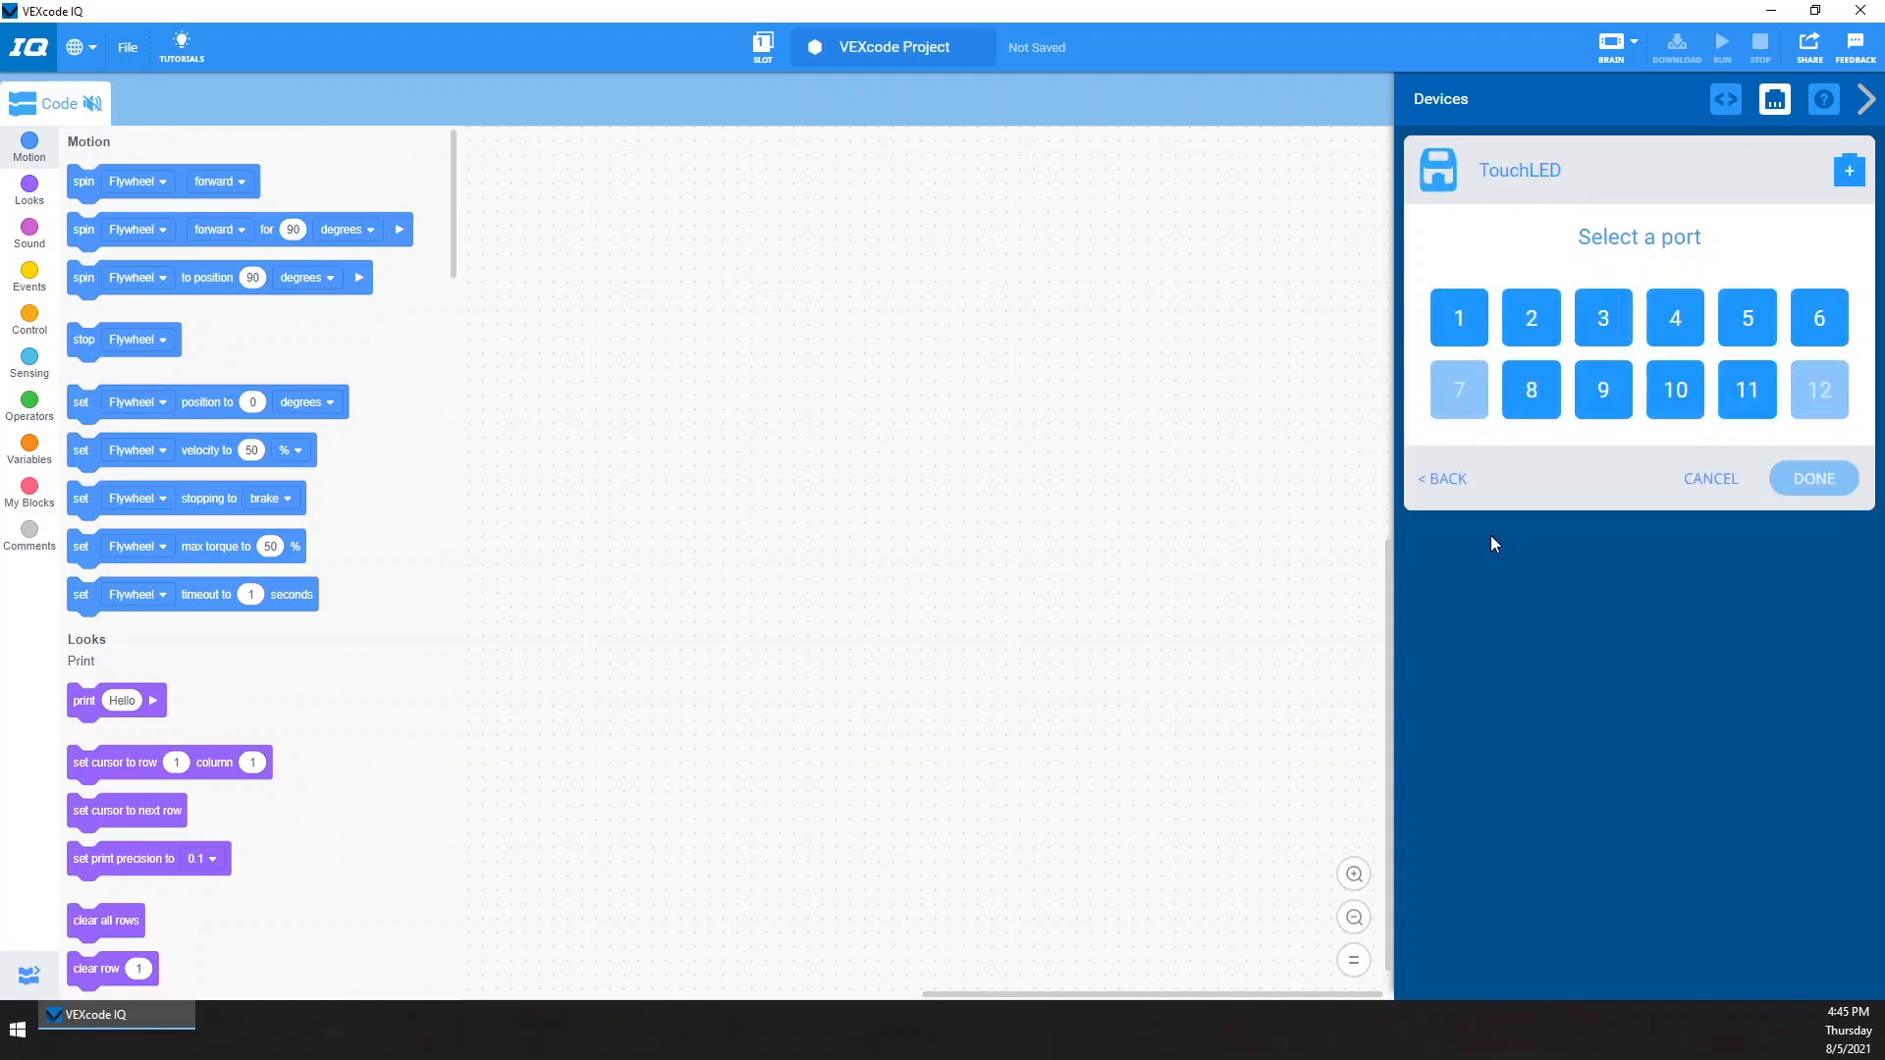
{"action": "left_click", "coordinate": [1601, 389]}
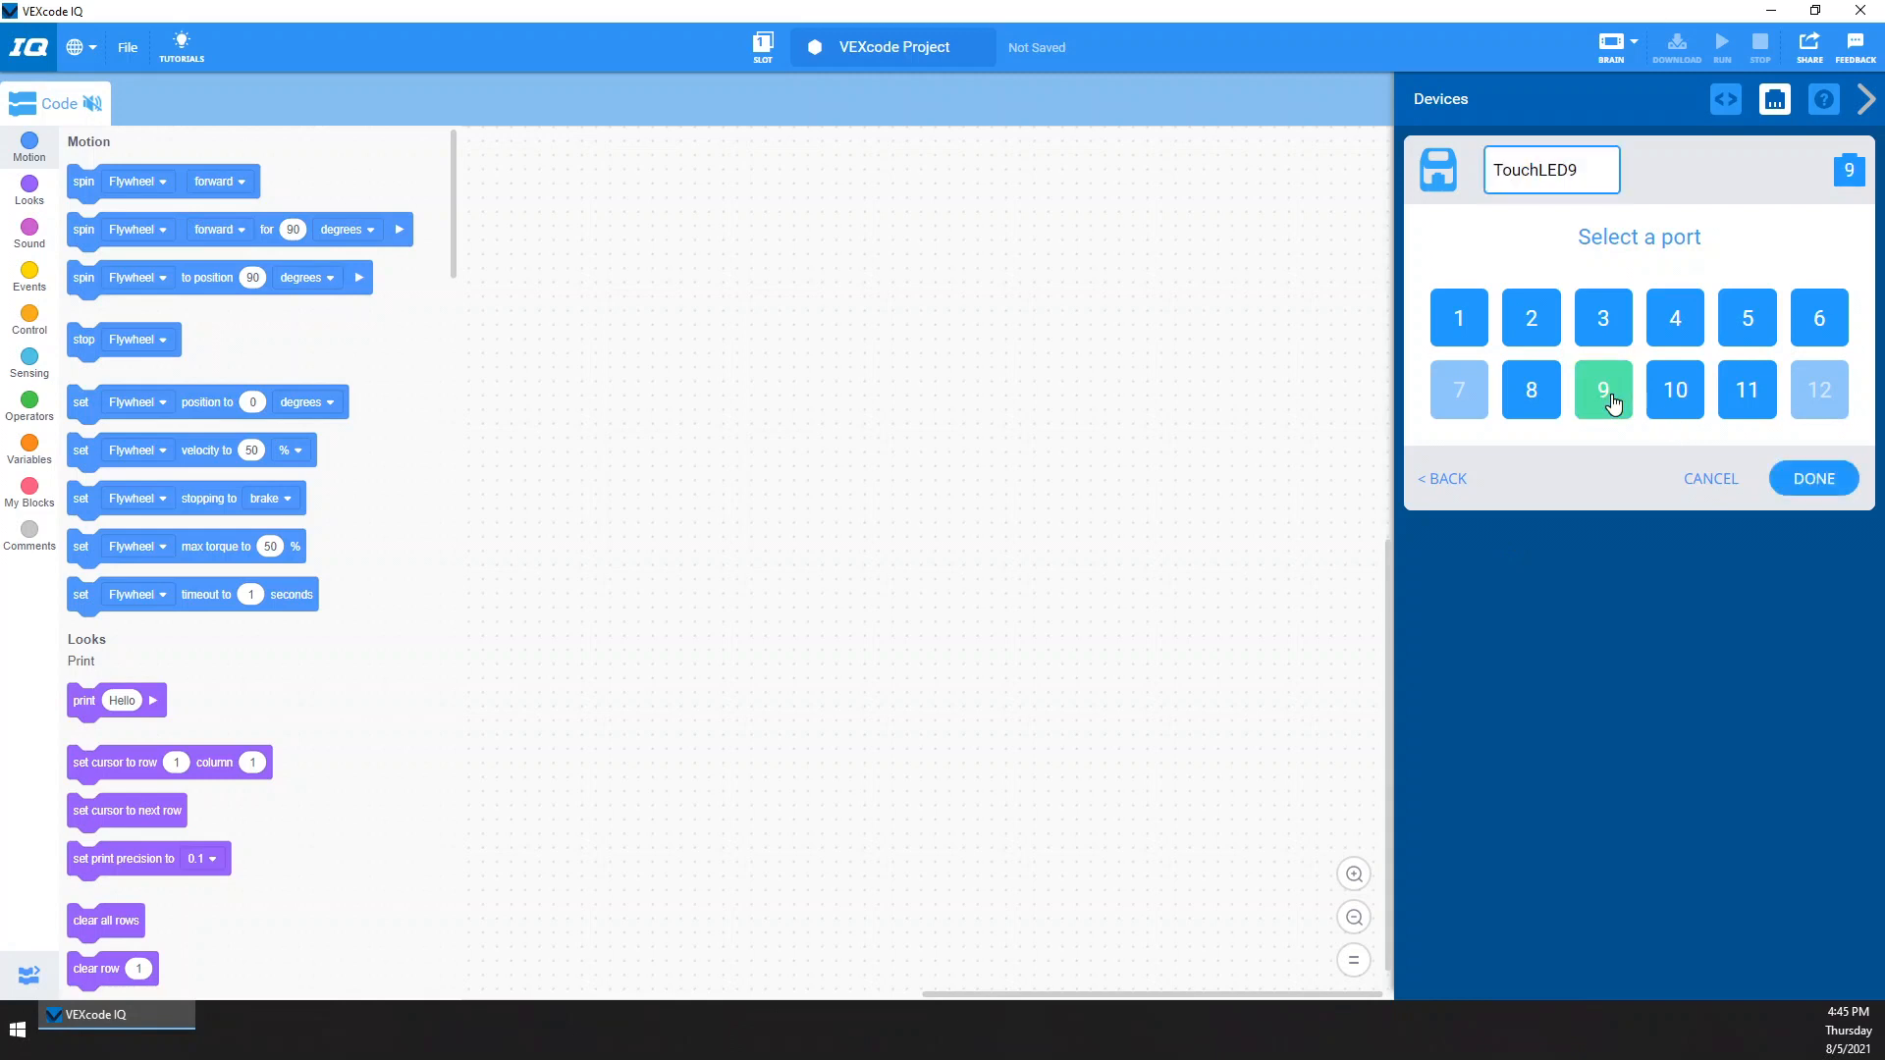
{"action": "left_click", "coordinate": [1811, 478]}
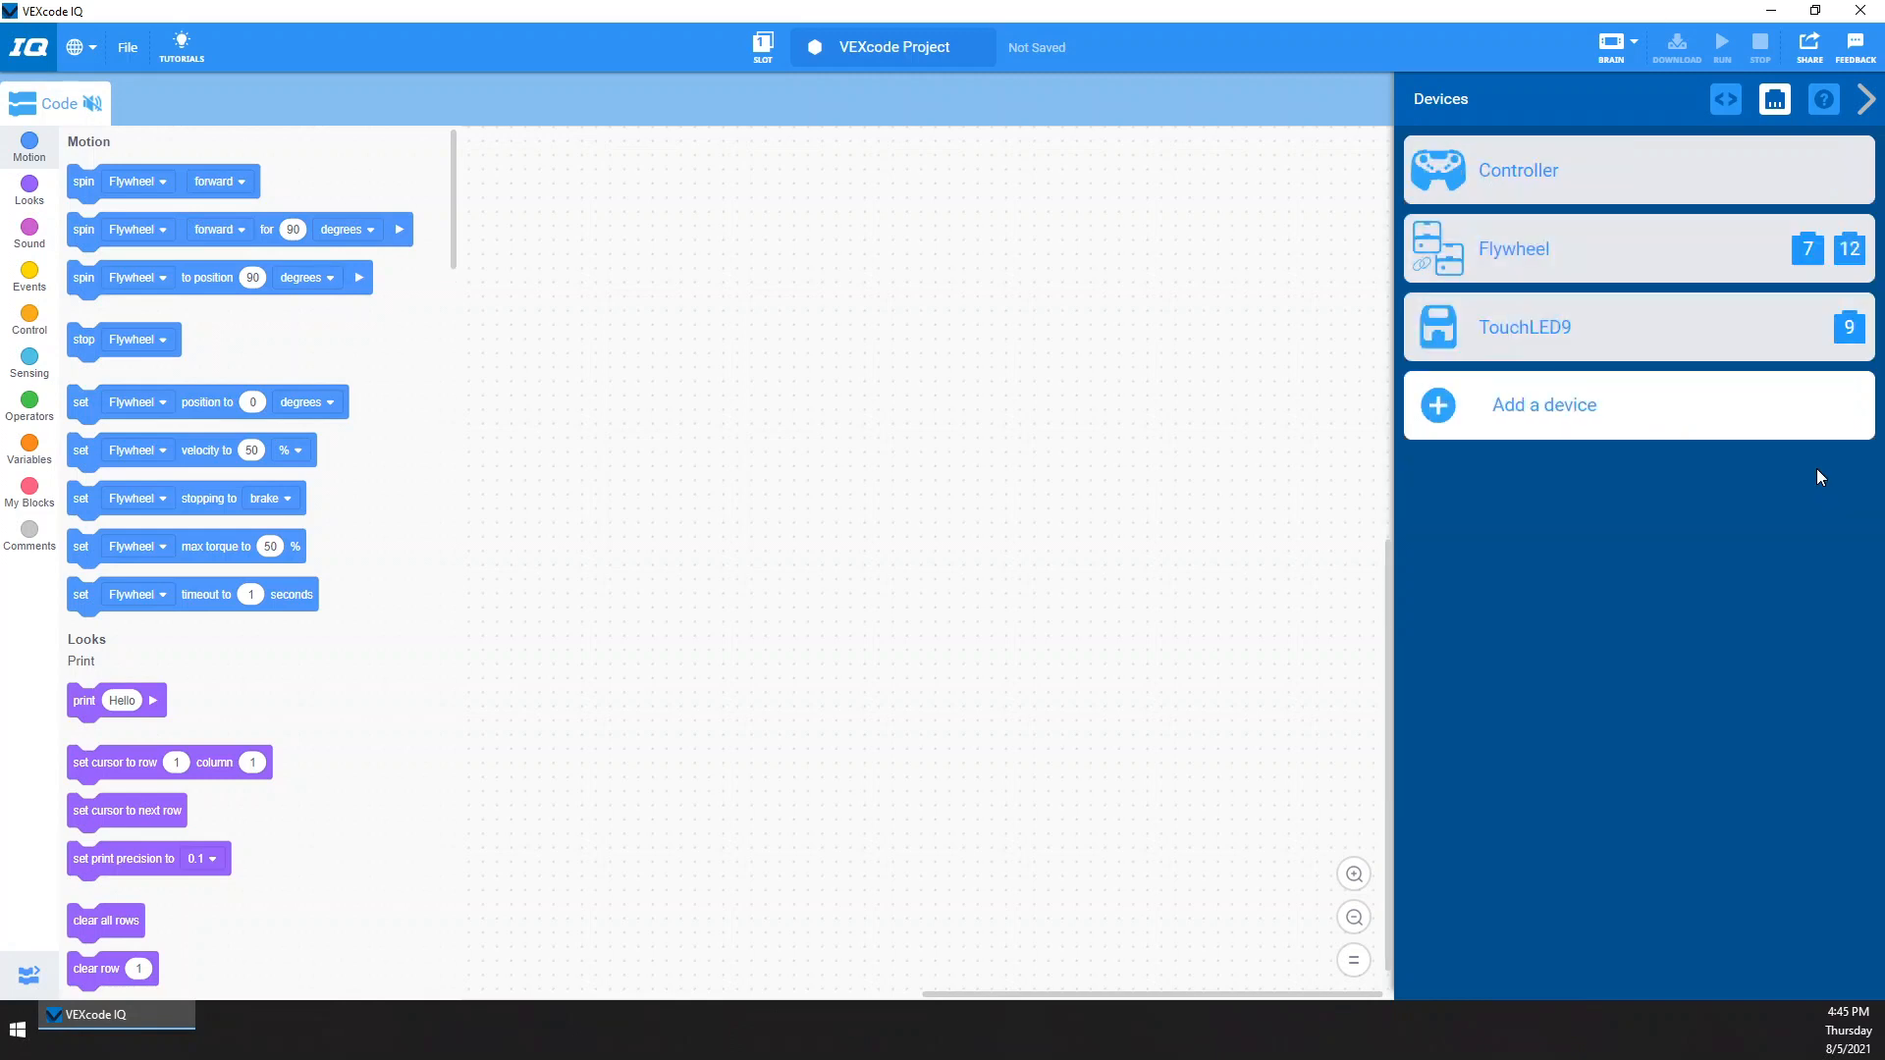
{"action": "left_click", "coordinate": [29, 277]}
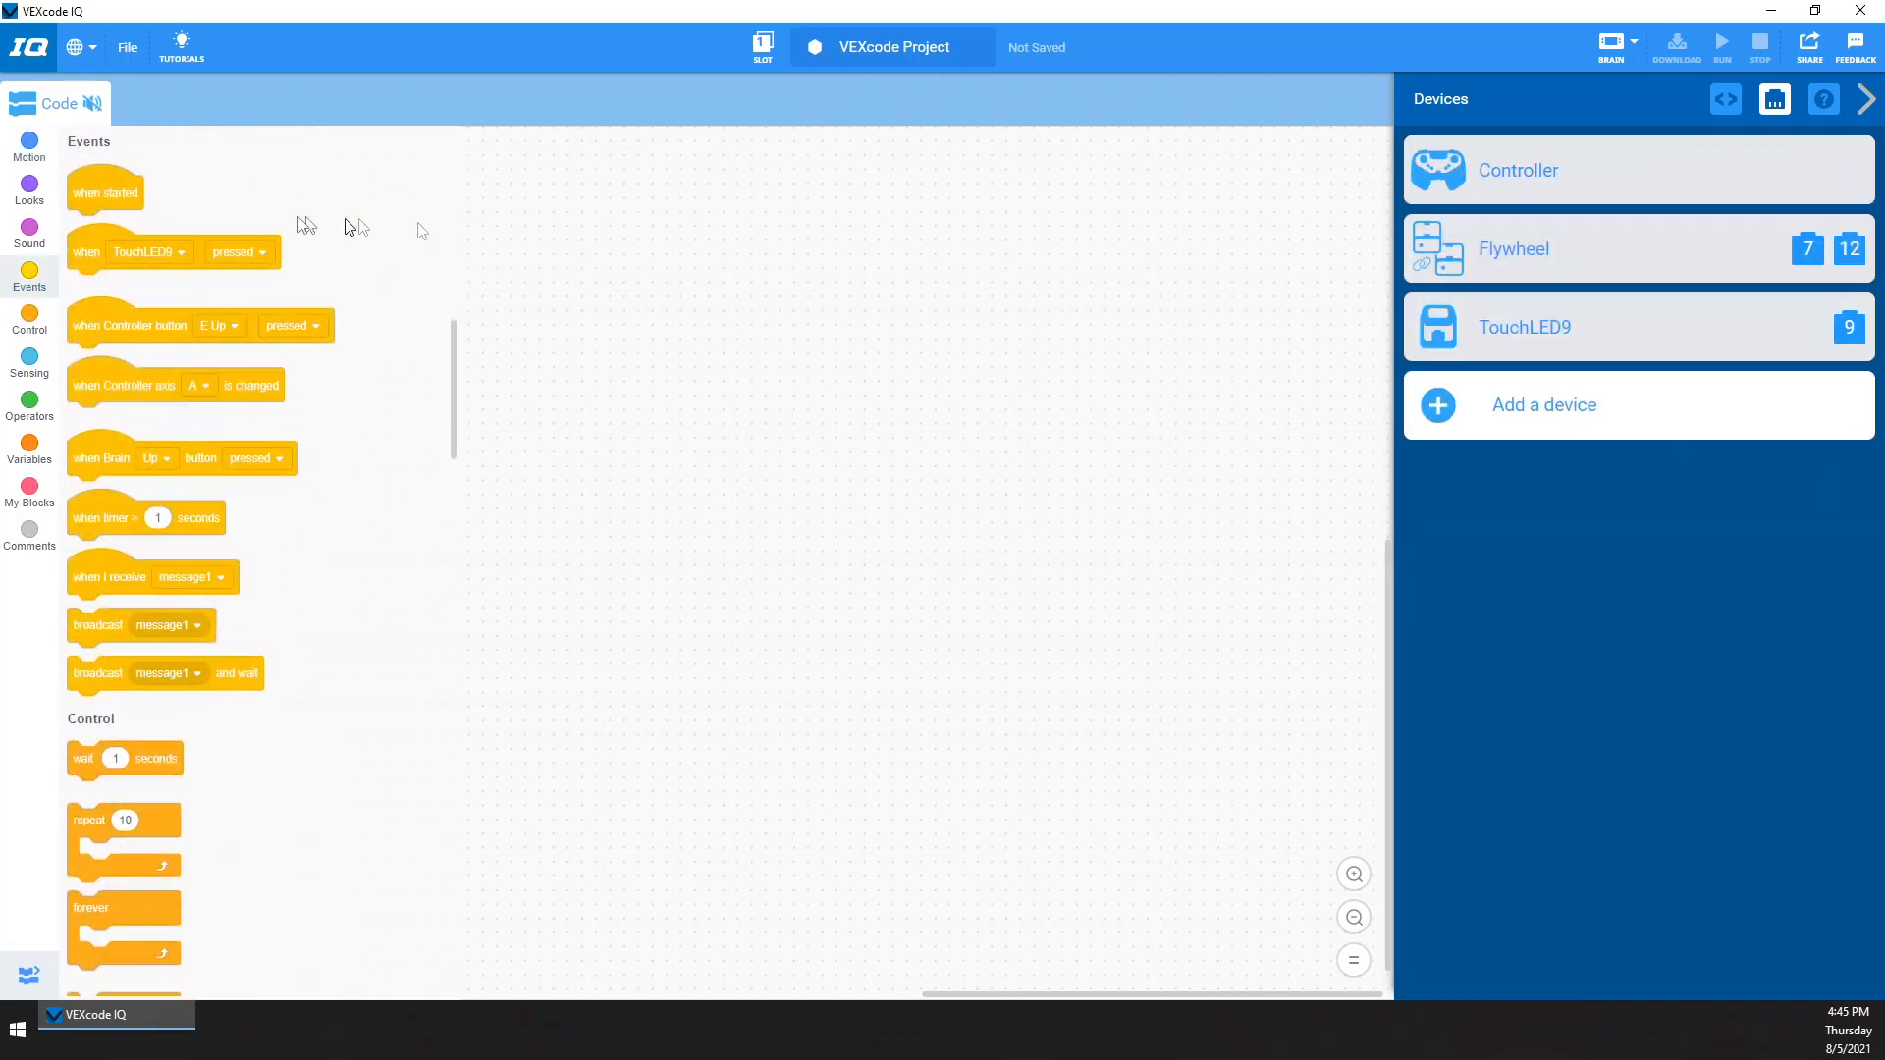
Place a when started block that sets Flywheel stopping to coast
{"action": "left_click_drag", "start_coordinate": [105, 192], "coordinate": [590, 199]}
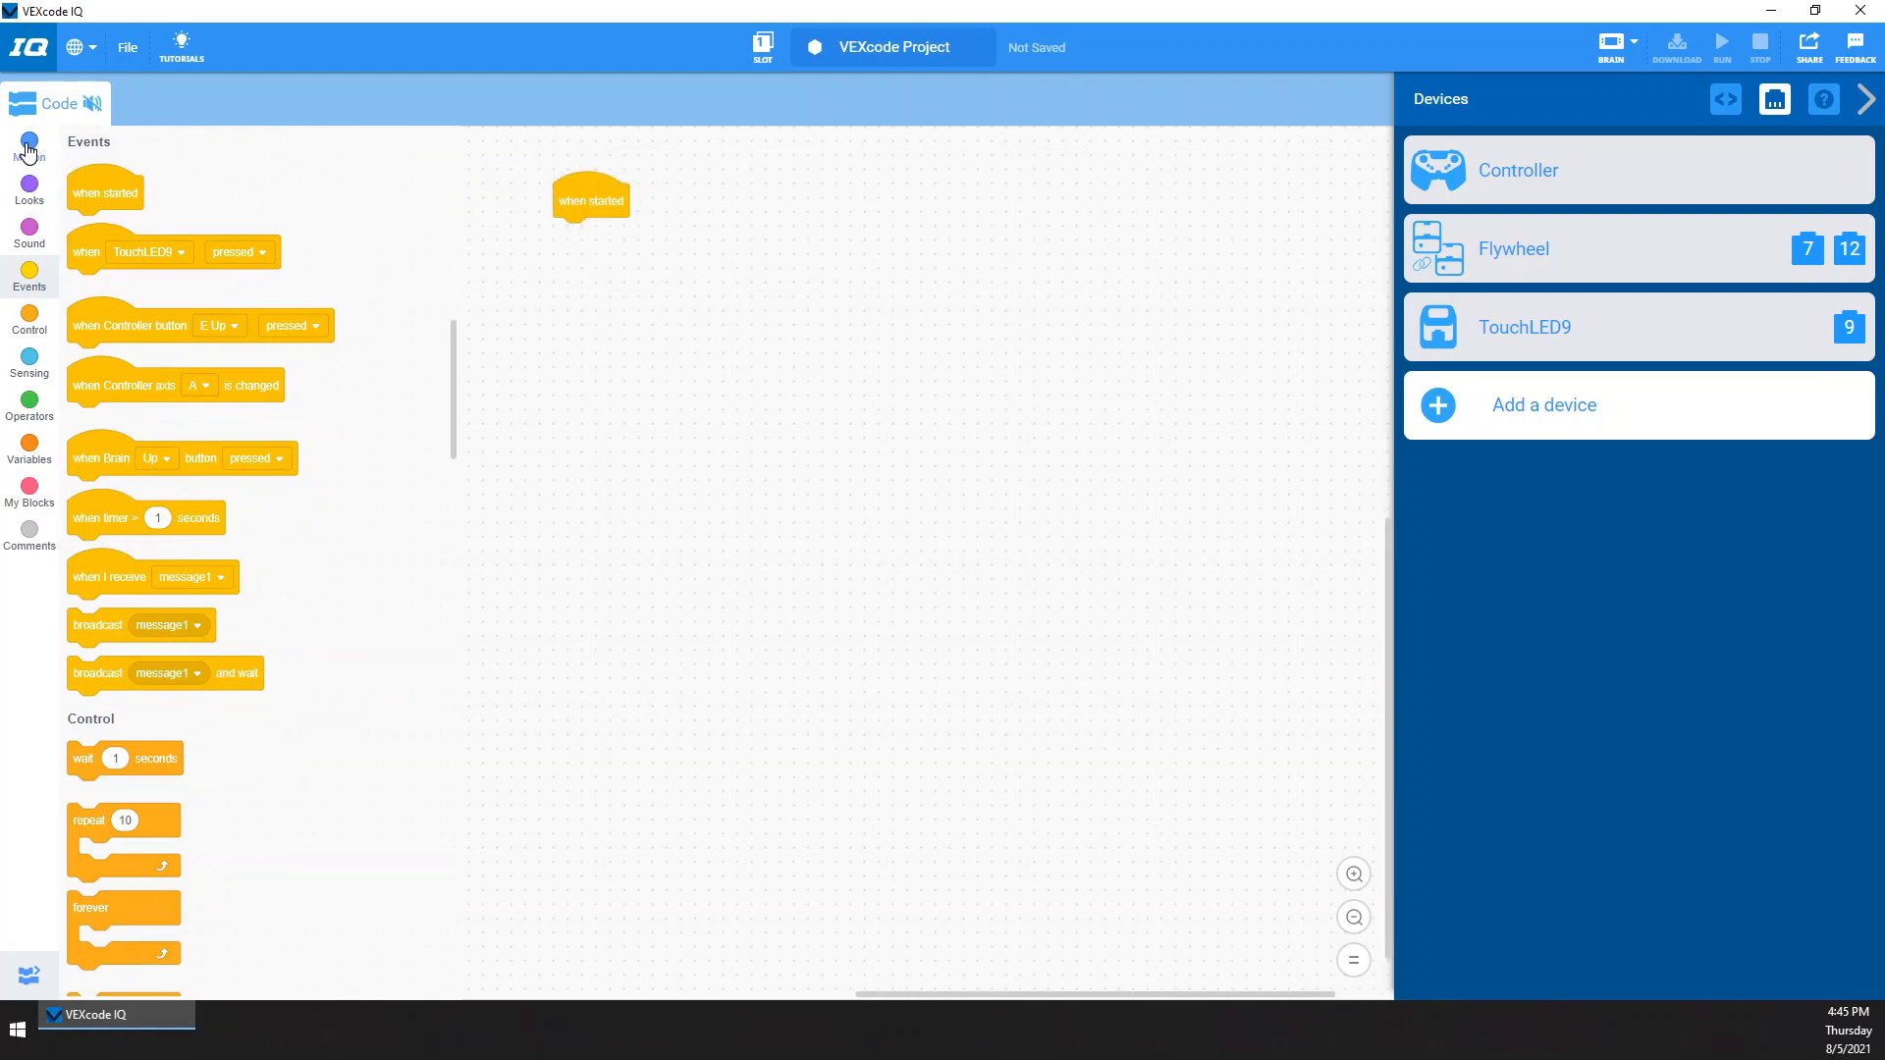
{"action": "left_click", "coordinate": [28, 146]}
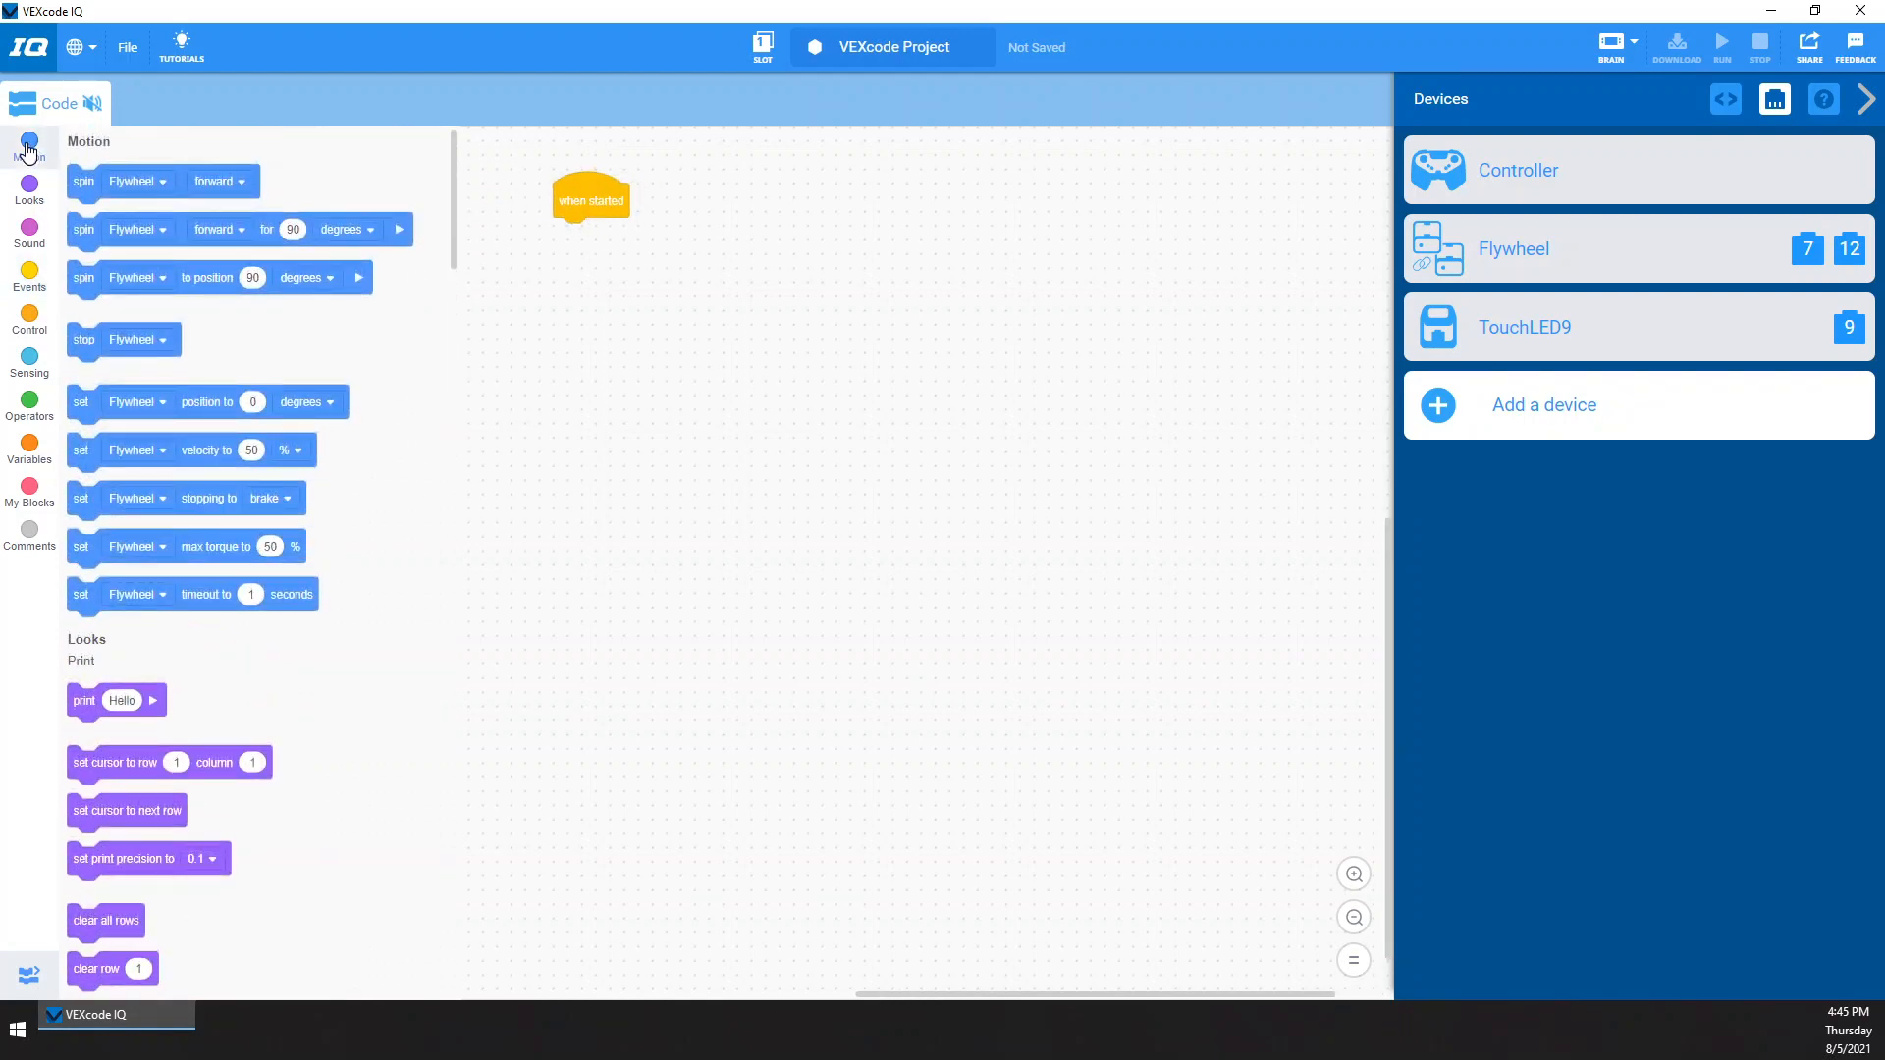
{"action": "mouse_move", "coordinate": [79, 339]}
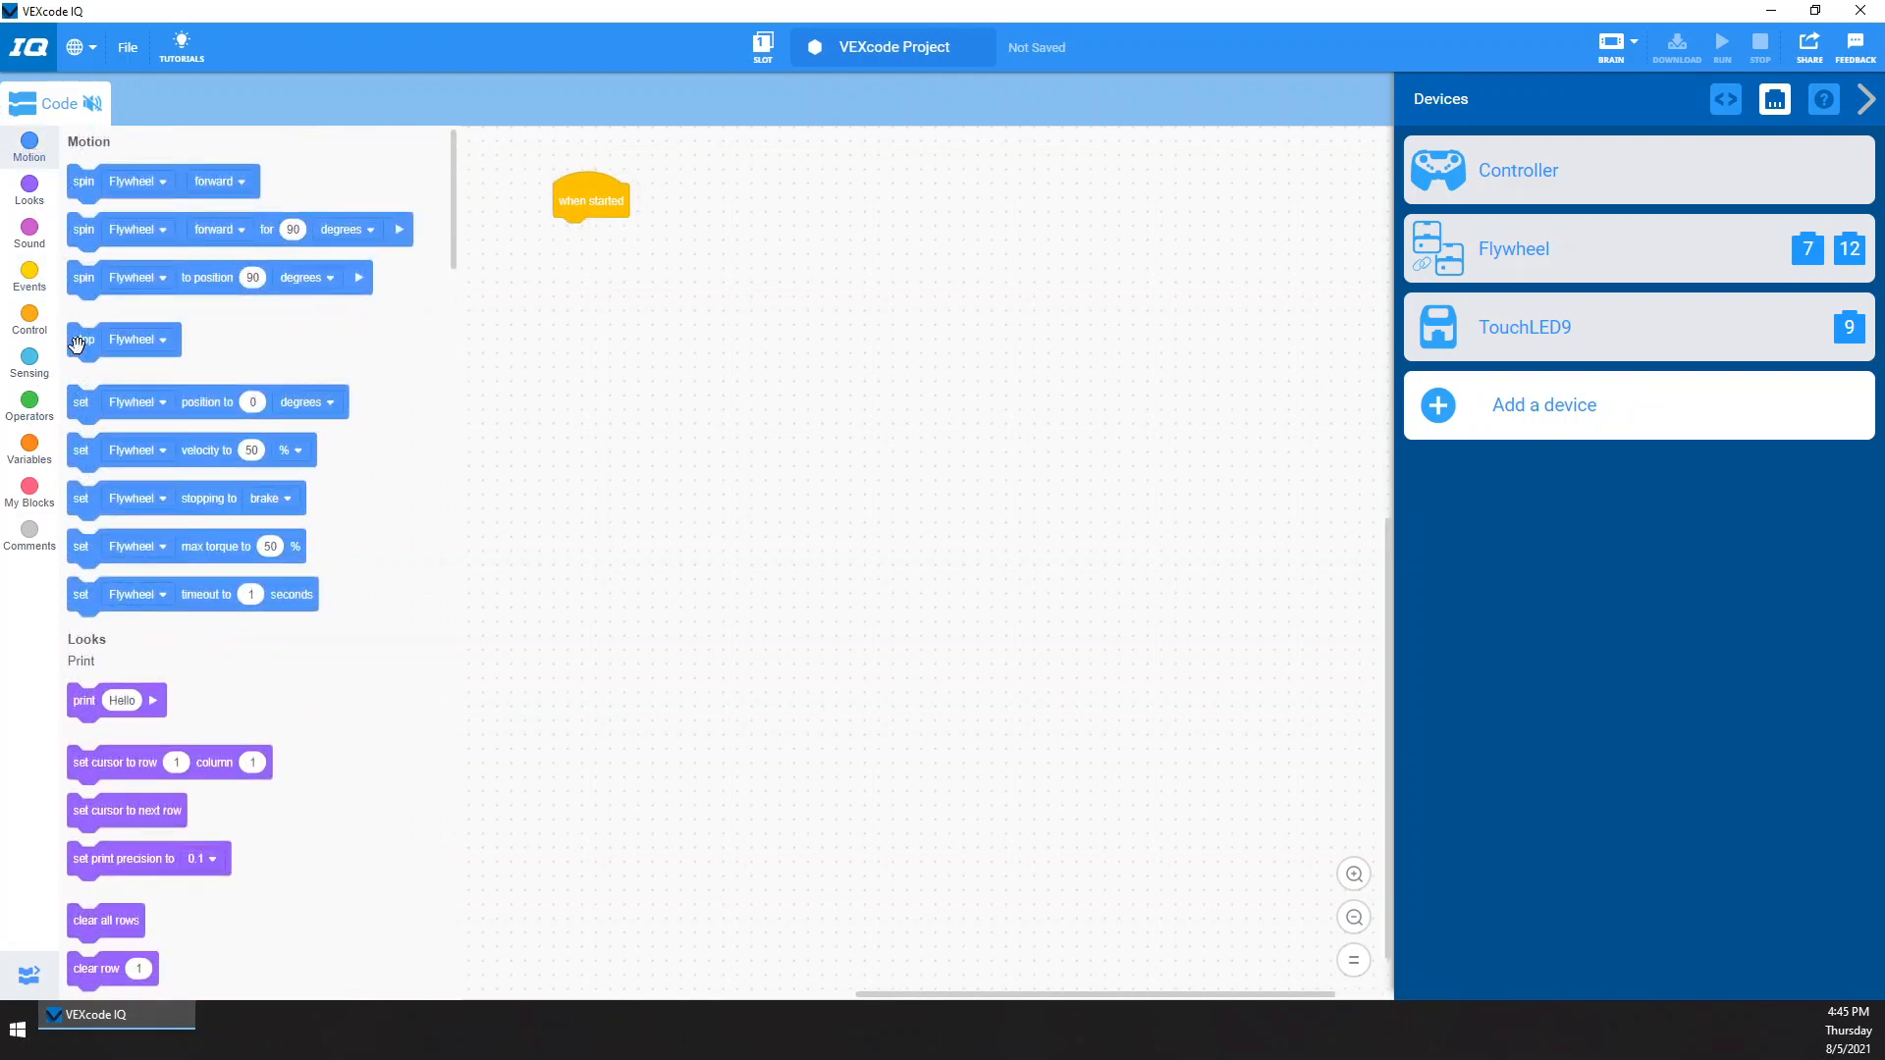
{"action": "left_click_drag", "start_coordinate": [187, 498], "coordinate": [607, 262]}
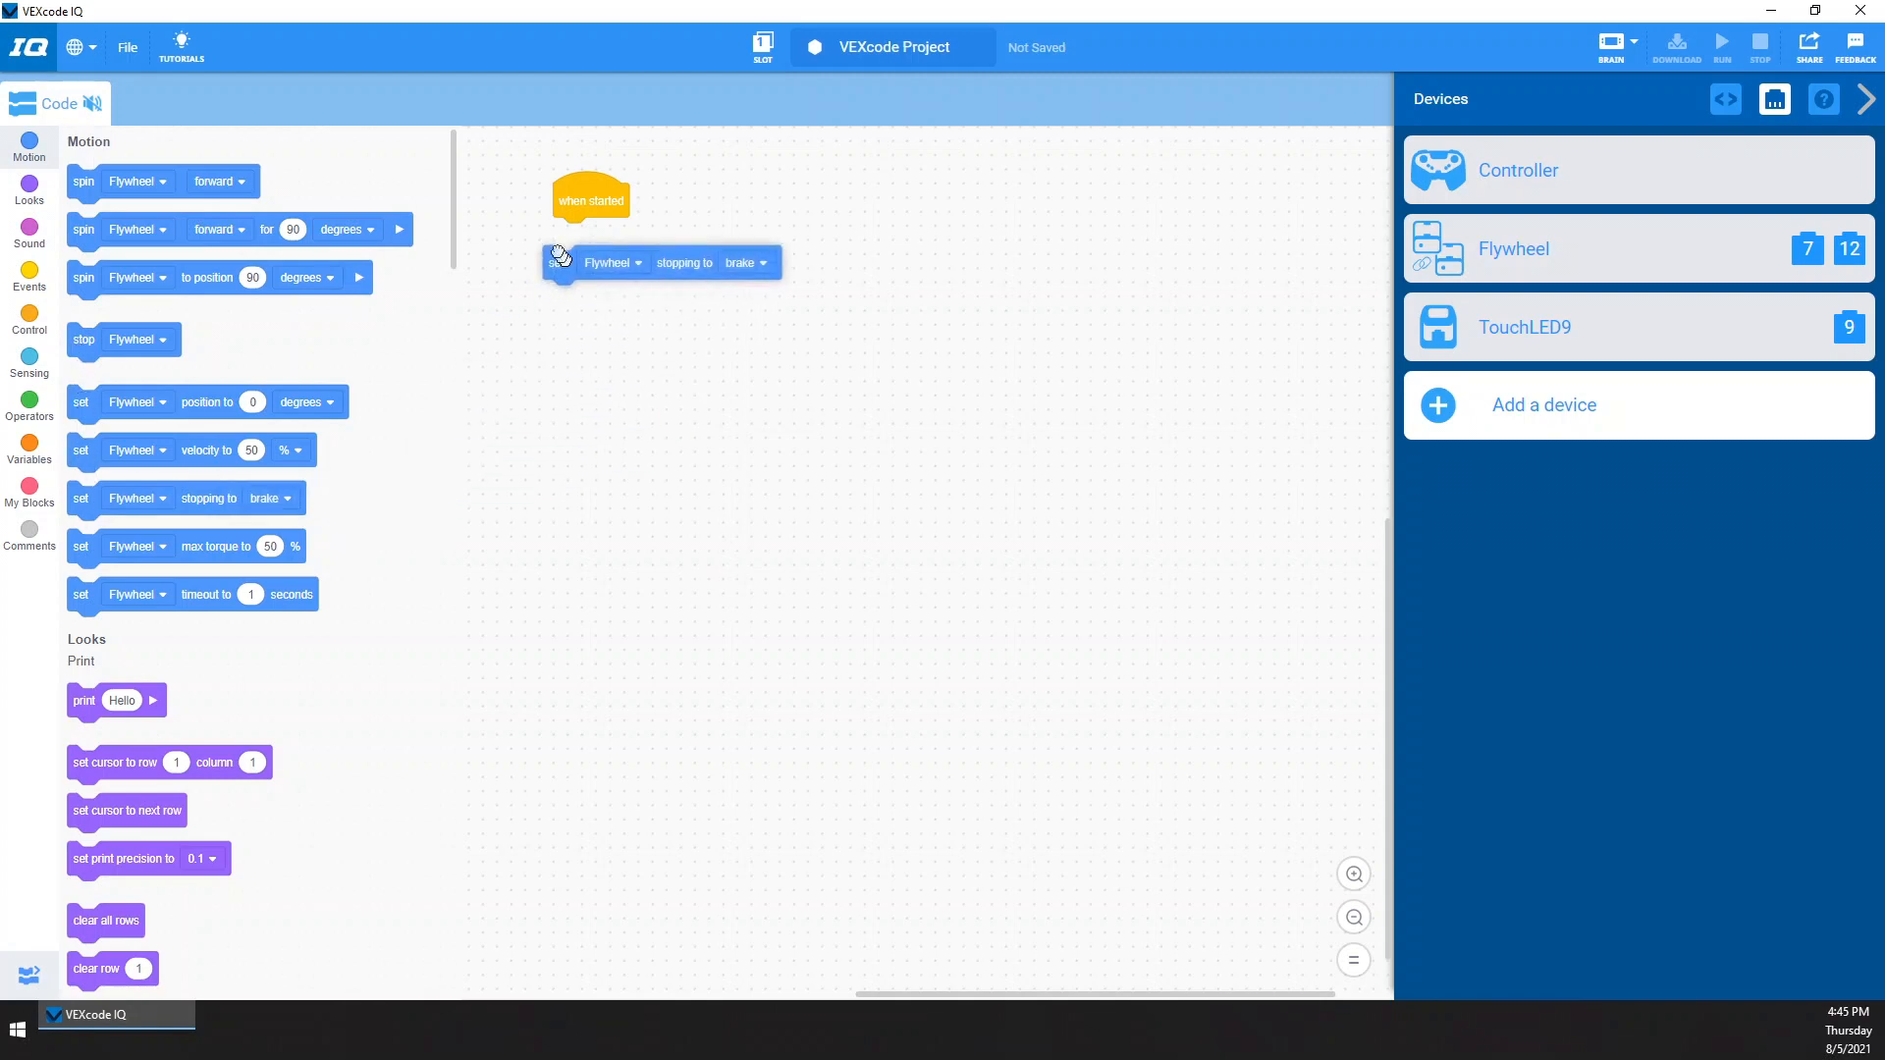
{"action": "left_click", "coordinate": [757, 233]}
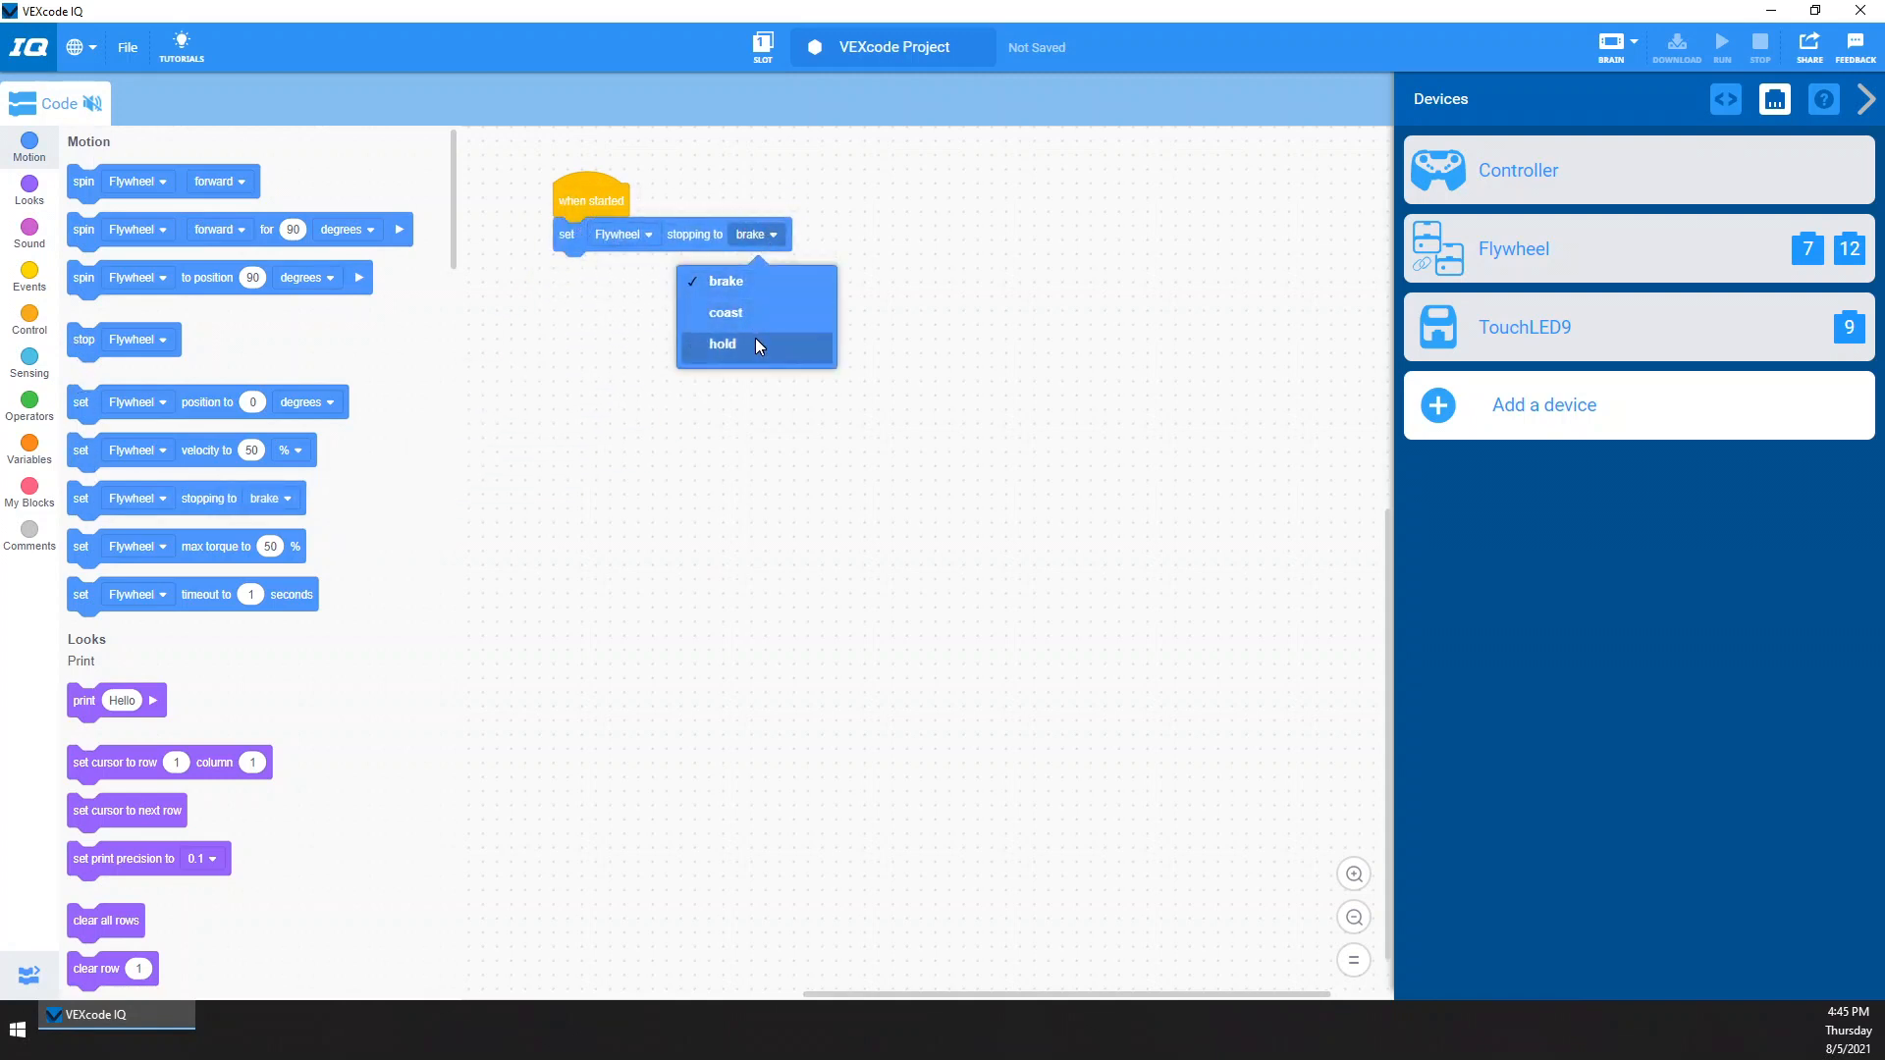
{"action": "left_click", "coordinate": [725, 313]}
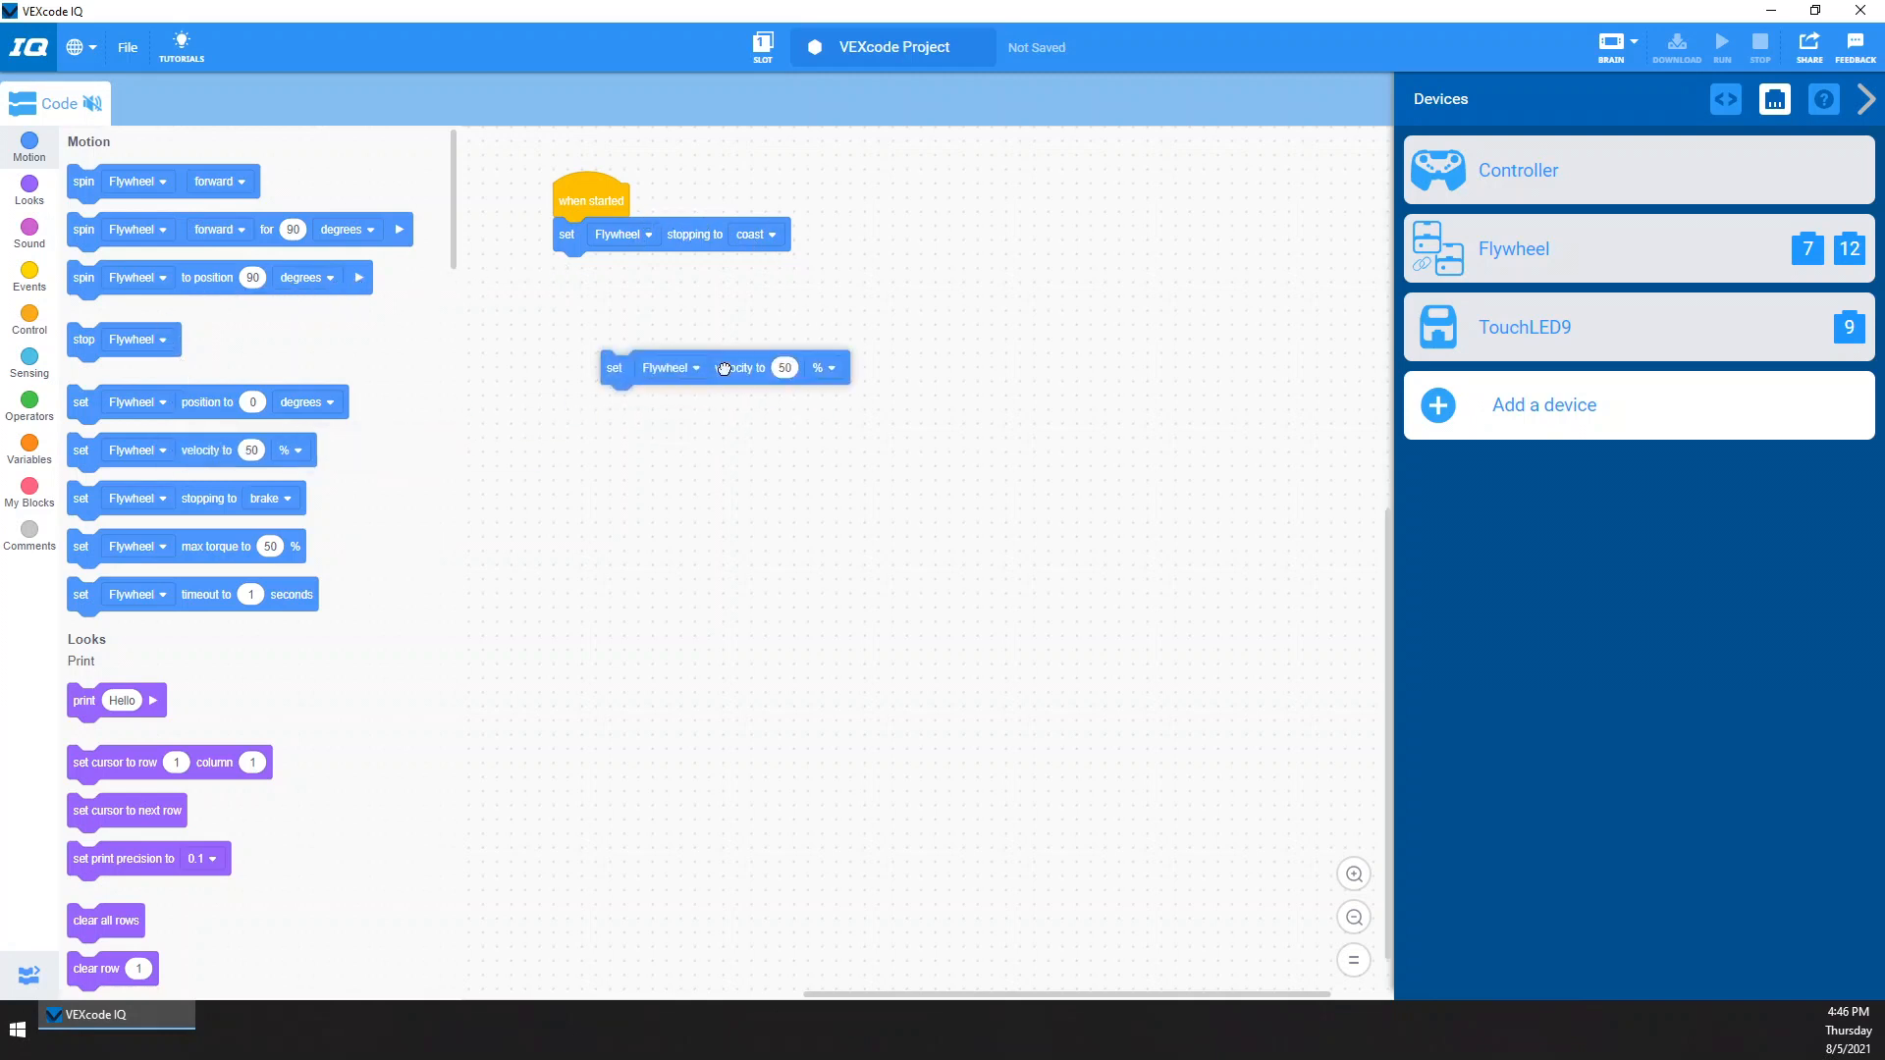
Attach a set Flywheel velocity block below the coast block, set to 70 rpm
{"action": "left_click_drag", "start_coordinate": [722, 368], "coordinate": [674, 268]}
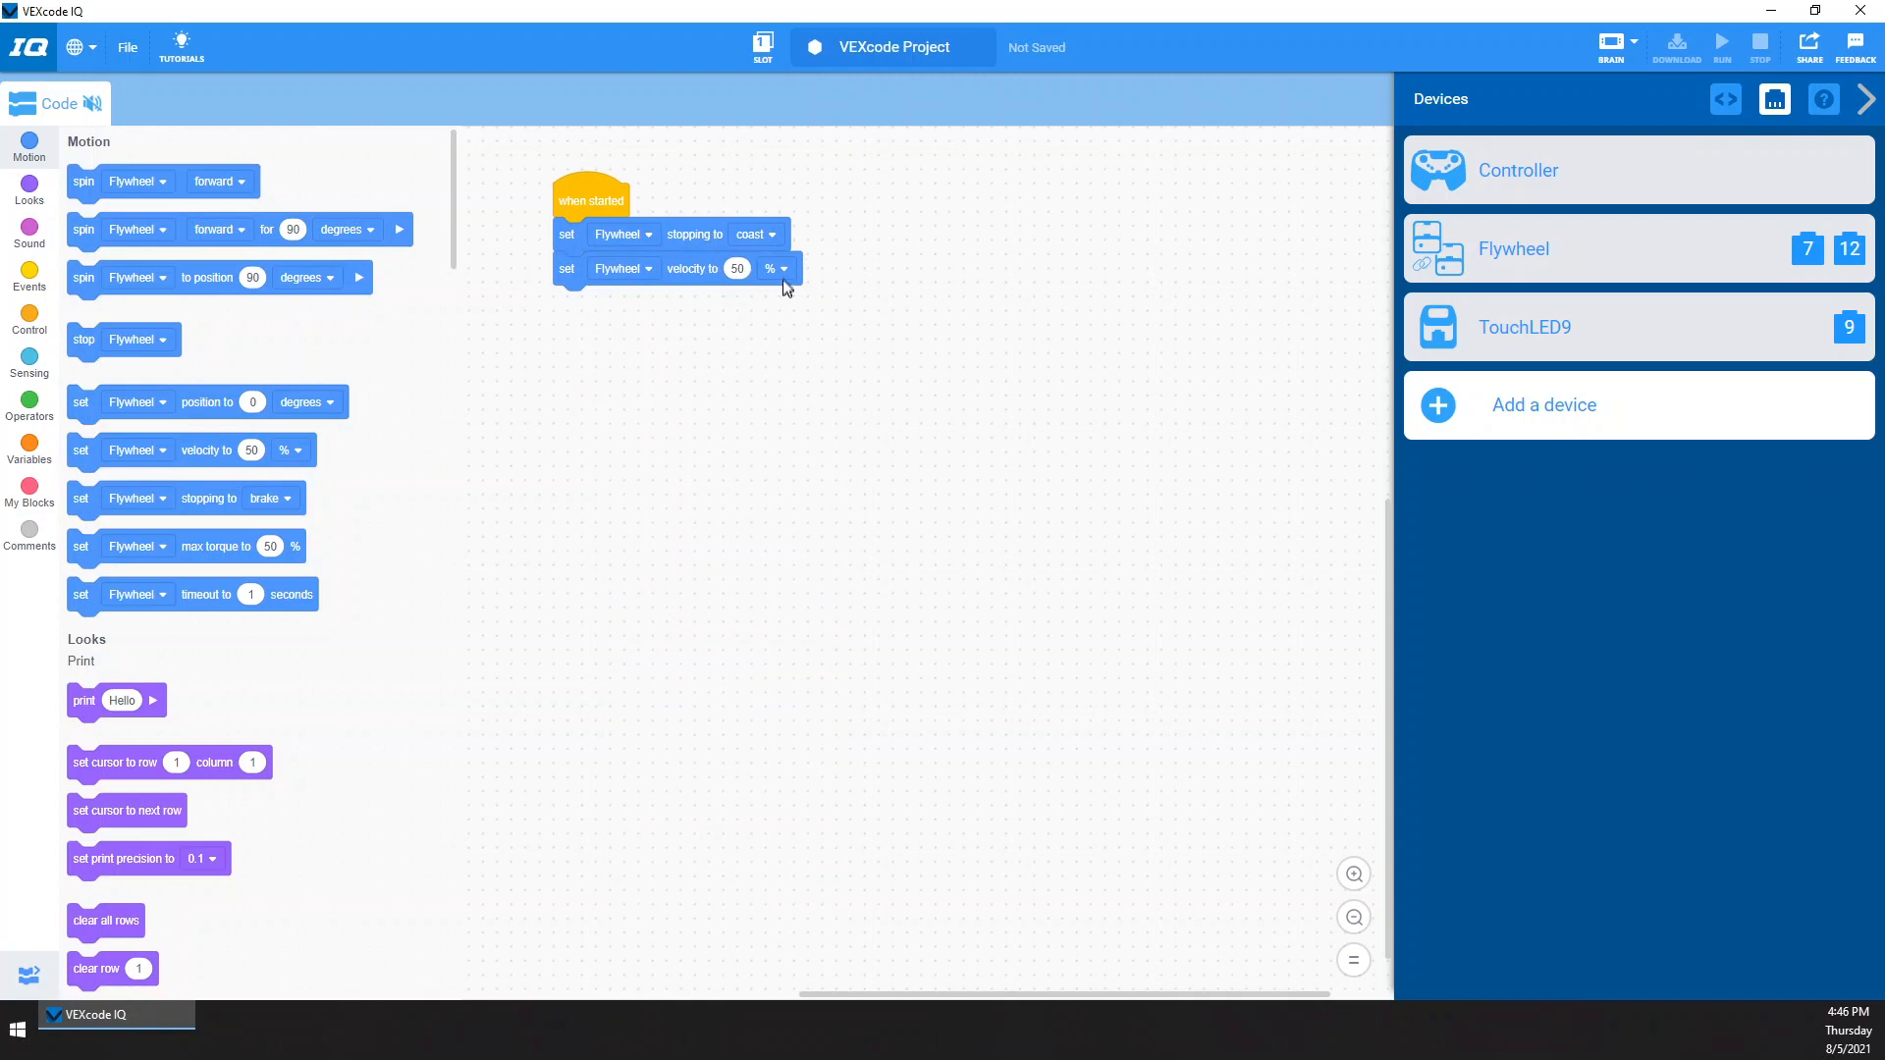
{"action": "mouse_move", "coordinate": [827, 279]}
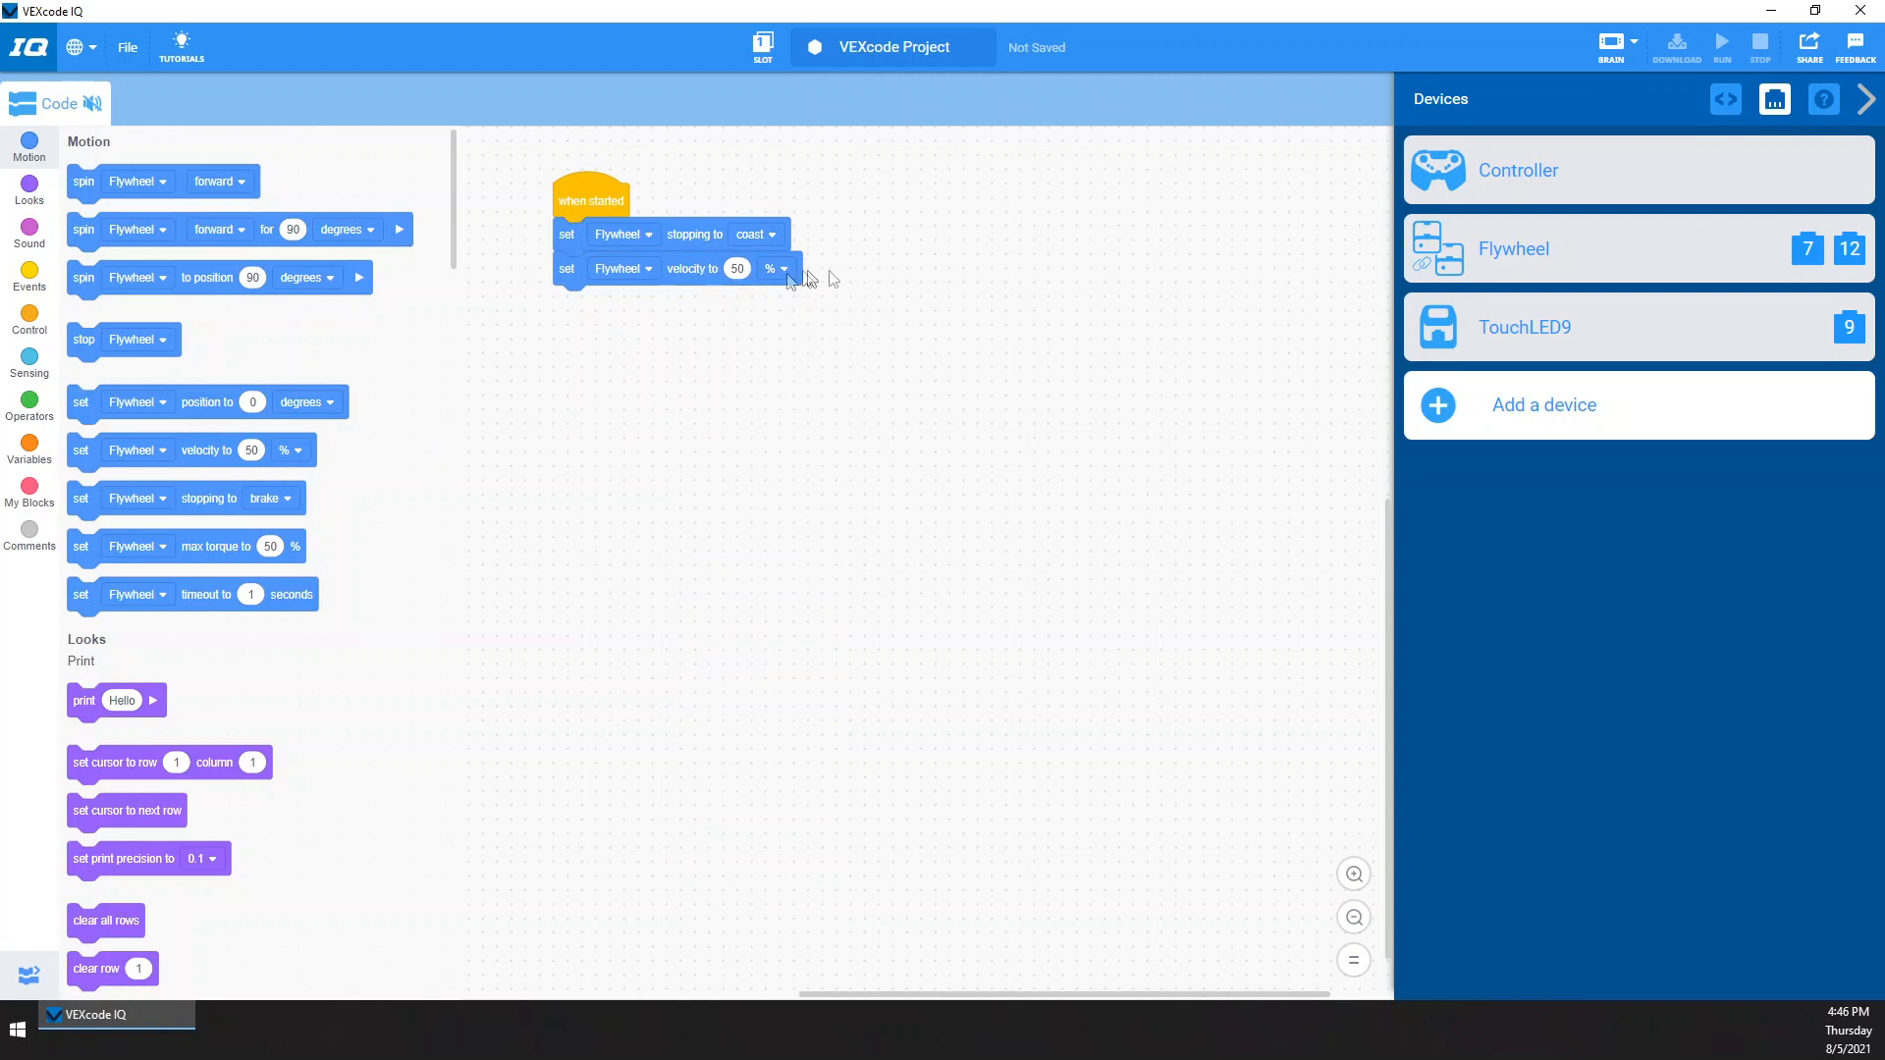
{"action": "mouse_move", "coordinate": [734, 279]}
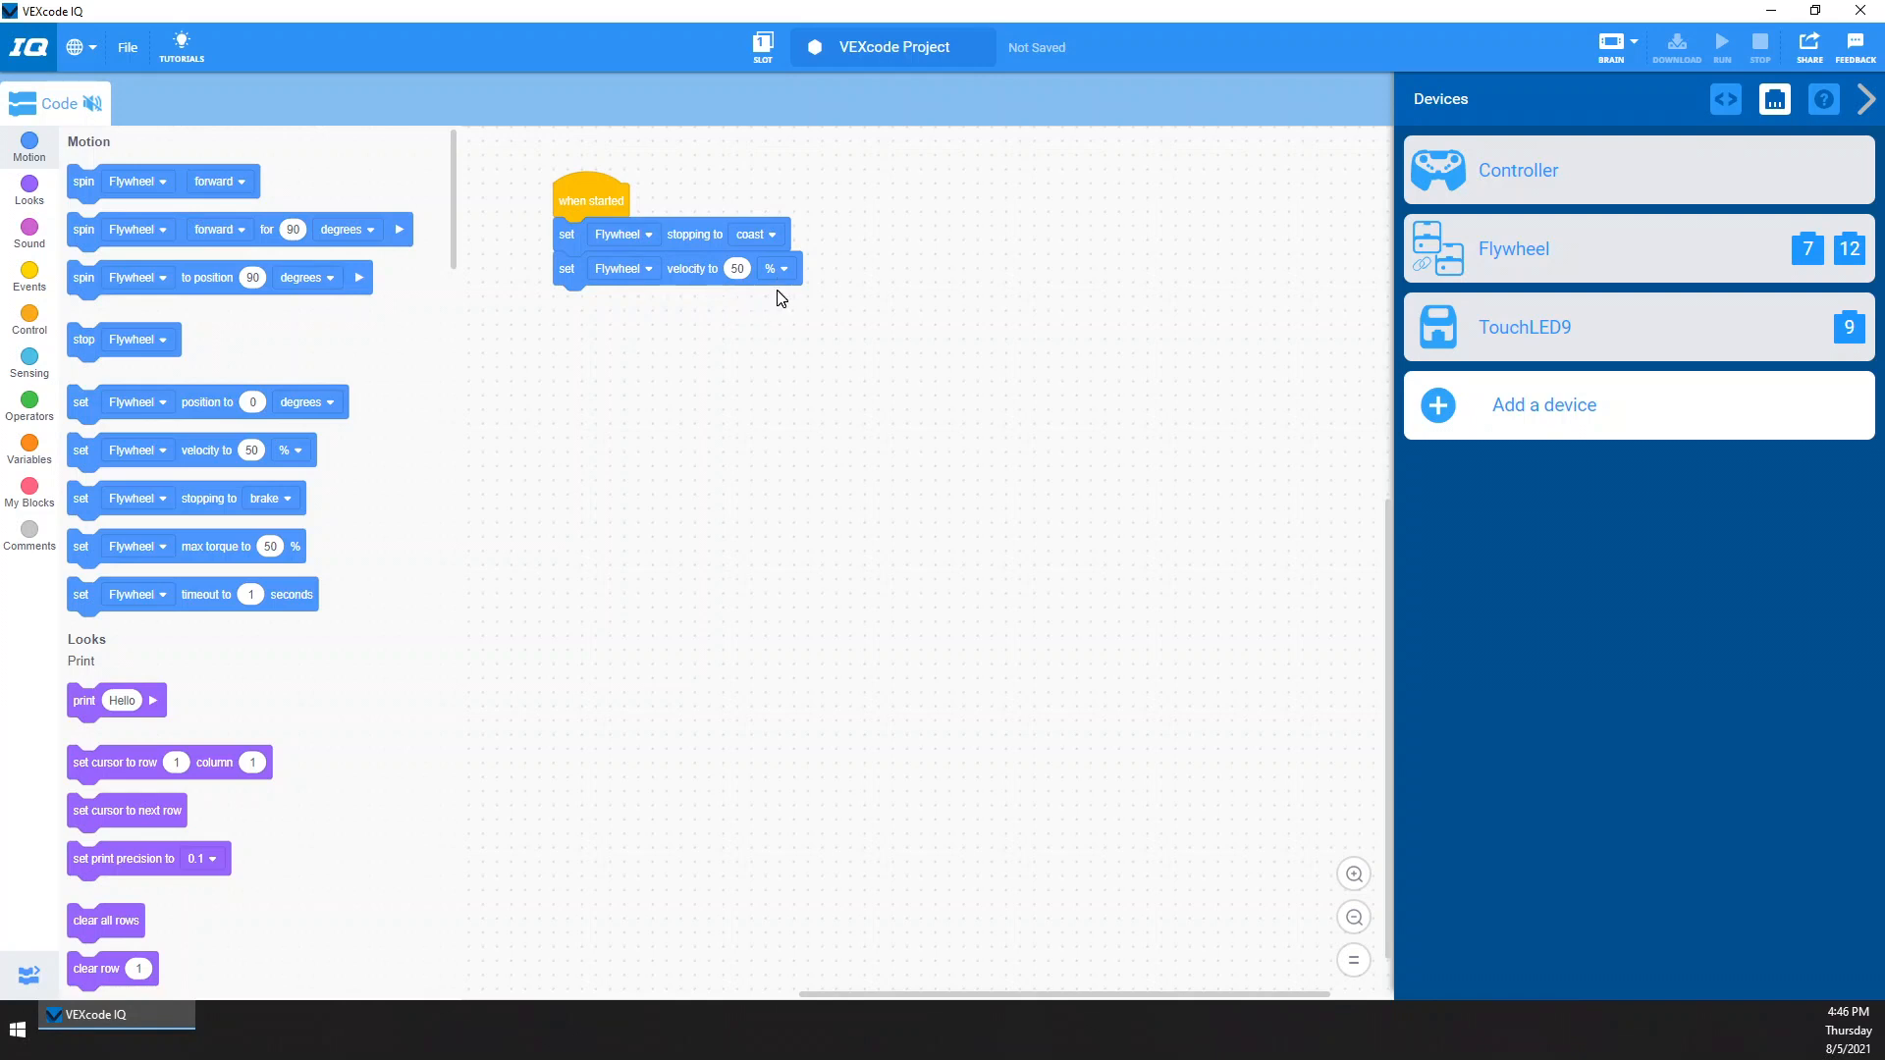
{"action": "left_click", "coordinate": [735, 268]}
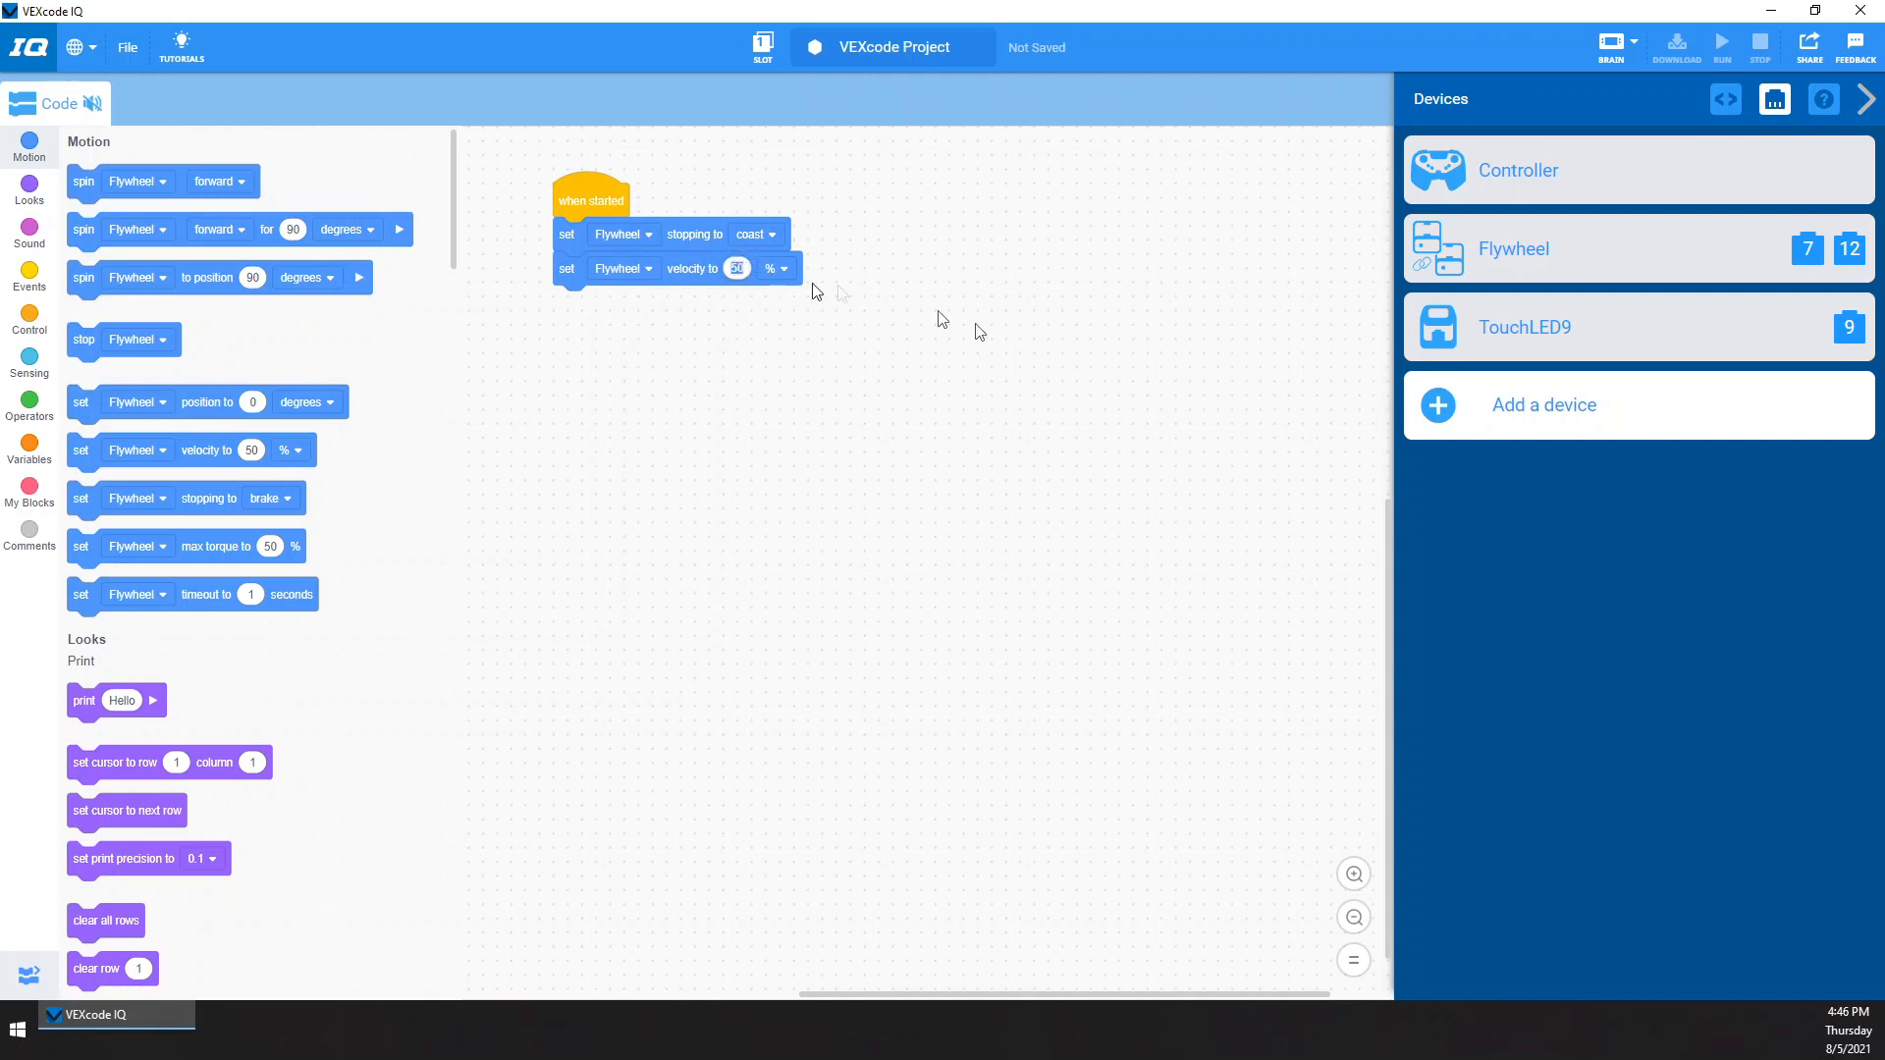
{"action": "type", "text": "7"}
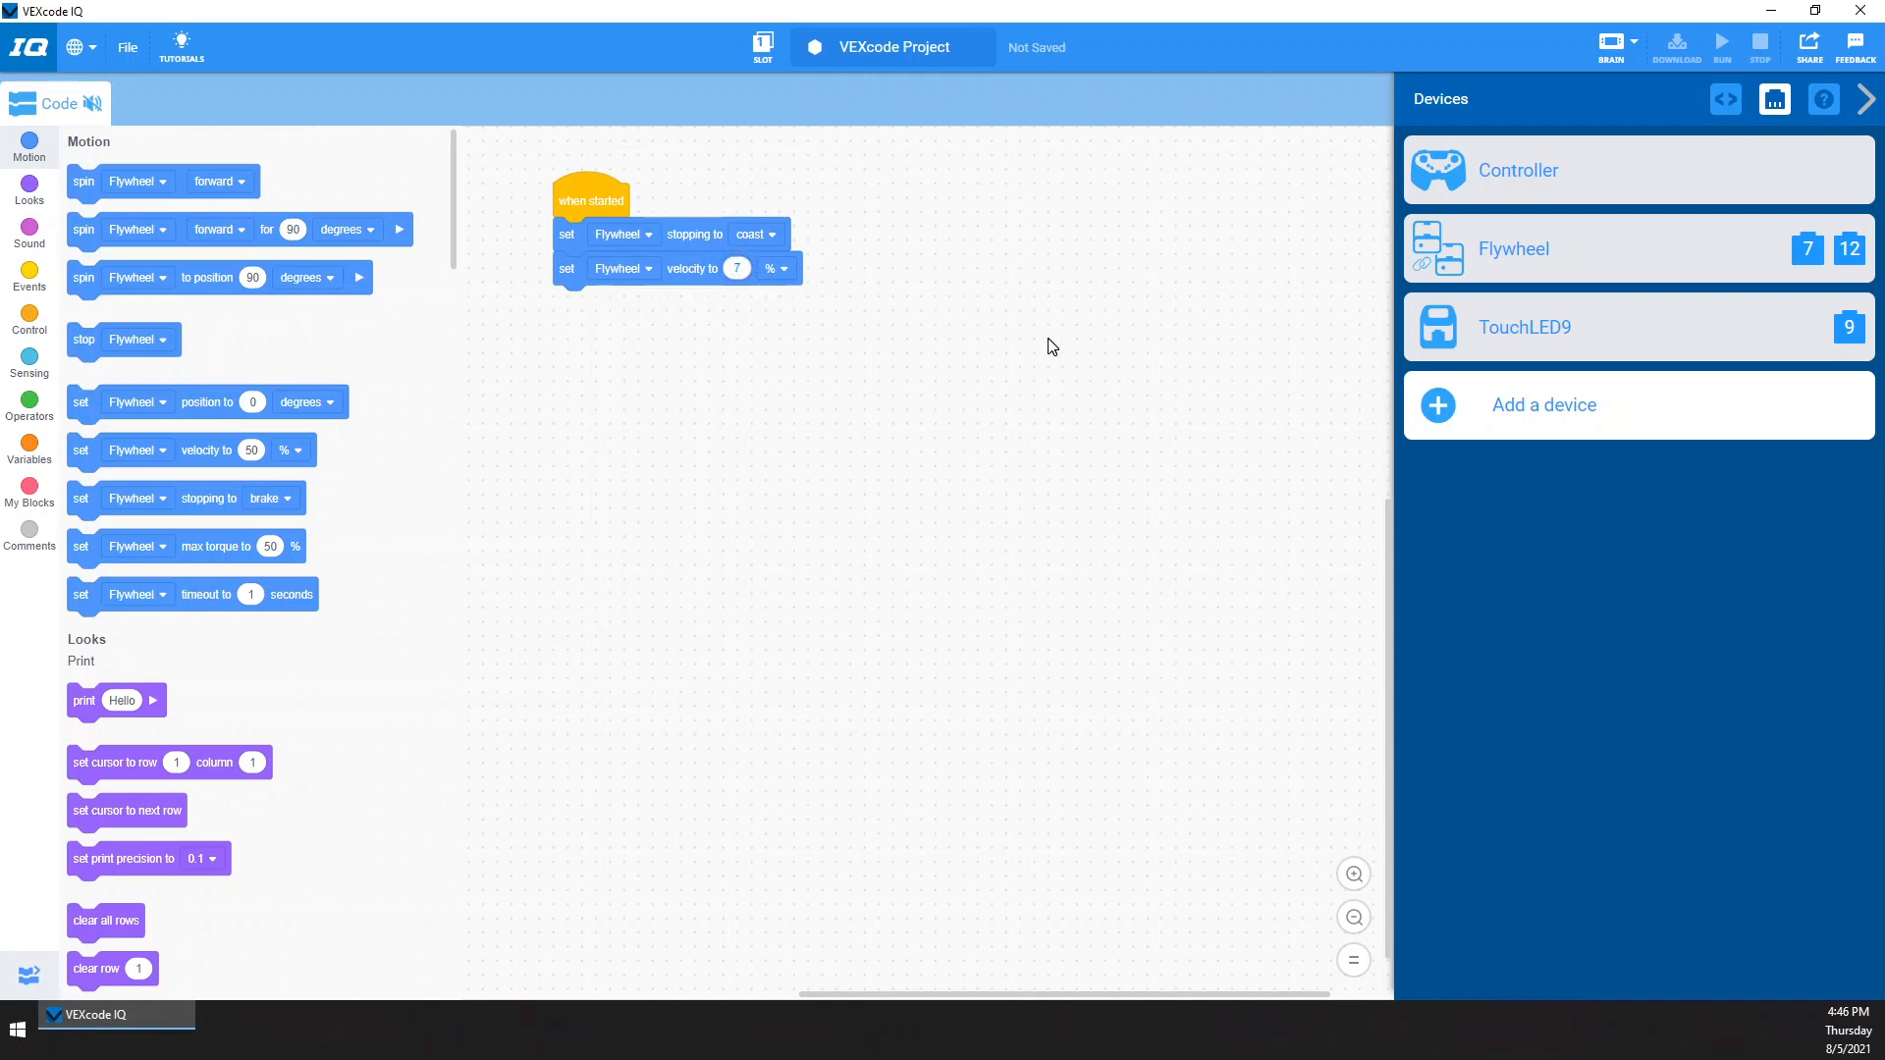
{"action": "type", "text": "70"}
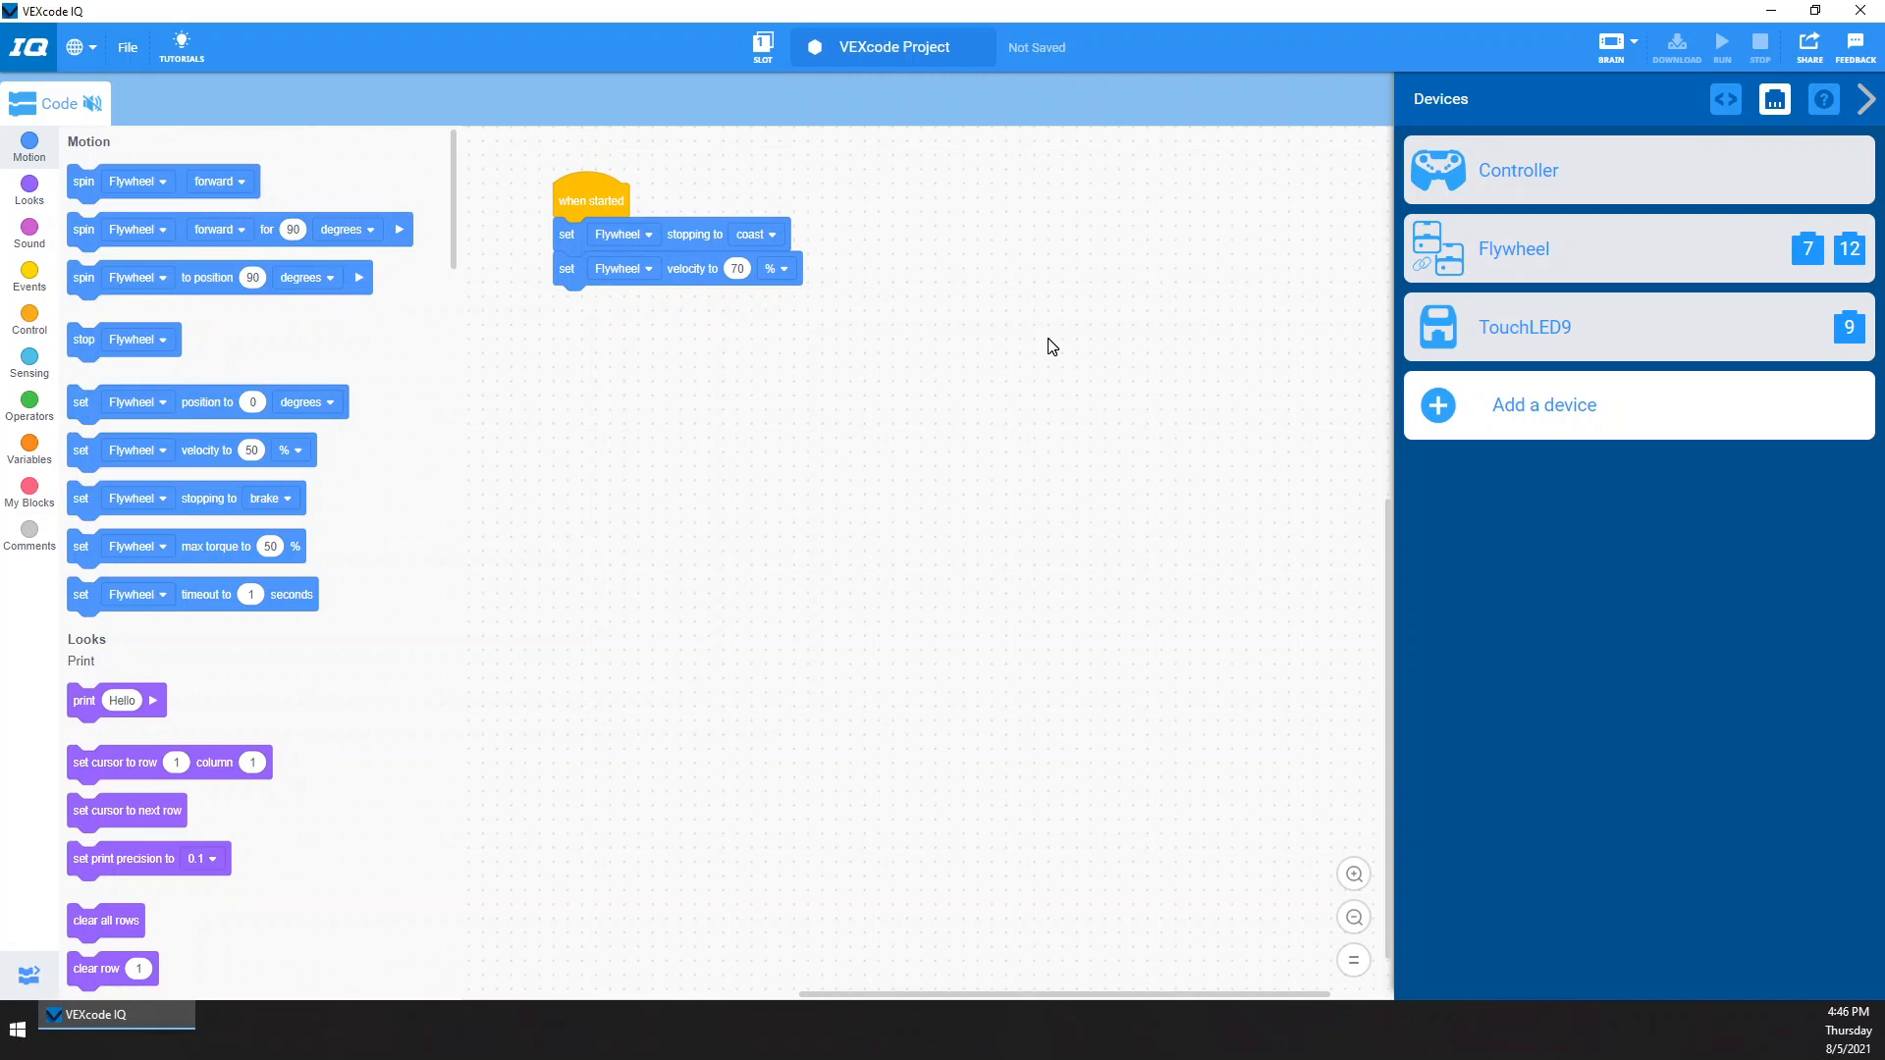
{"action": "mouse_move", "coordinate": [786, 283]}
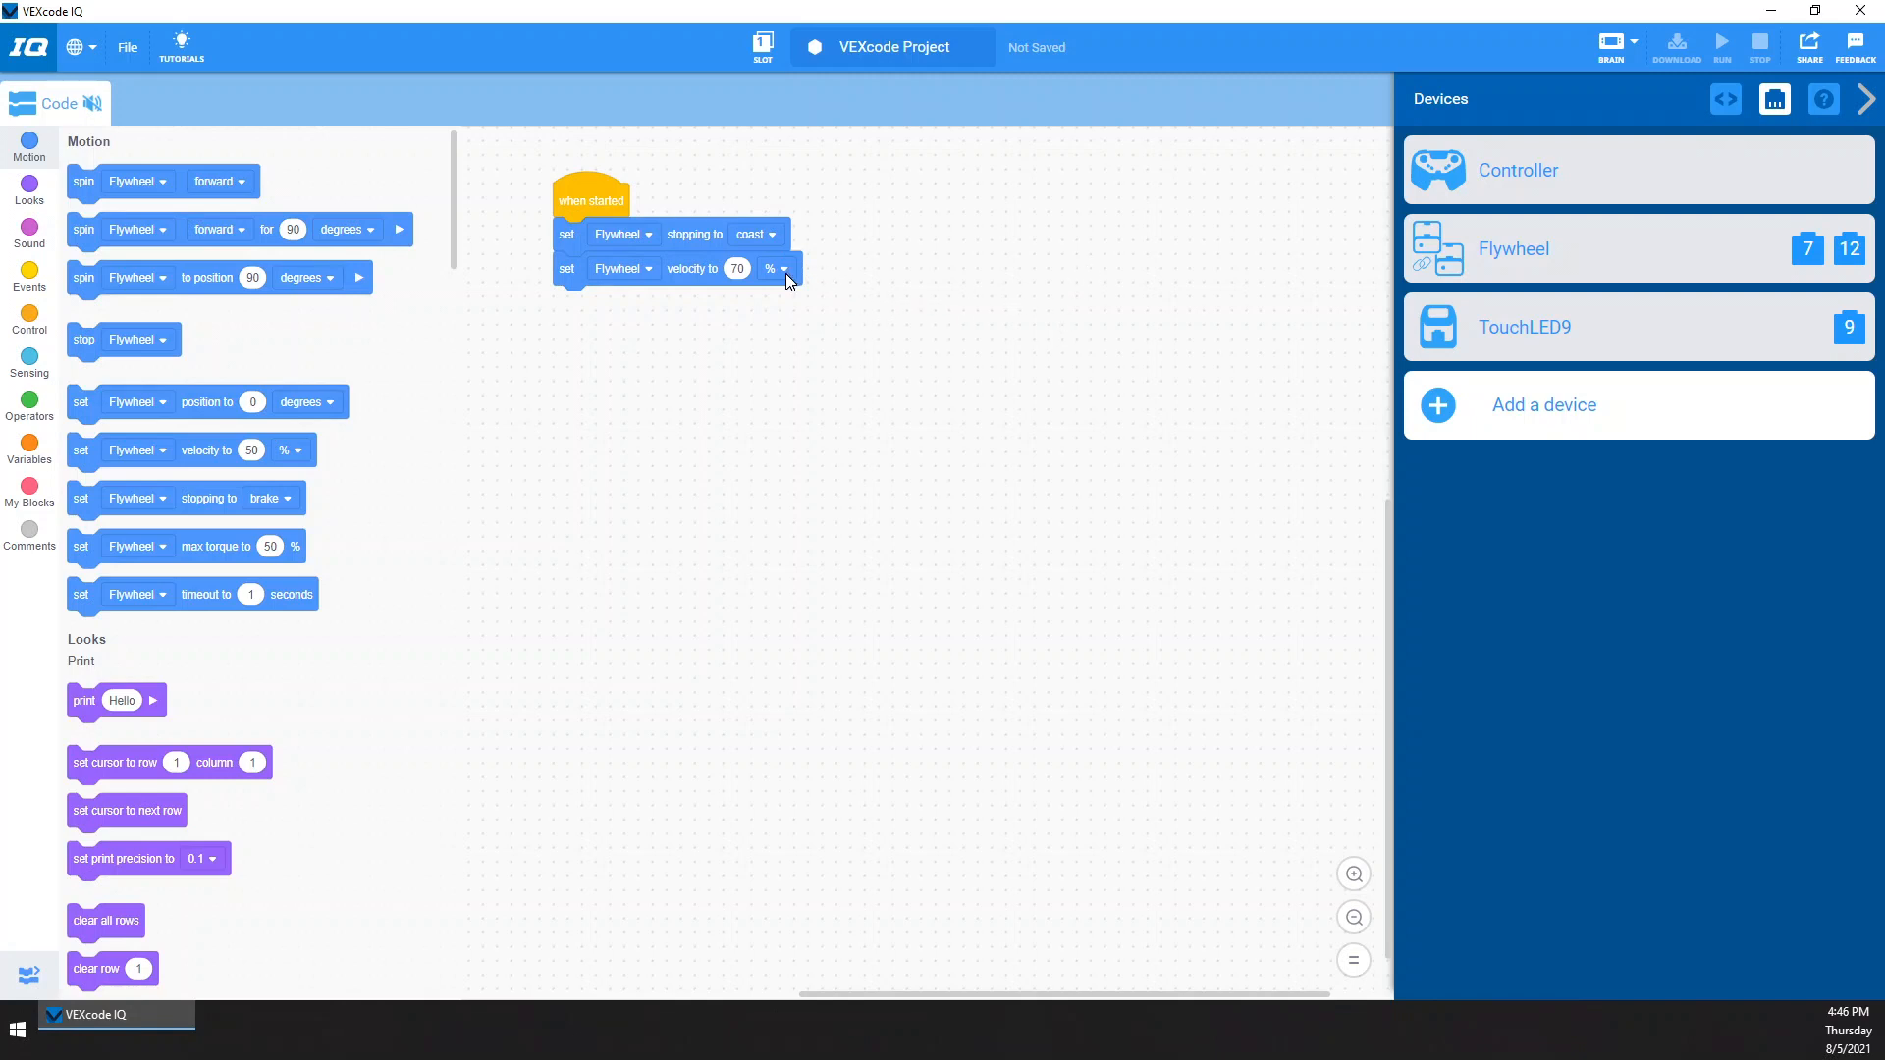
{"action": "mouse_move", "coordinate": [928, 272]}
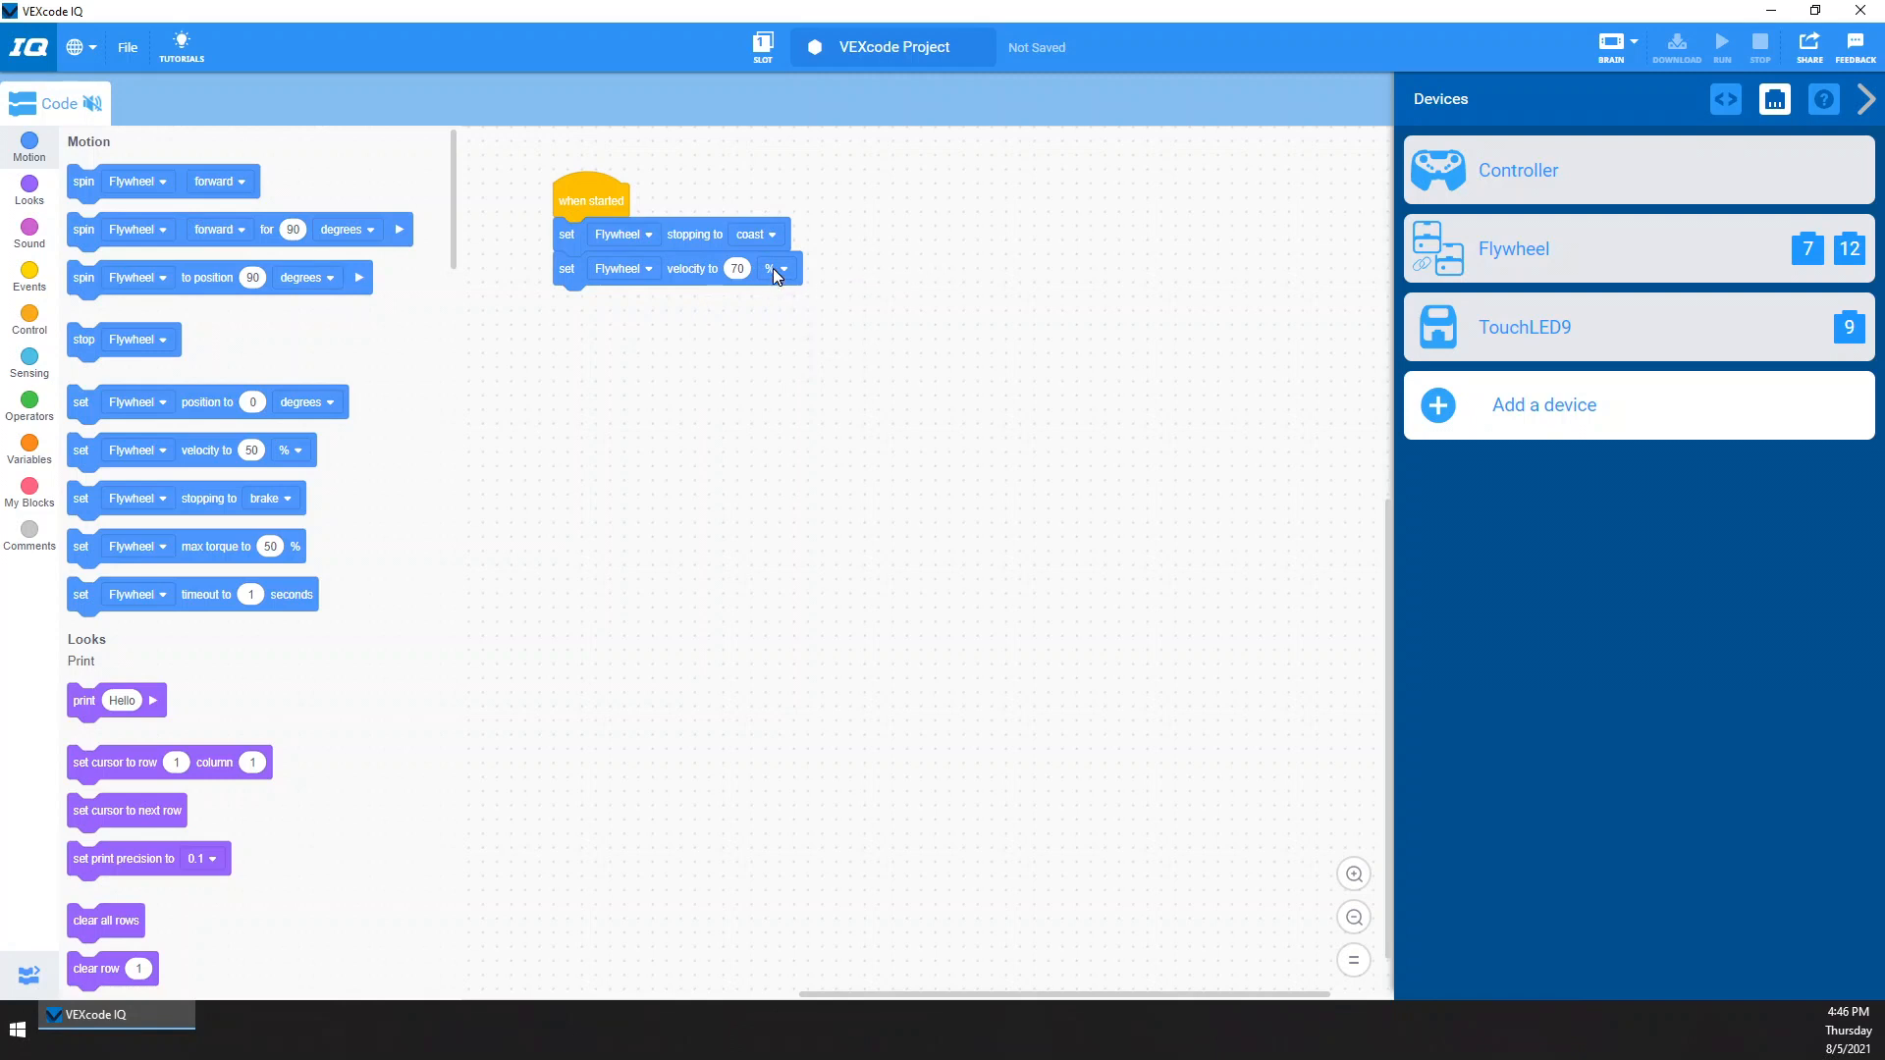
{"action": "left_click", "coordinate": [779, 268]}
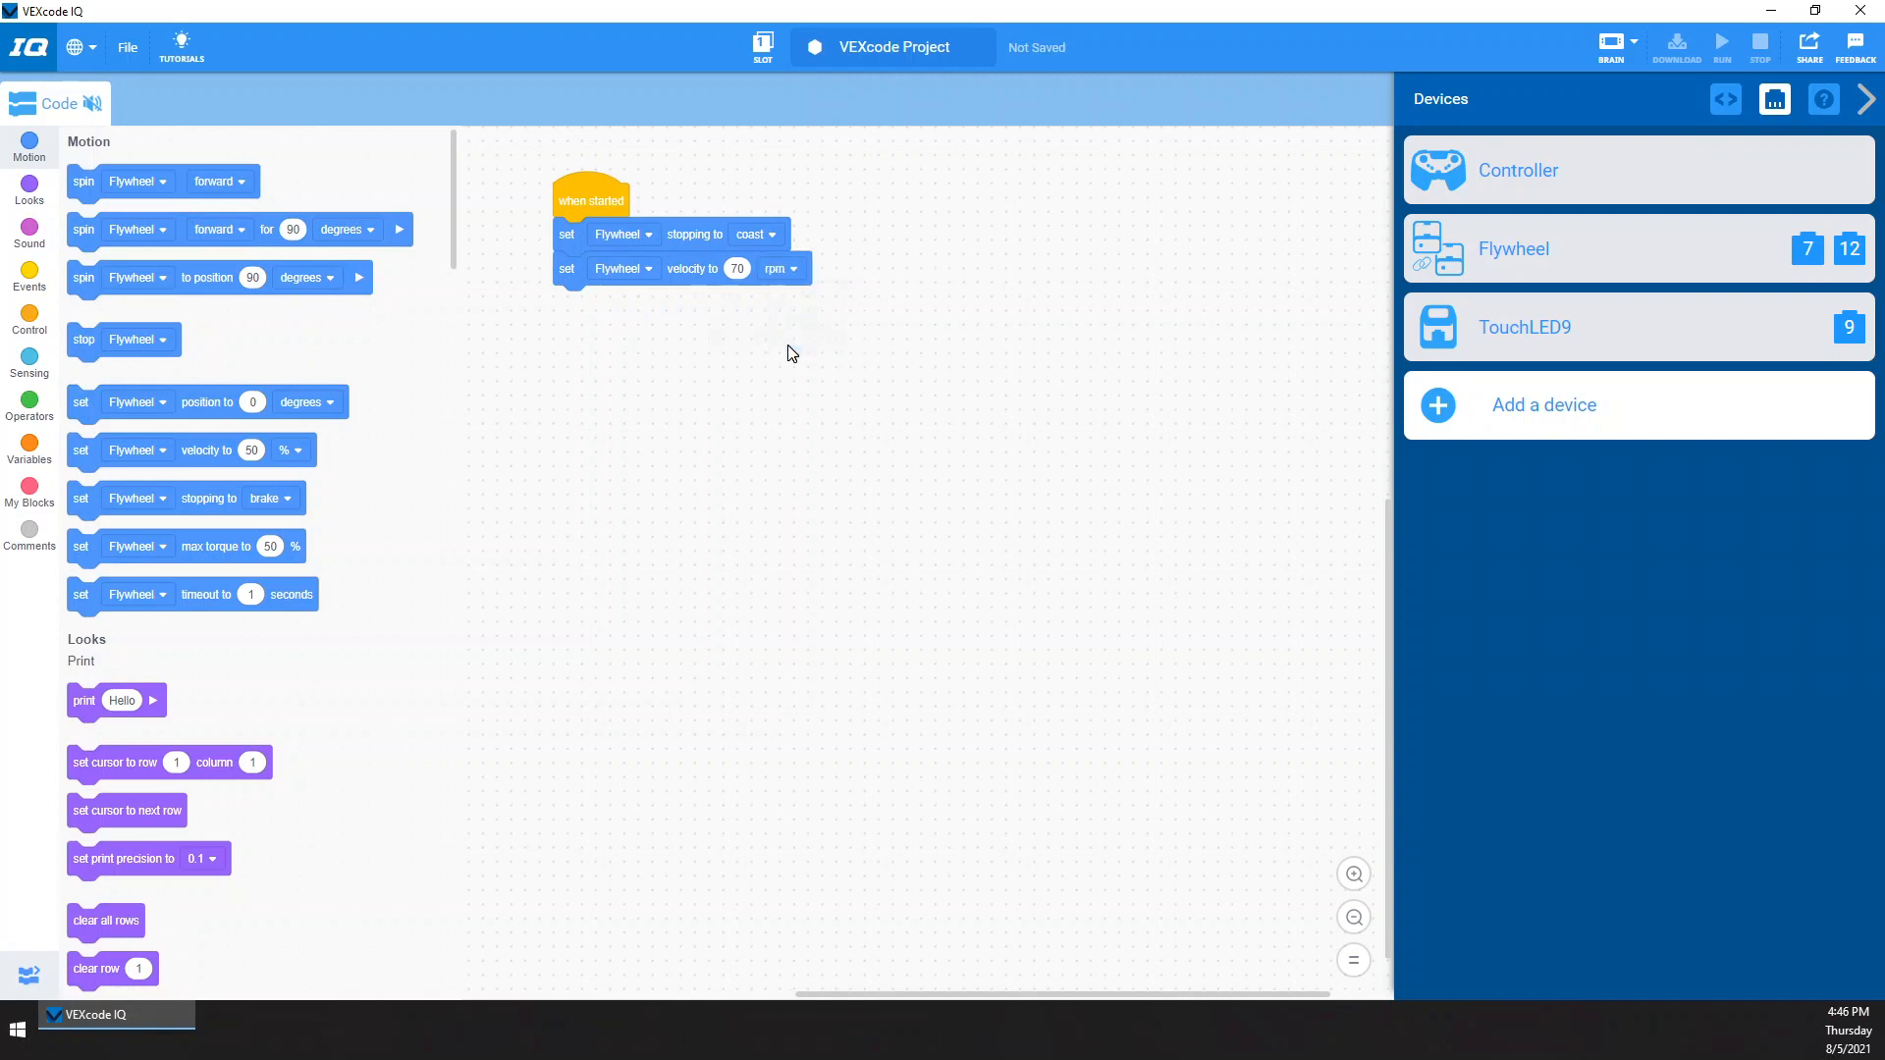
{"action": "mouse_move", "coordinate": [895, 373]}
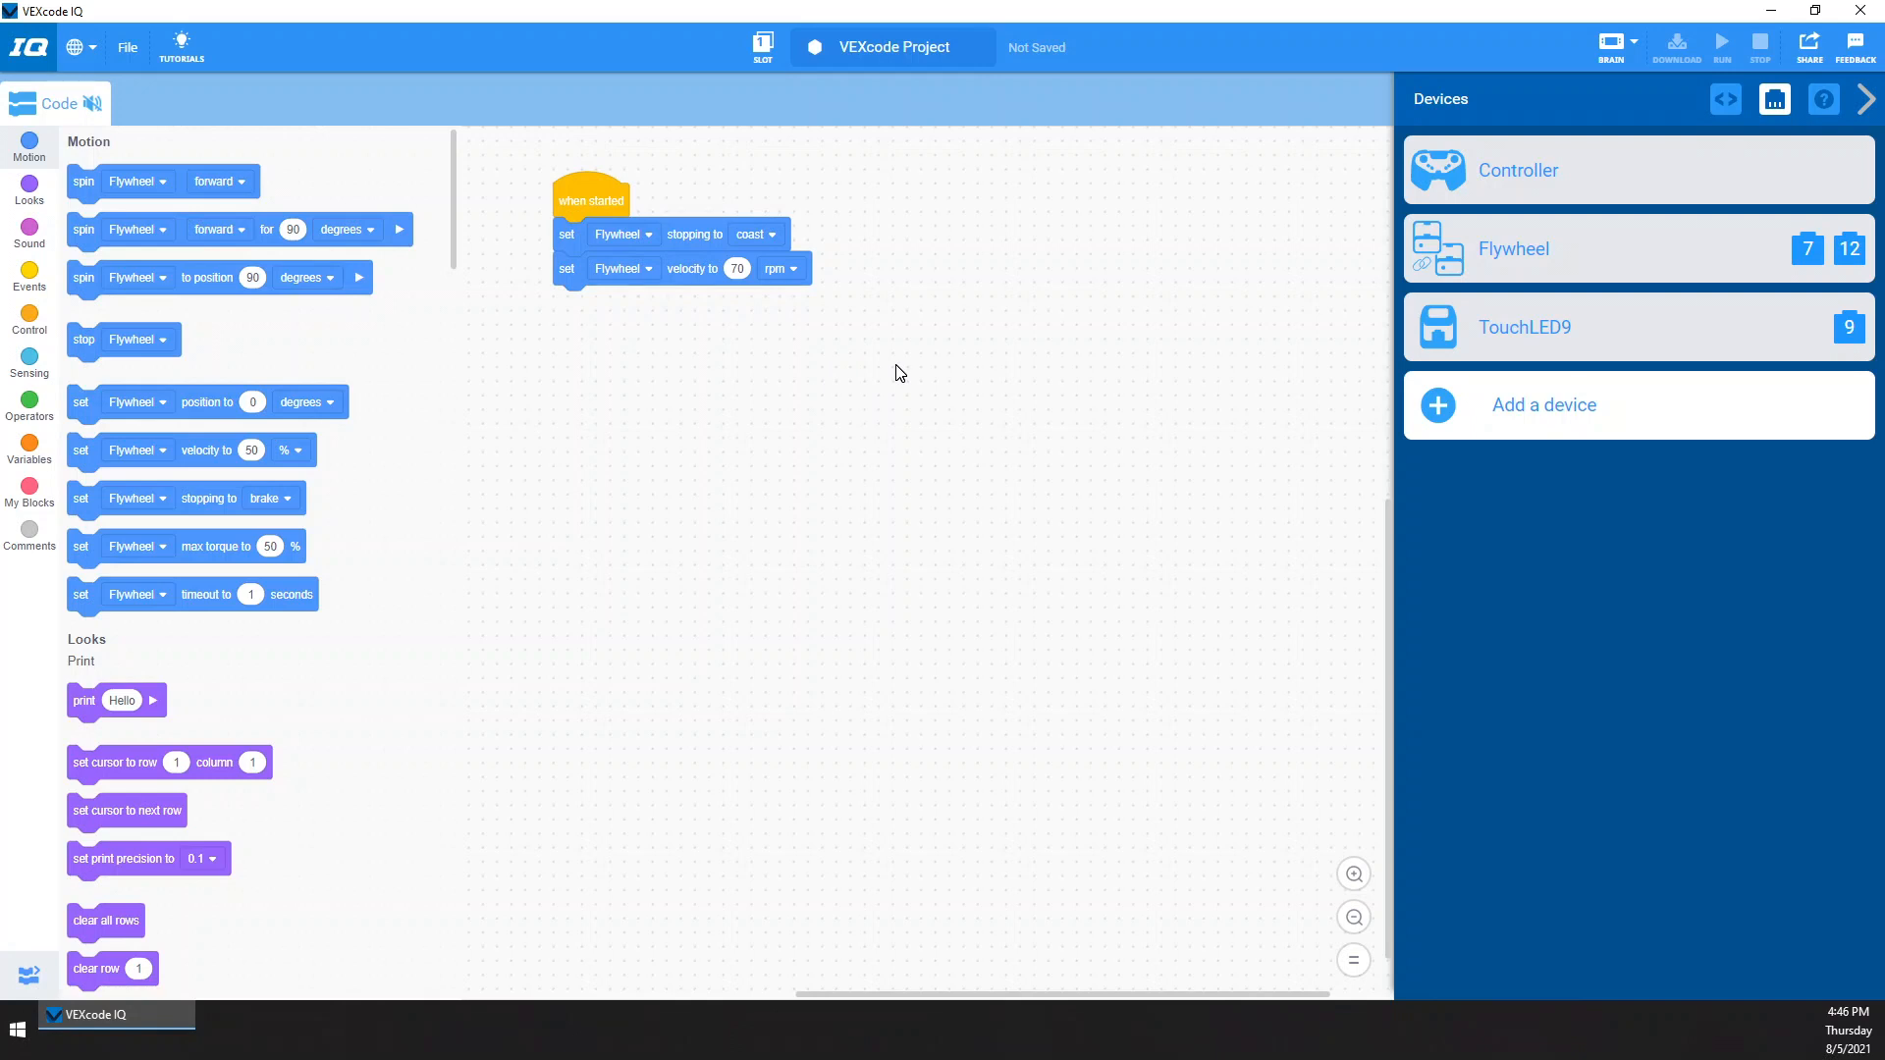
Add a when Controller L Up pressed event with spin Flywheel forward attached
{"action": "left_click", "coordinate": [28, 280]}
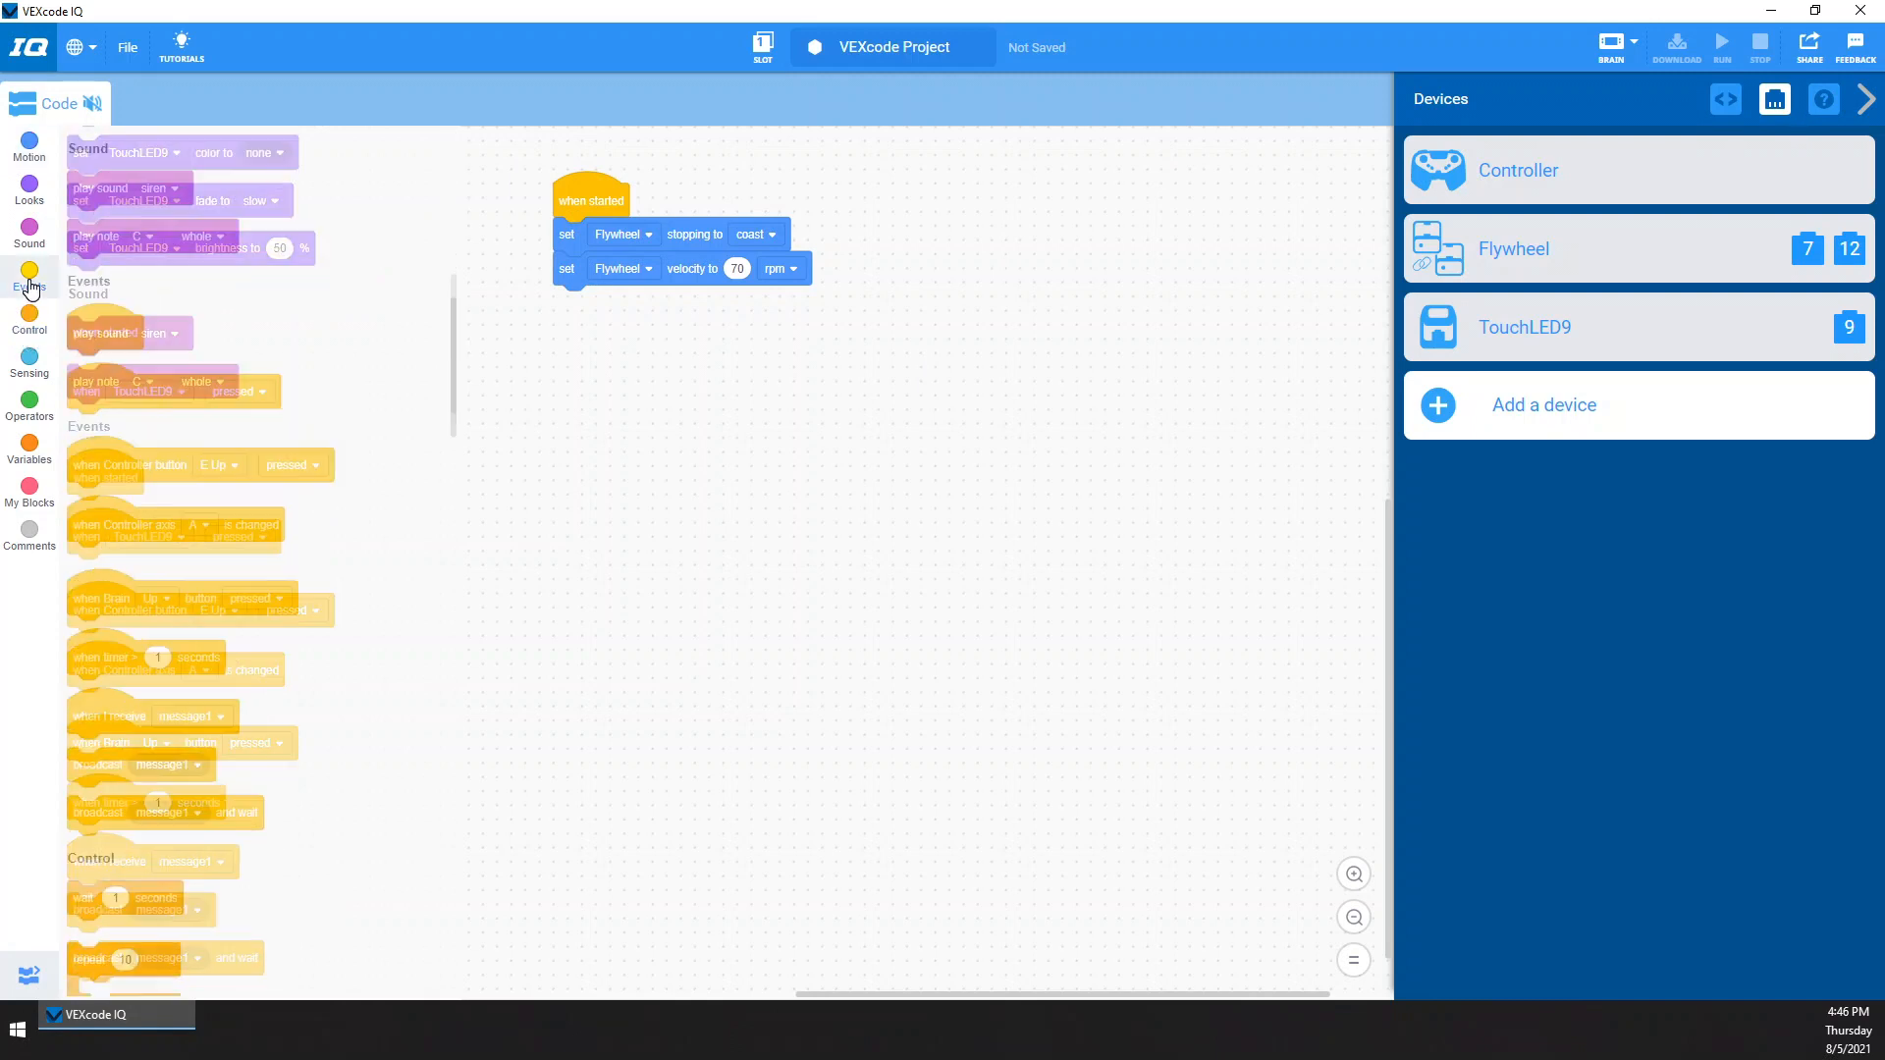
{"action": "left_click", "coordinate": [29, 277]}
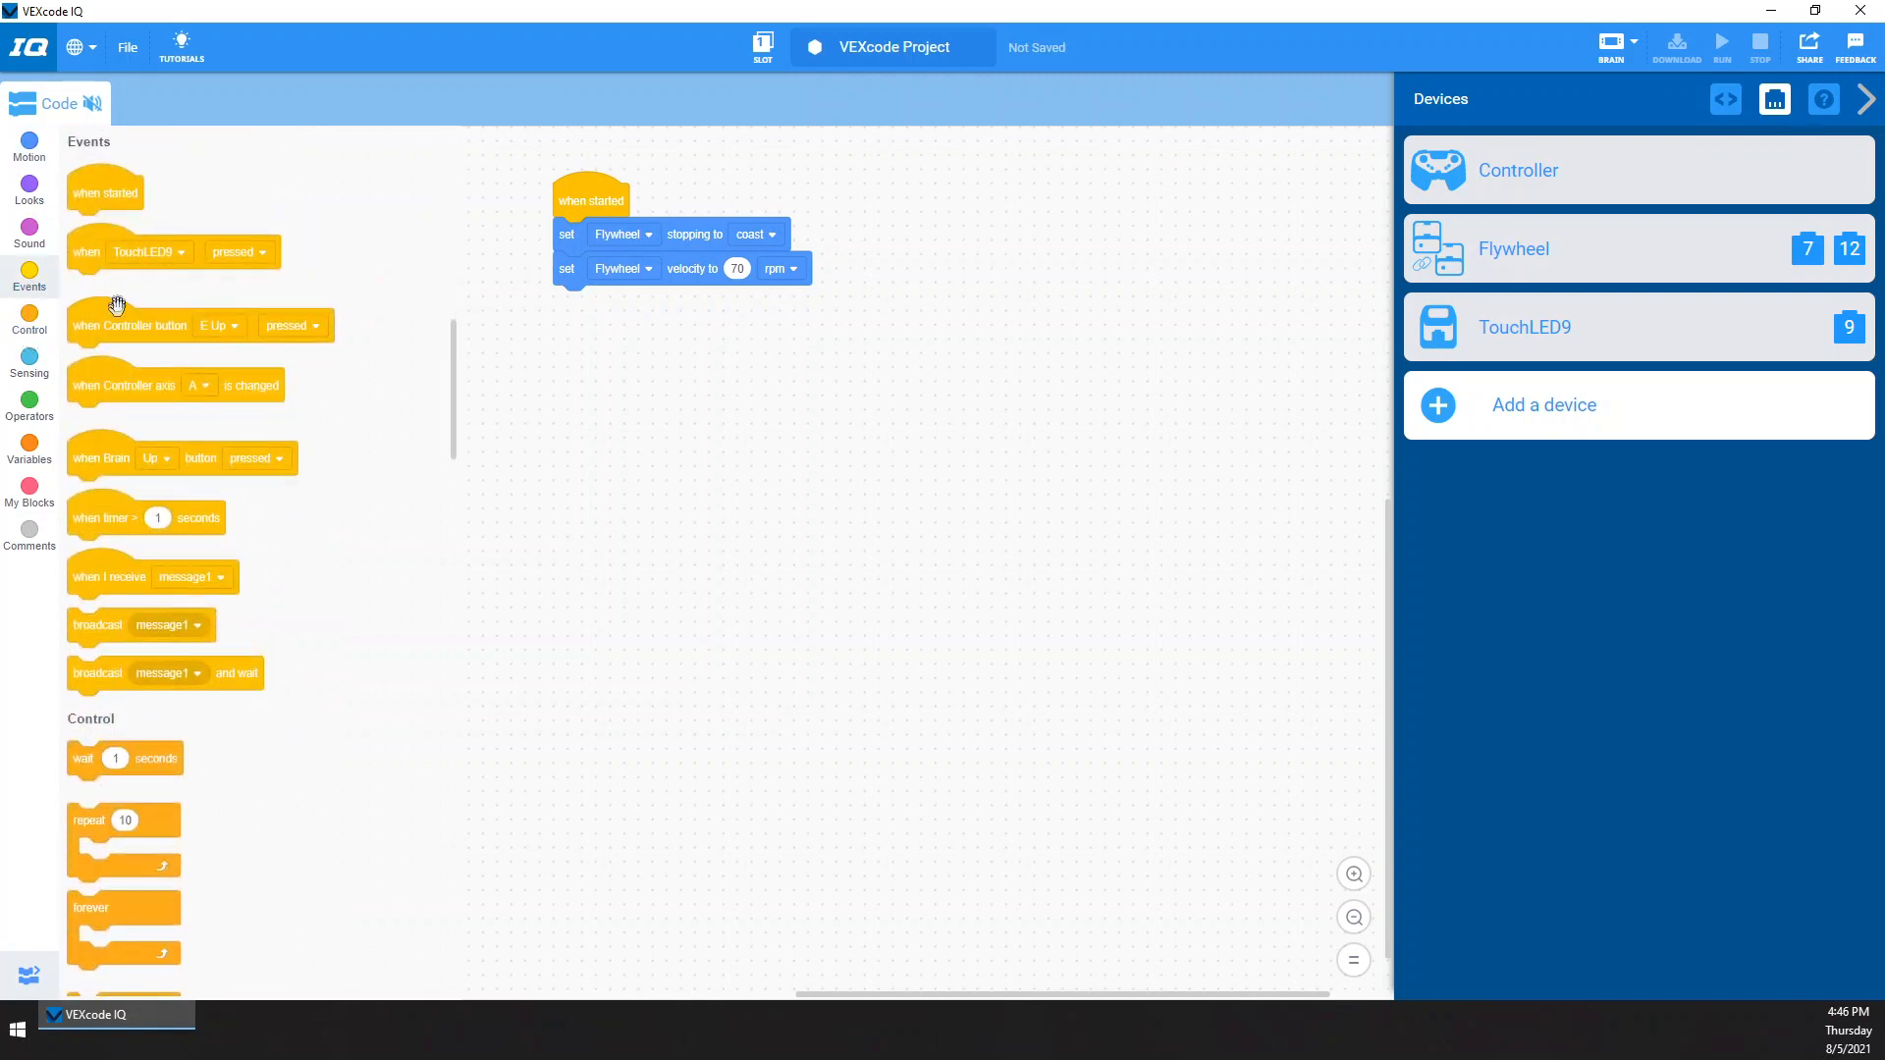
{"action": "left_click_drag", "start_coordinate": [129, 325], "coordinate": [1045, 202]}
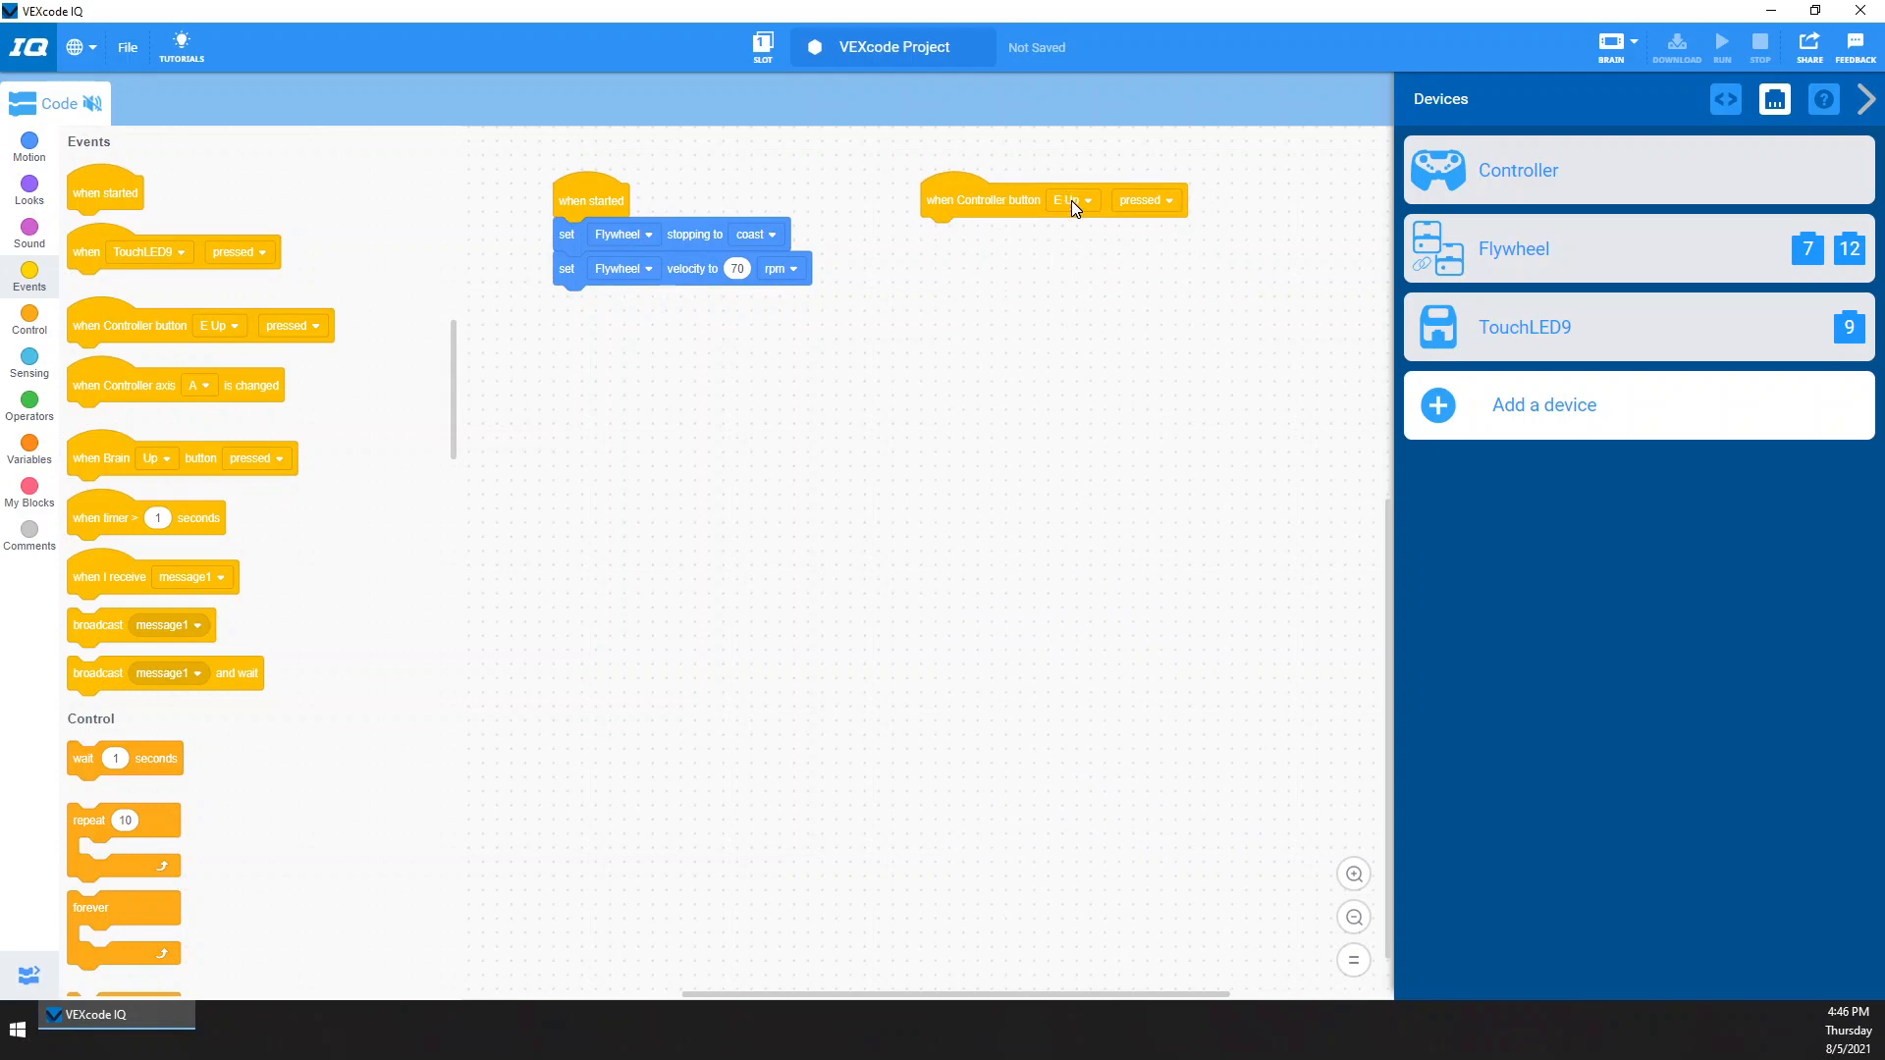
{"action": "left_click", "coordinate": [1070, 199]}
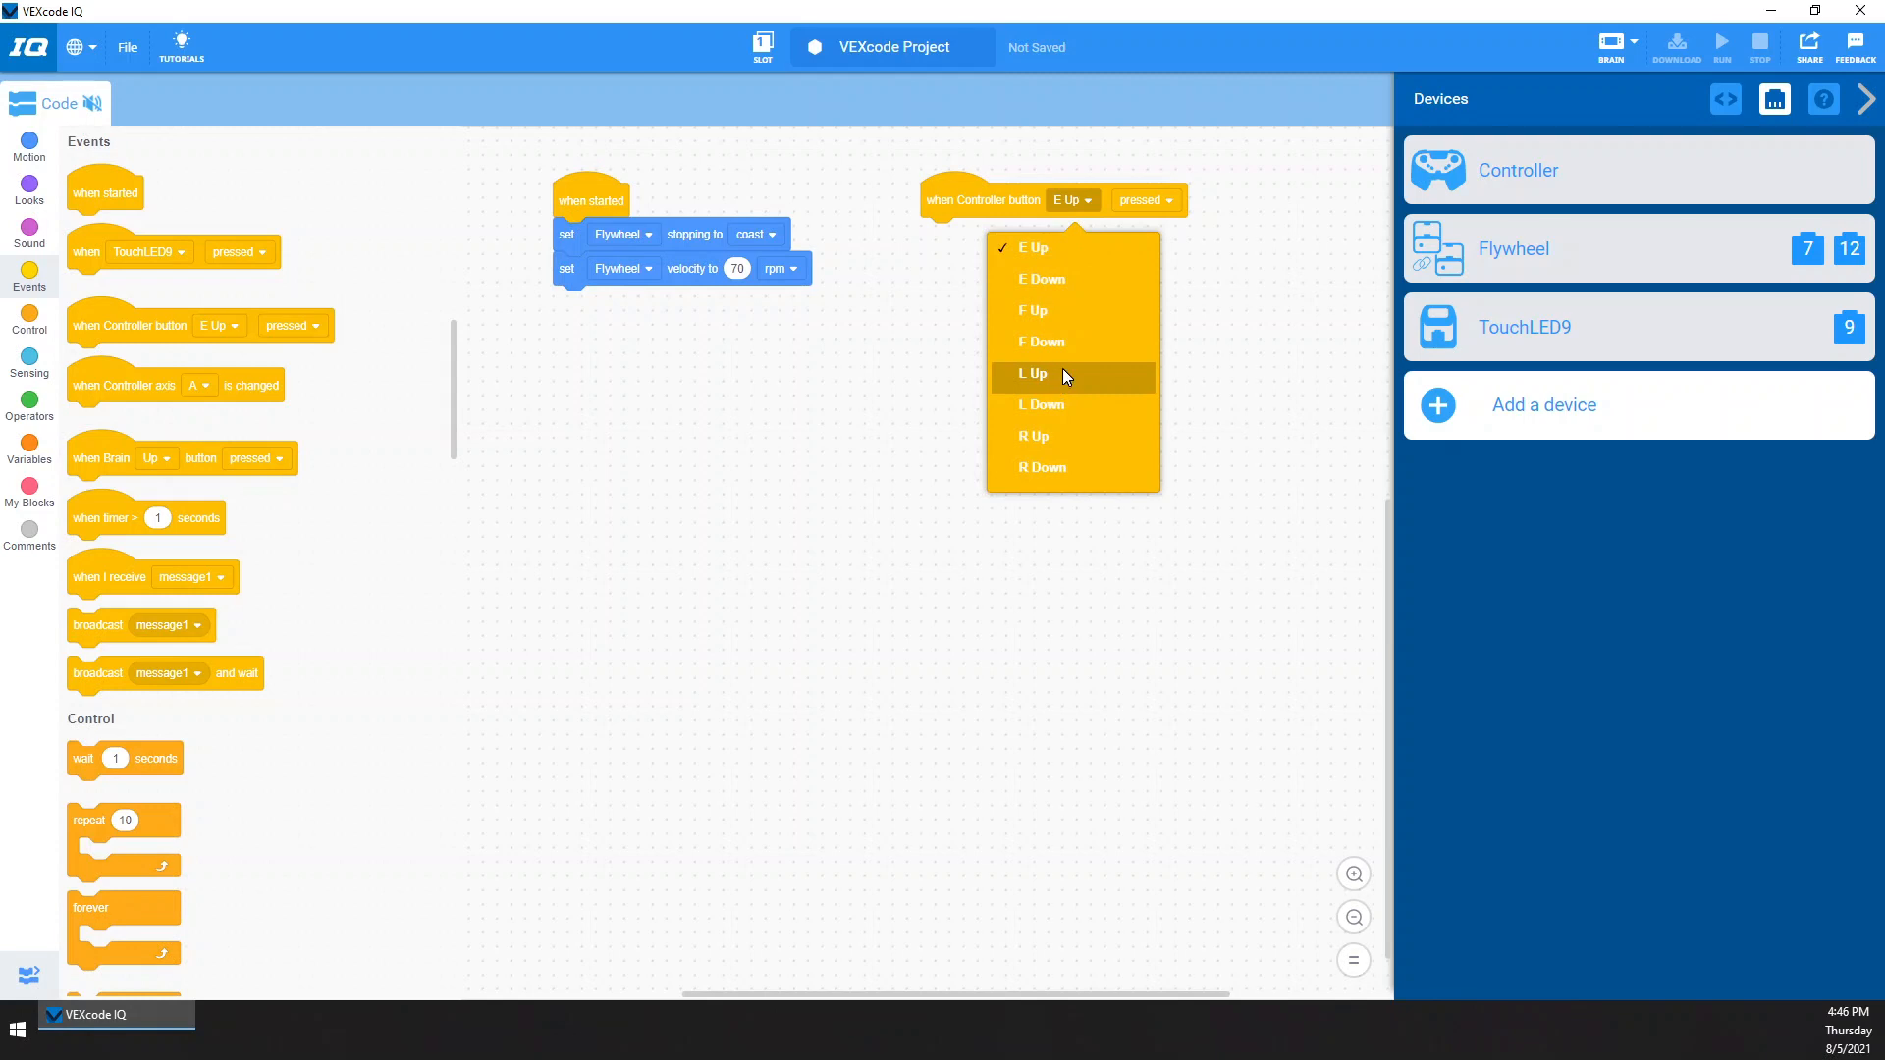
{"action": "left_click", "coordinate": [1032, 373]}
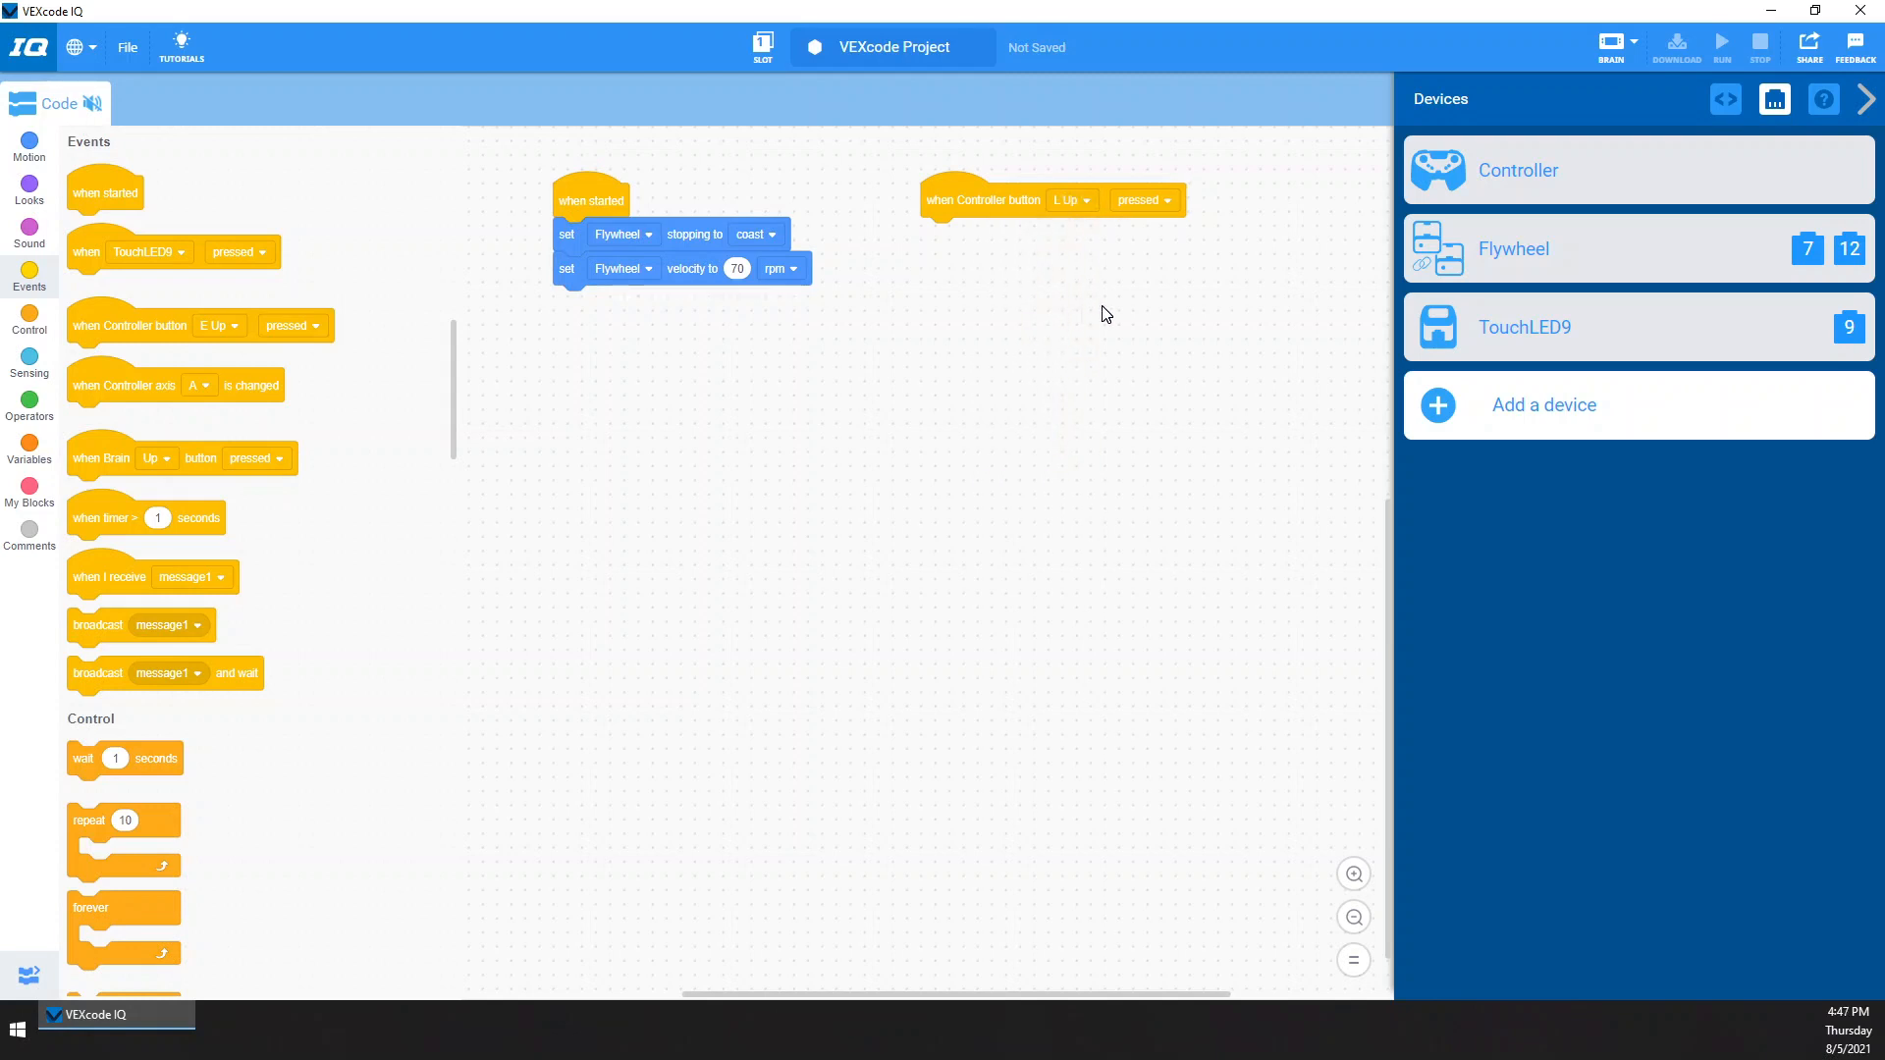
{"action": "left_click", "coordinate": [28, 144]}
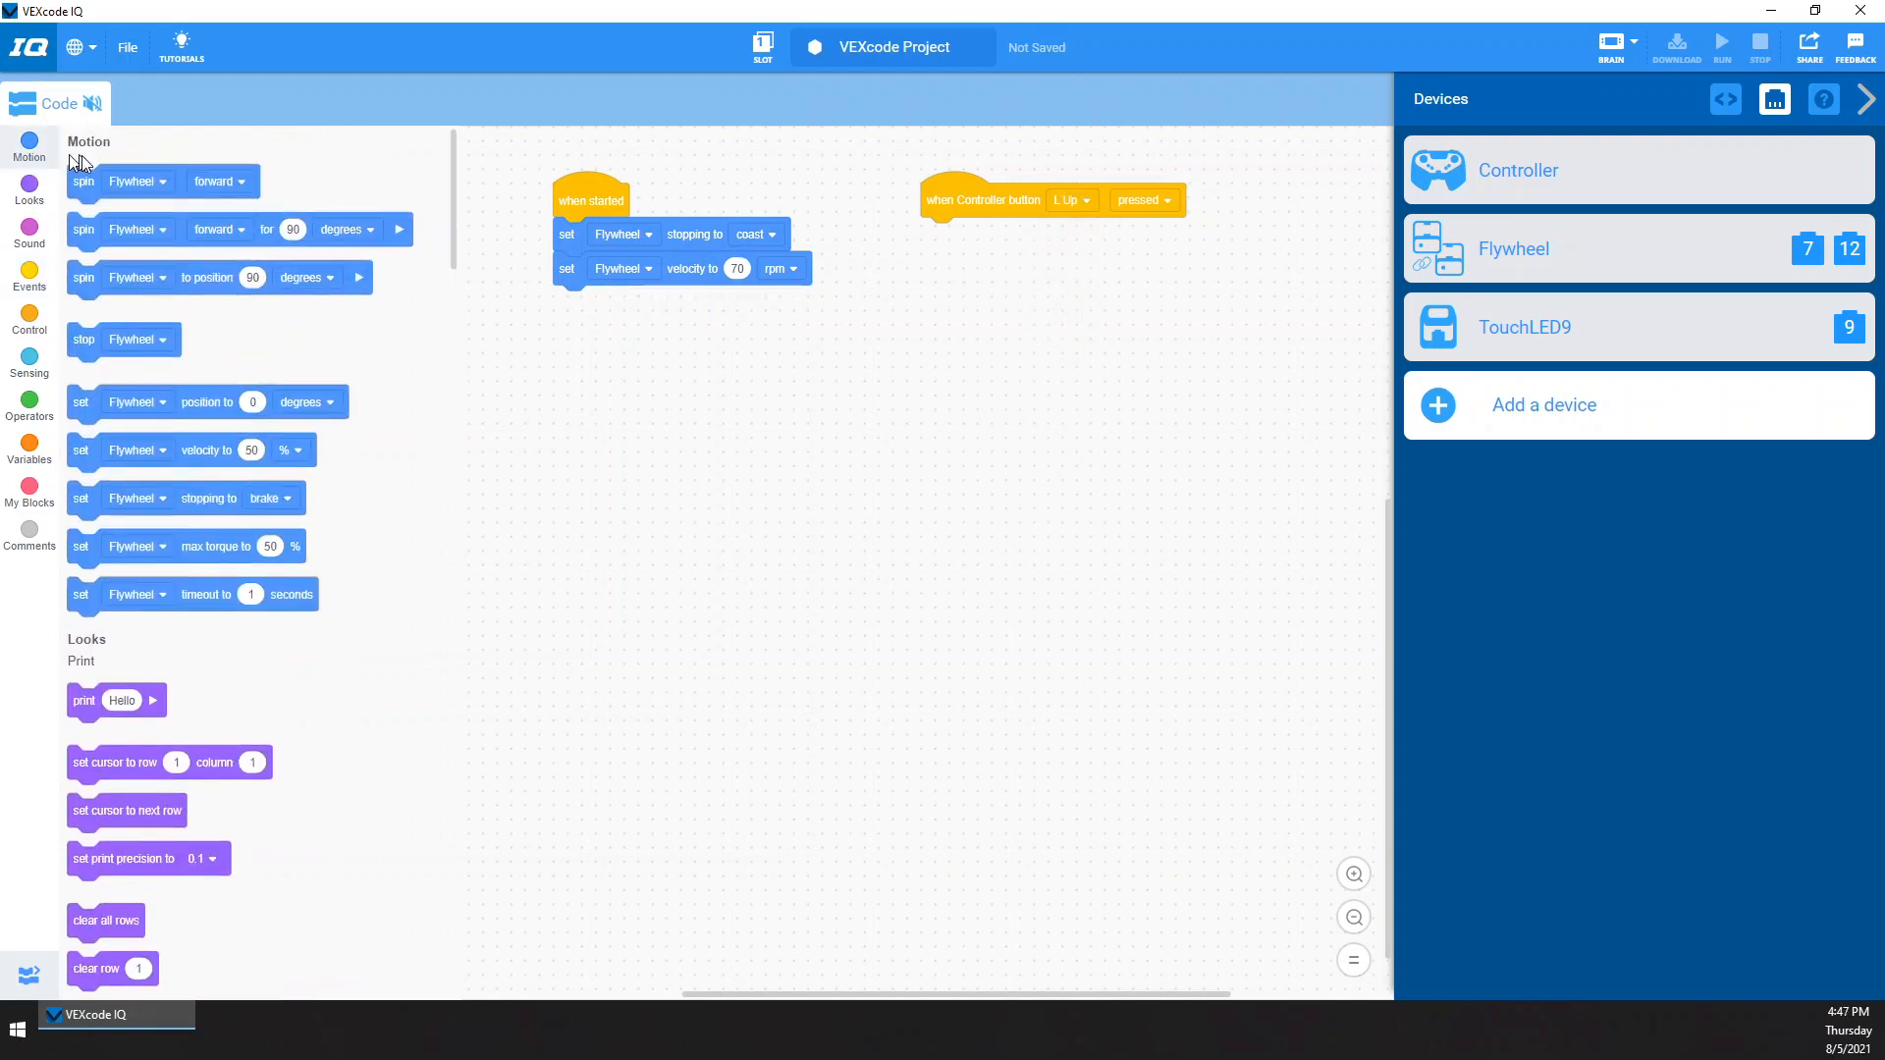
{"action": "left_click_drag", "start_coordinate": [82, 182], "coordinate": [943, 235]}
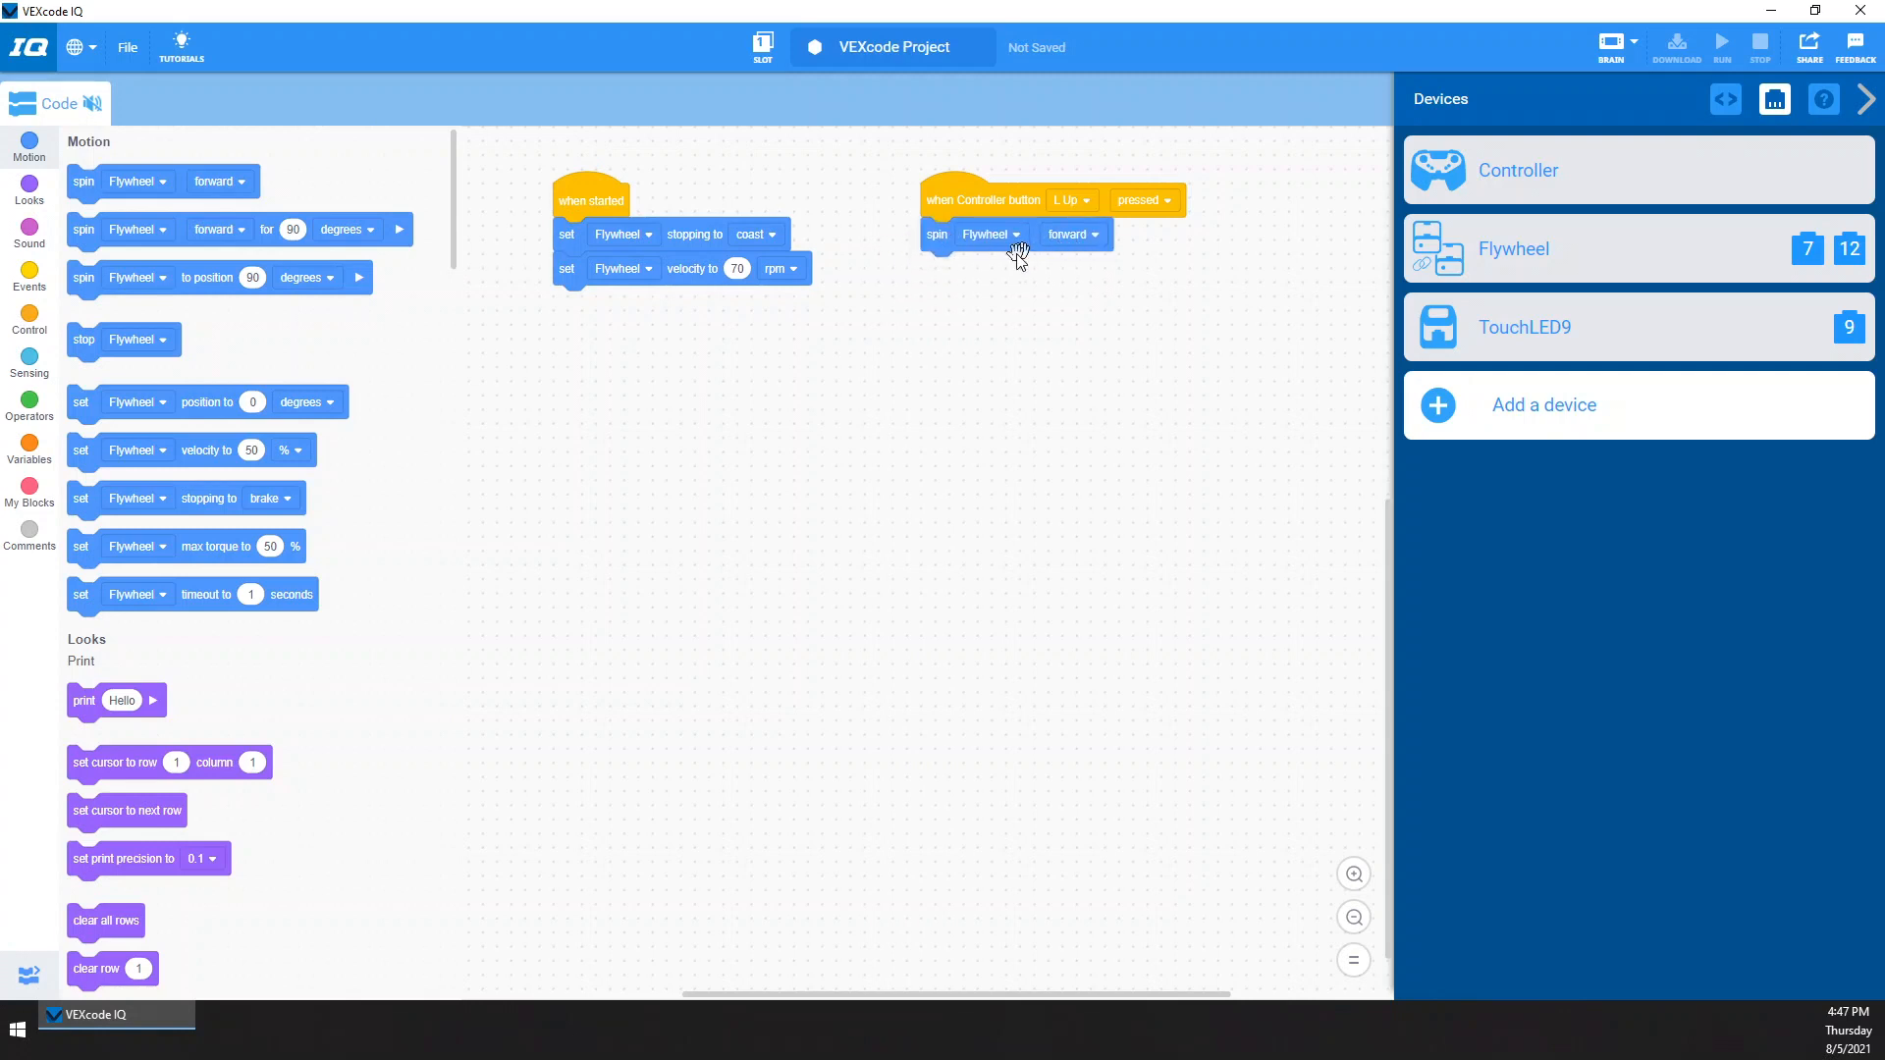
{"action": "mouse_move", "coordinate": [995, 267]}
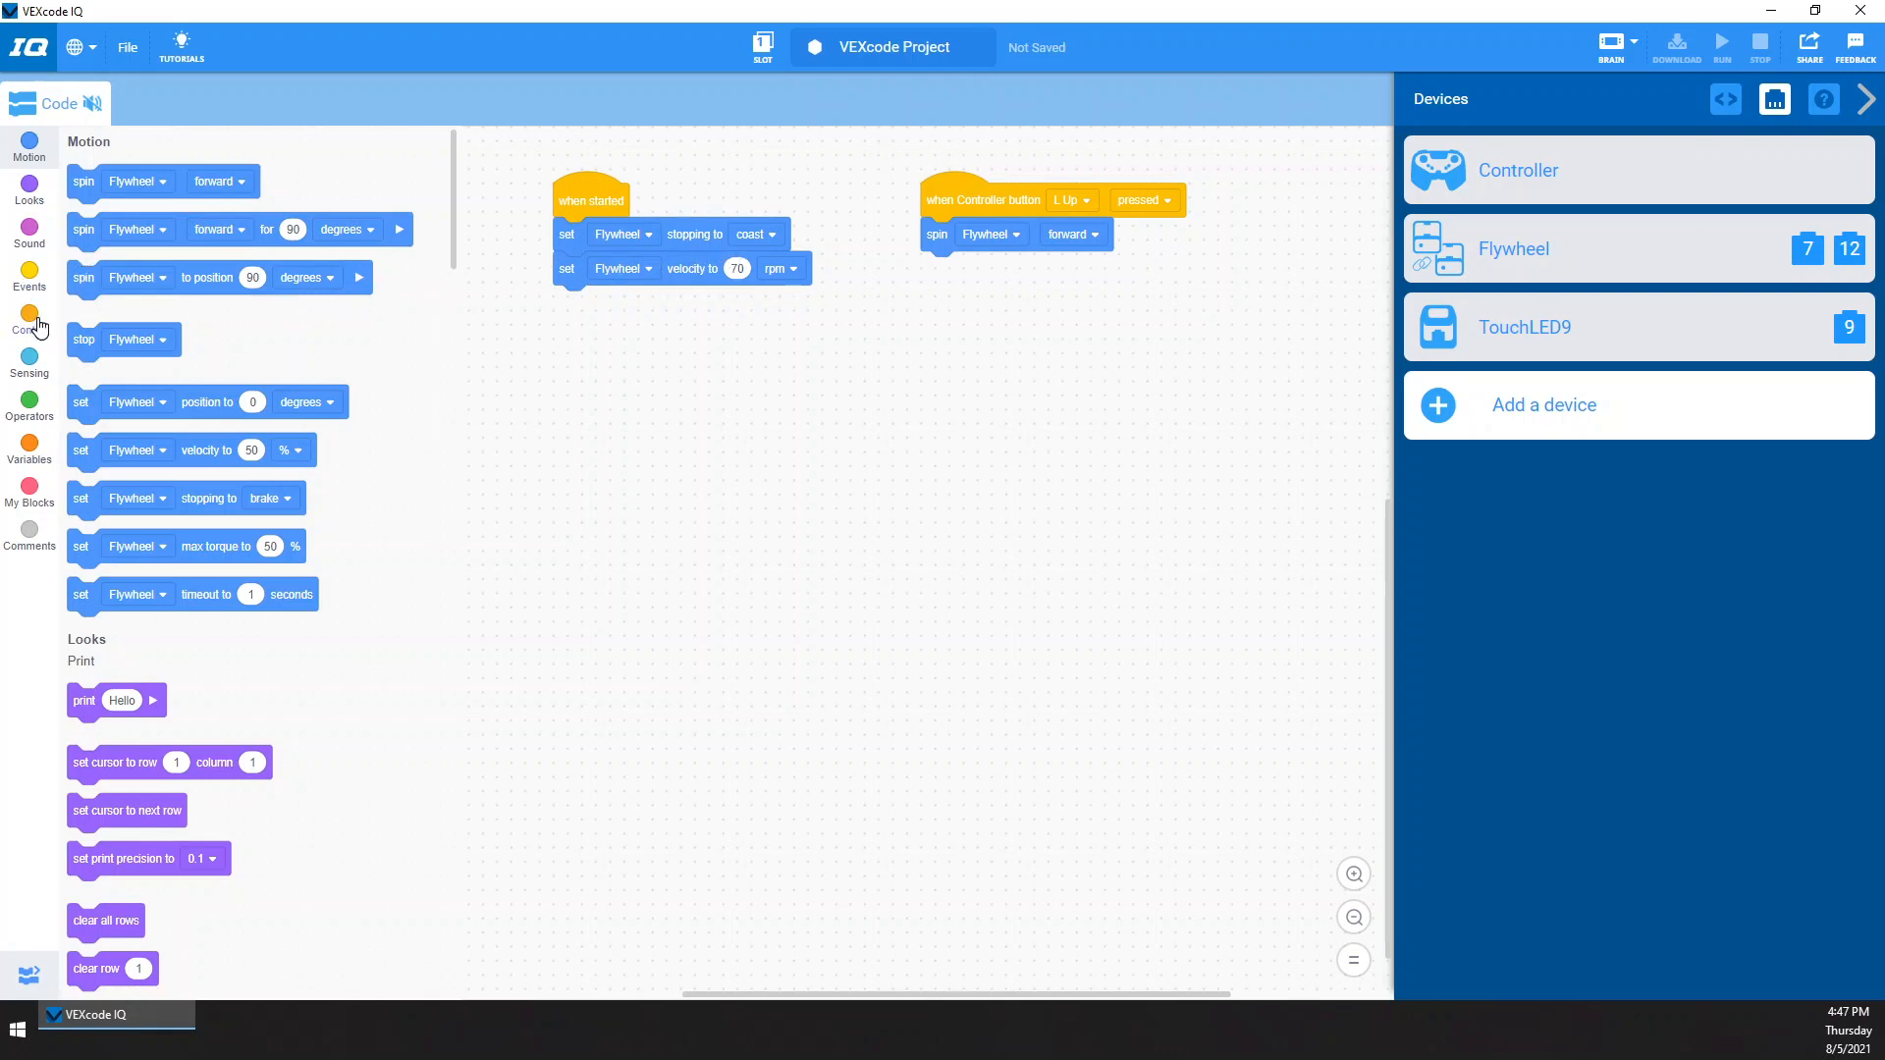
Add a repeat until Controller L Down pressed loop, followed by stop Flywheel
{"action": "left_click", "coordinate": [28, 321]}
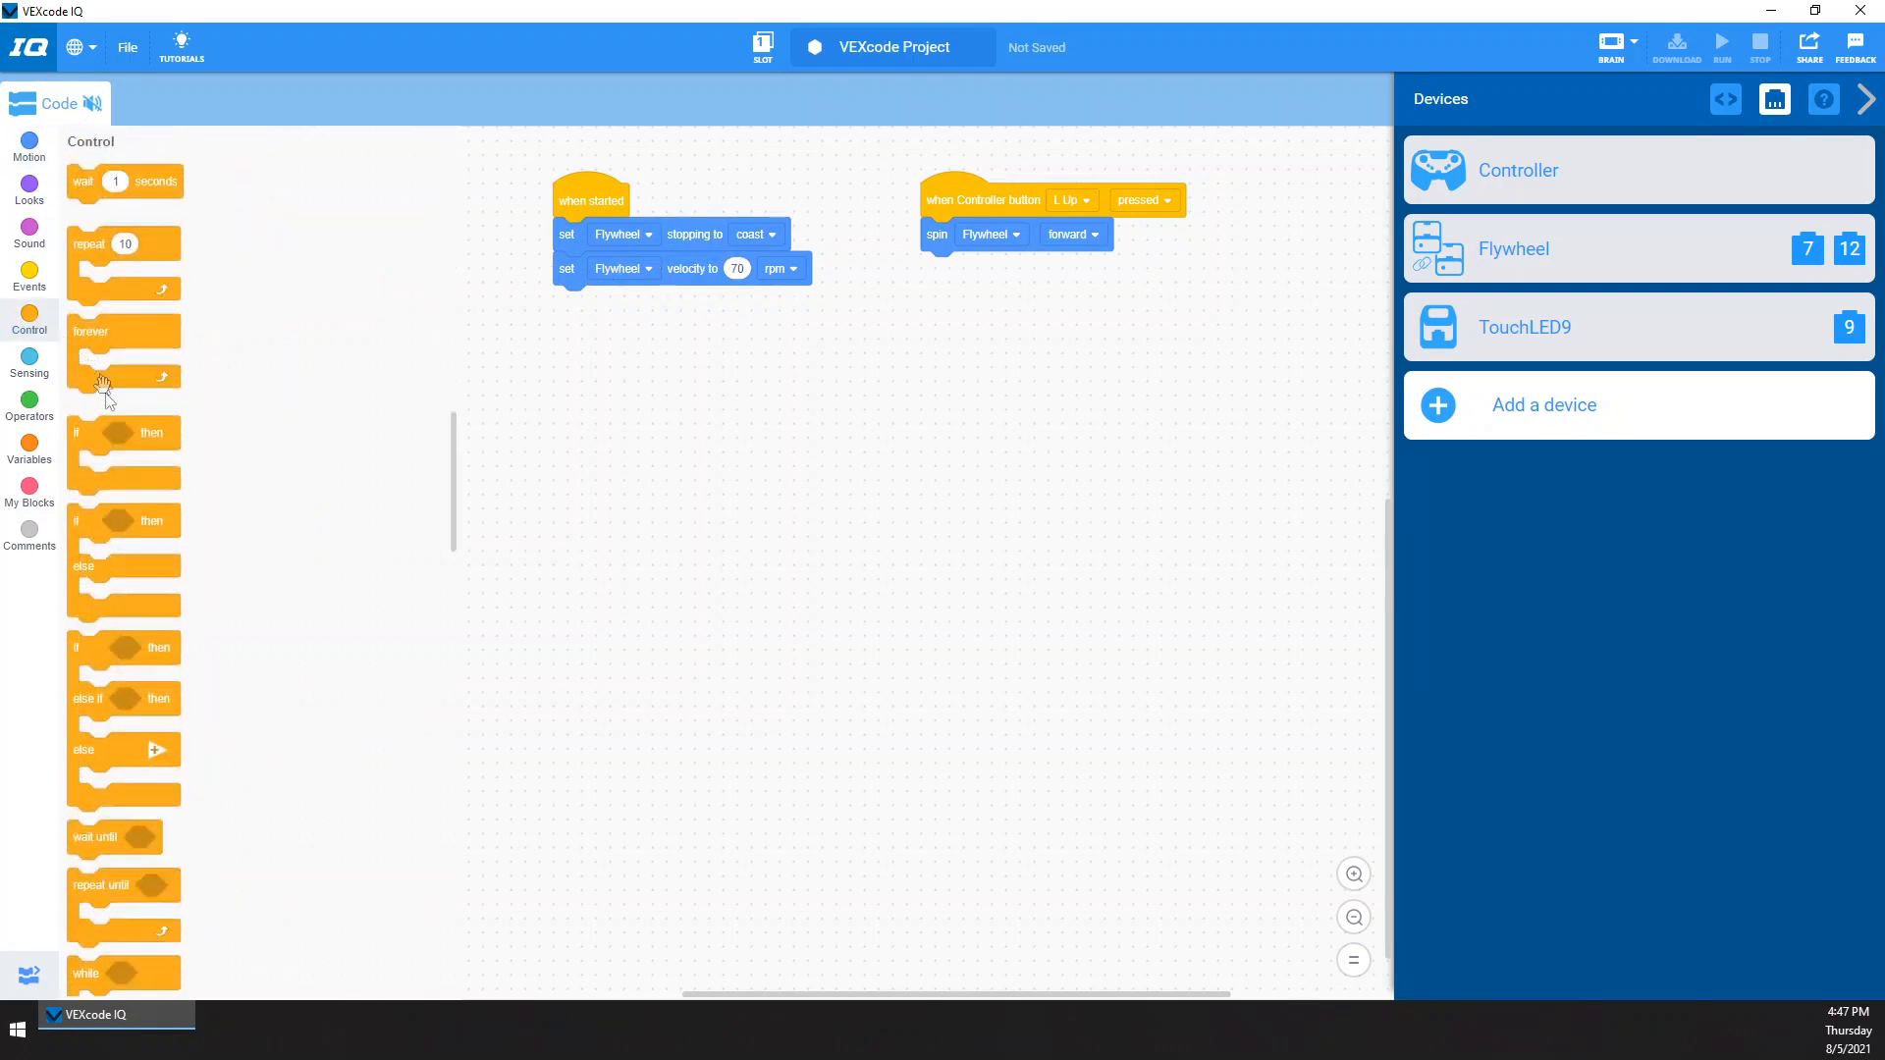
{"action": "left_click_drag", "start_coordinate": [102, 885], "coordinate": [715, 620]}
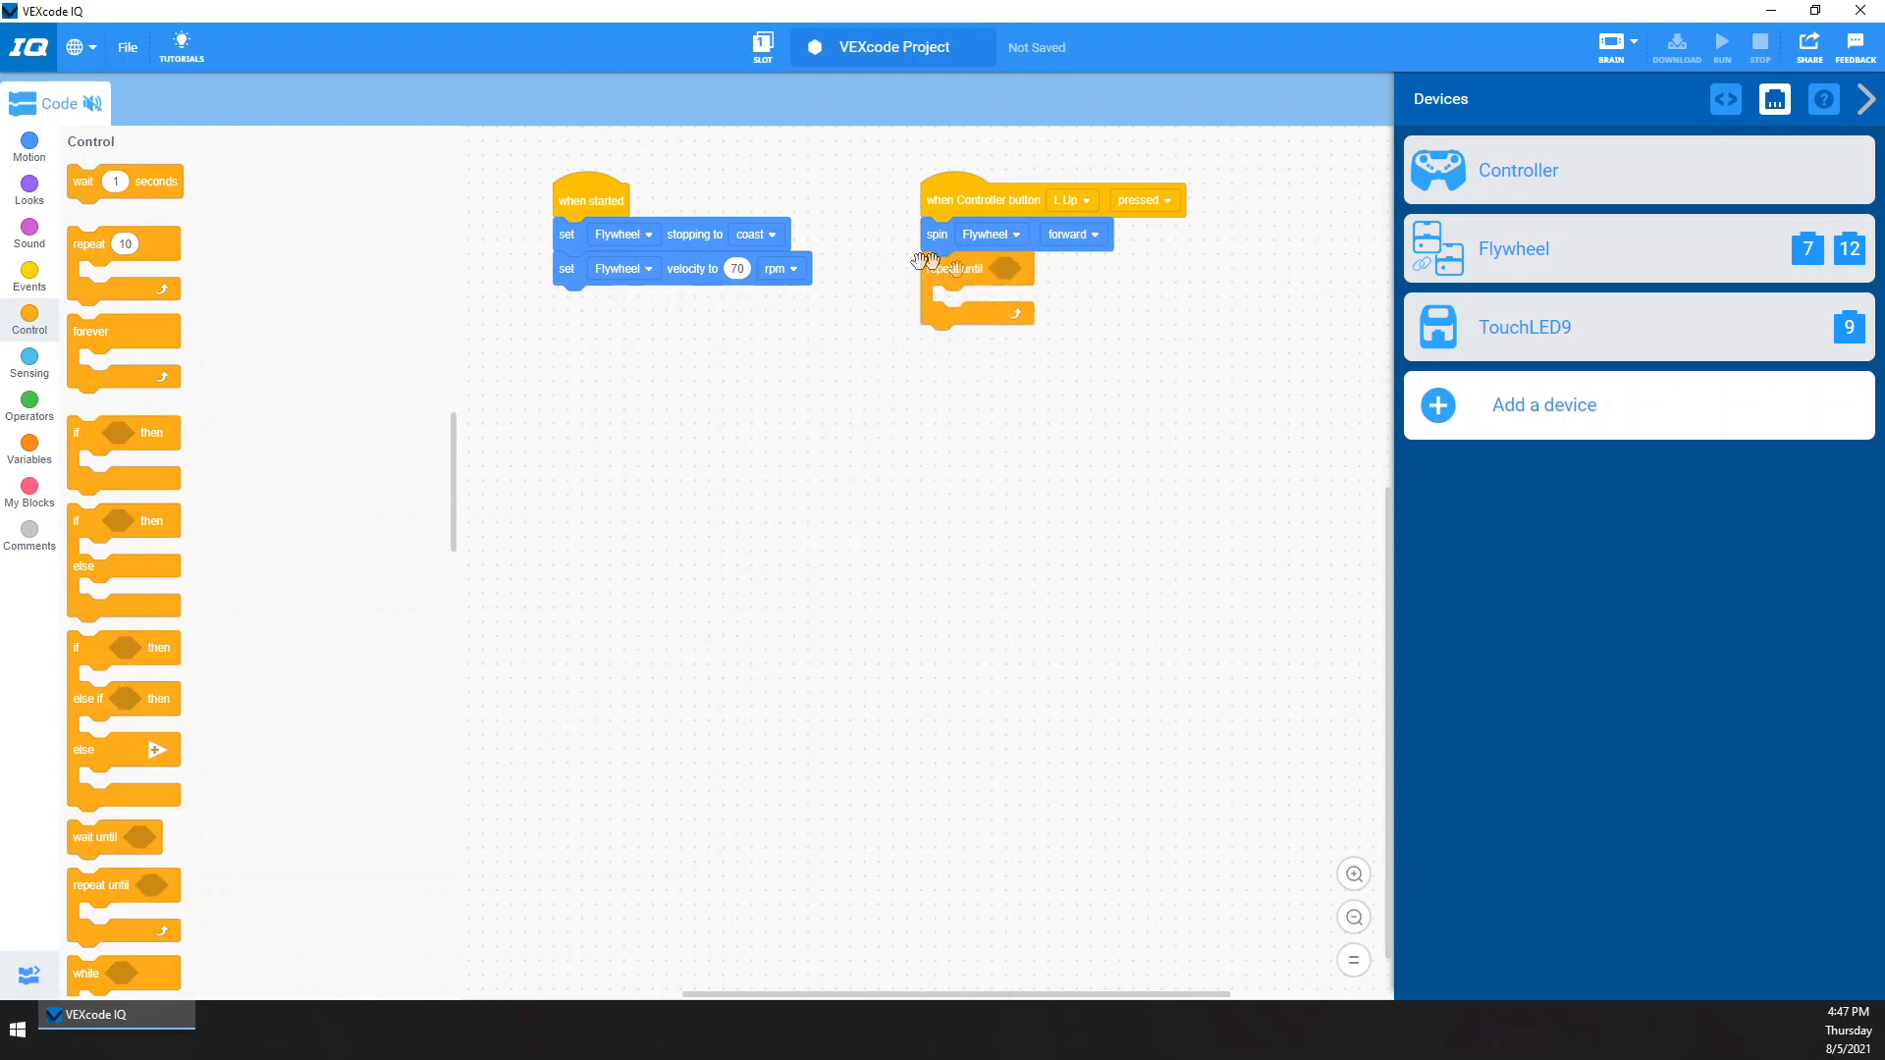
{"action": "left_click", "coordinate": [29, 365]}
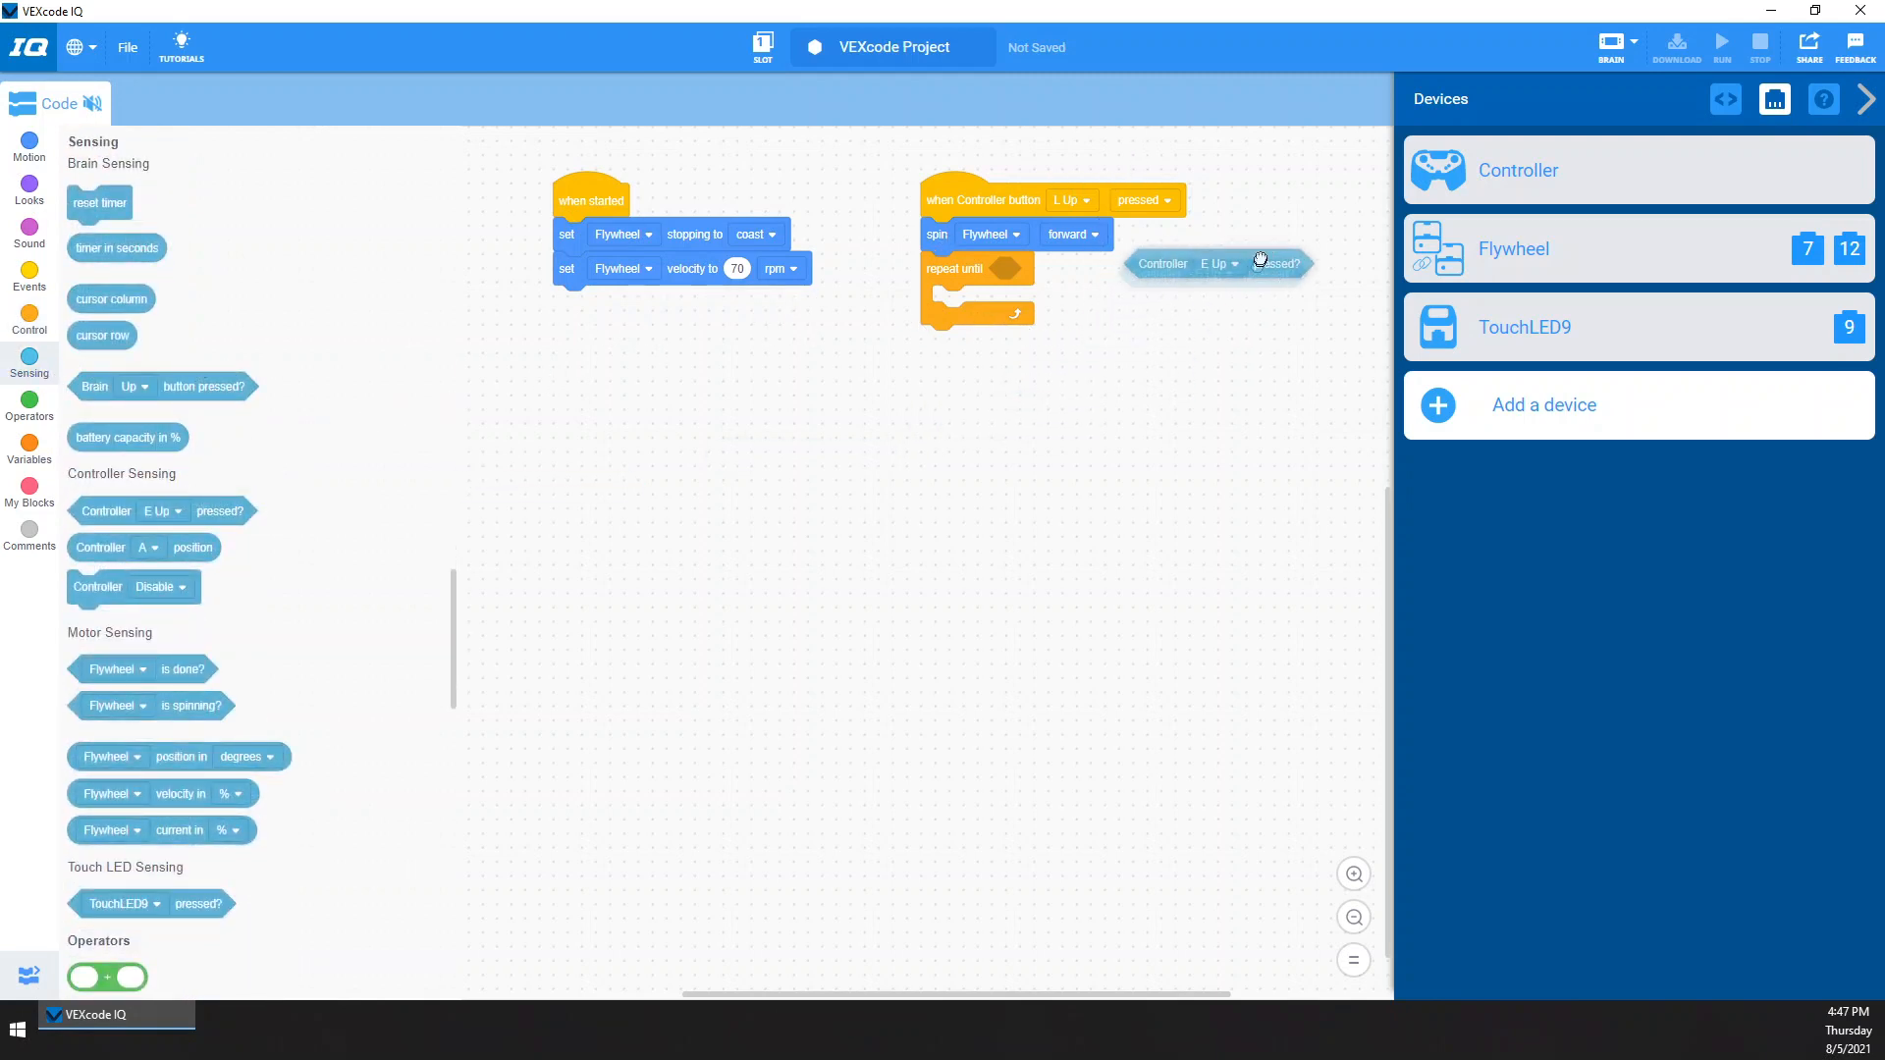
{"action": "left_click", "coordinate": [1082, 268]}
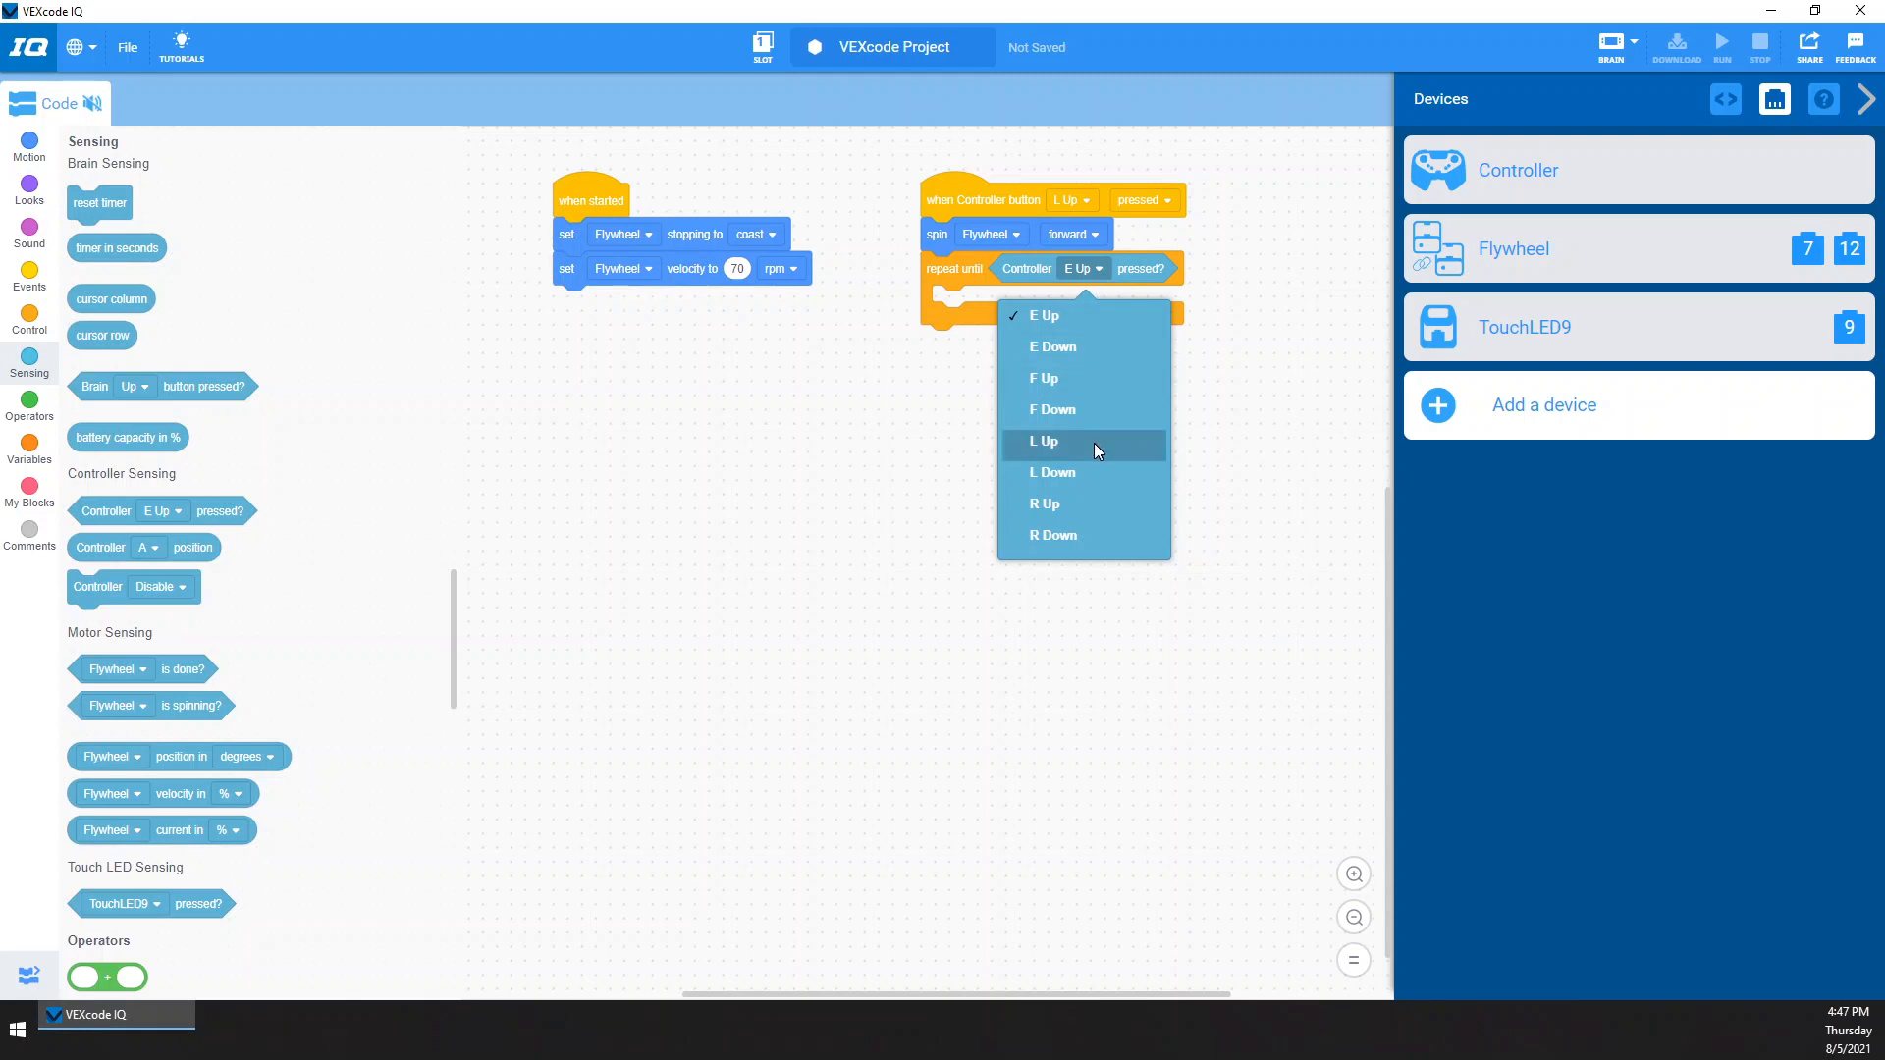
{"action": "left_click", "coordinate": [1051, 472]}
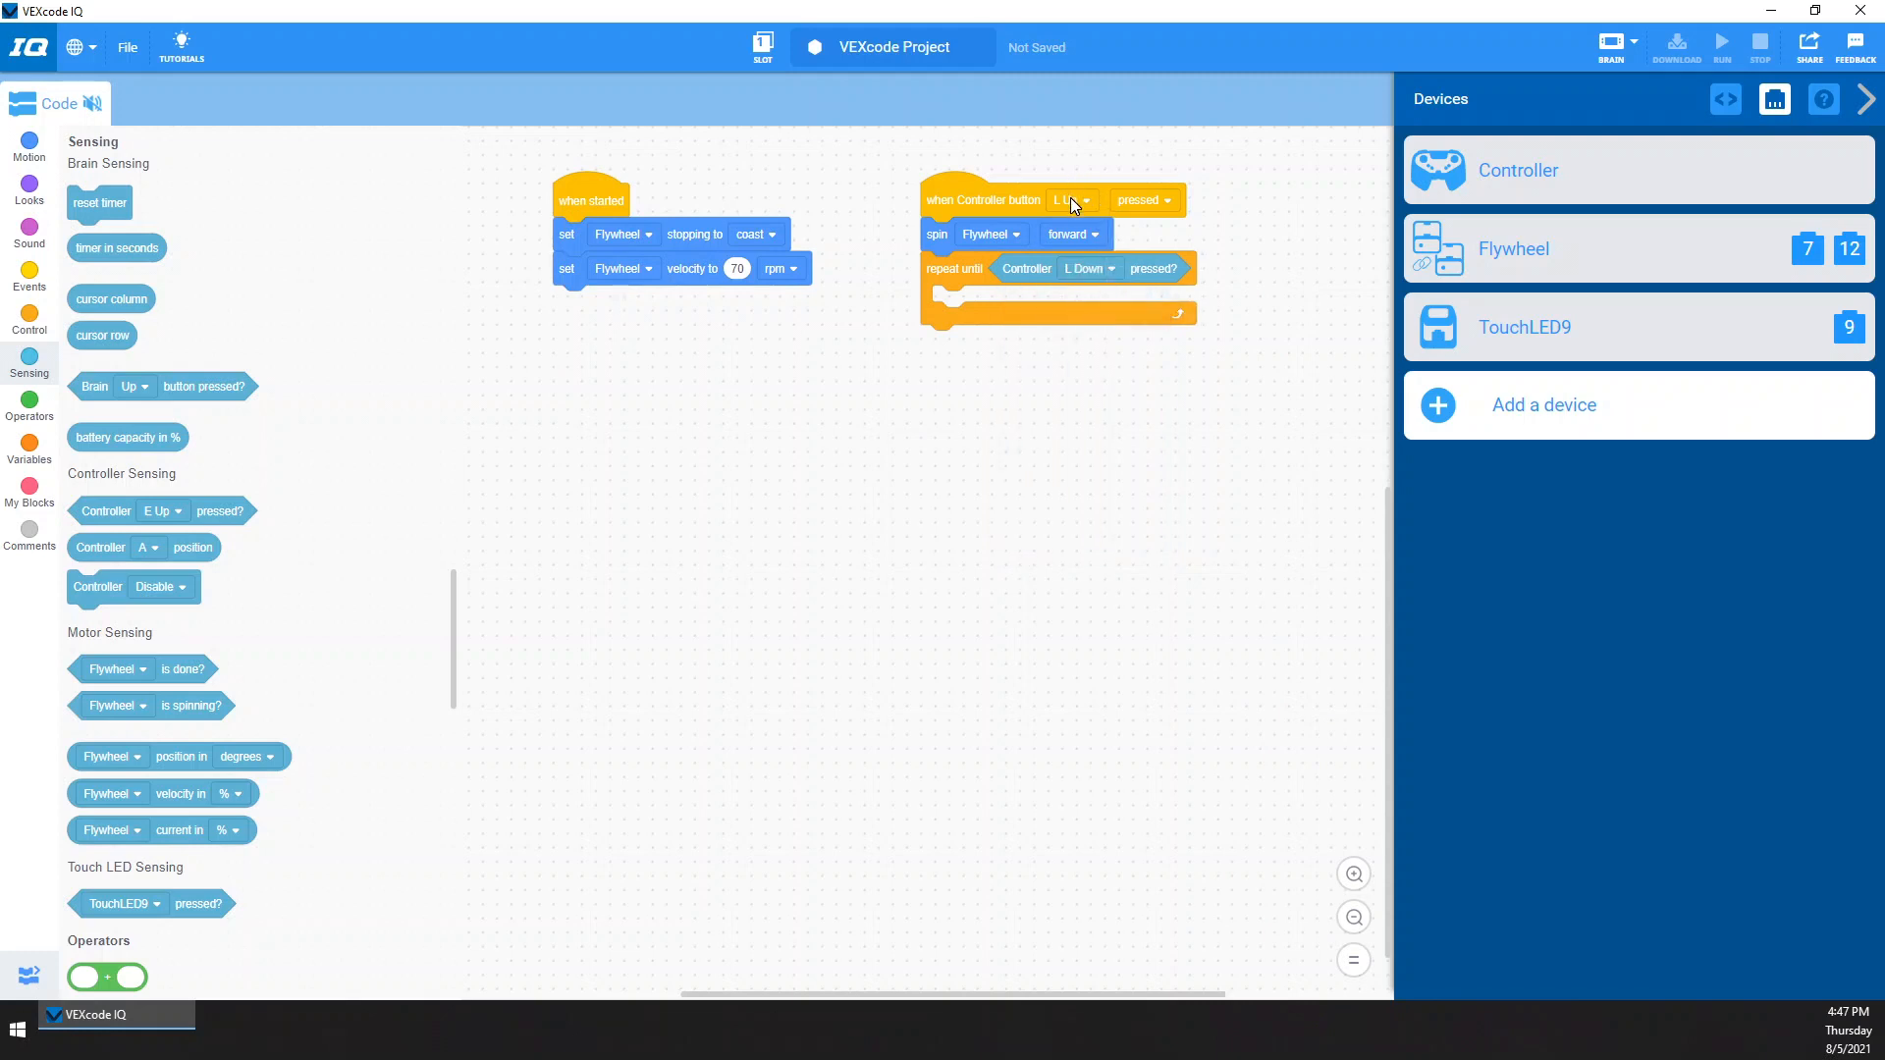
{"action": "left_click", "coordinate": [1086, 269]}
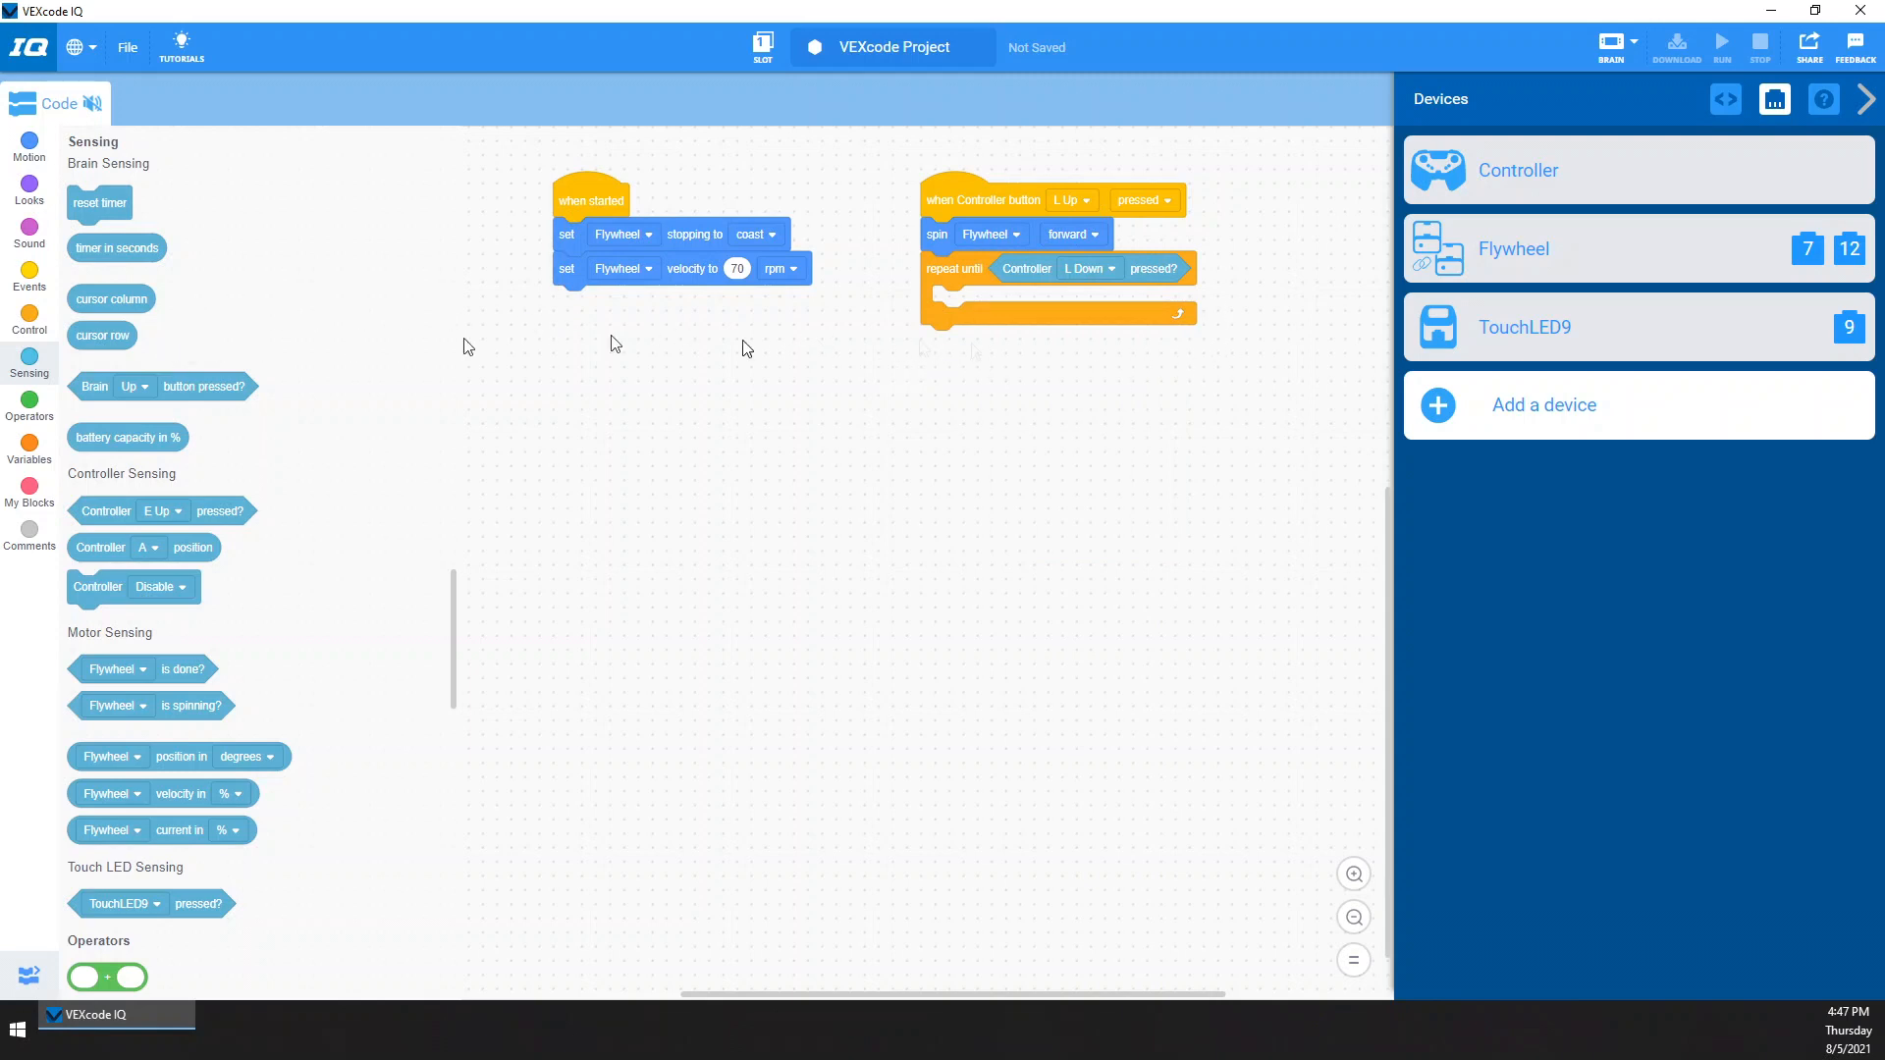
{"action": "left_click", "coordinate": [28, 141]}
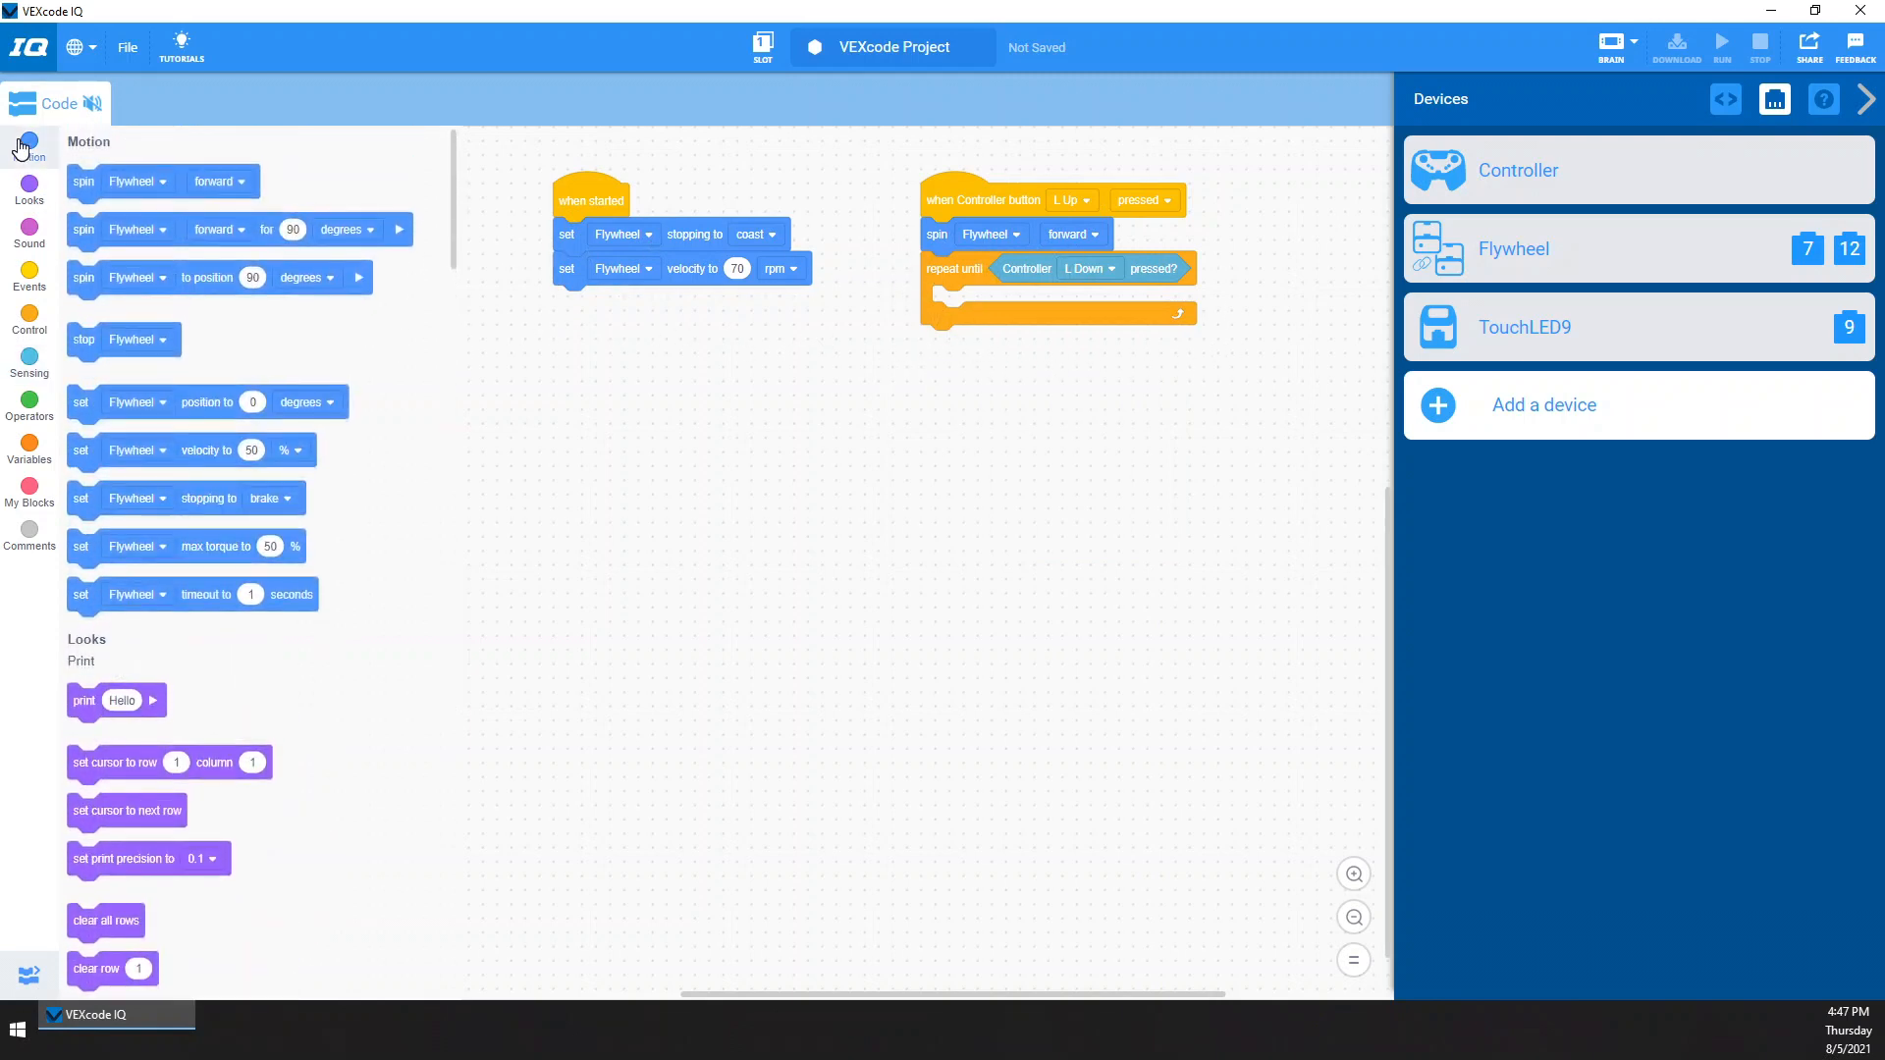
{"action": "left_click_drag", "start_coordinate": [124, 339], "coordinate": [980, 349]}
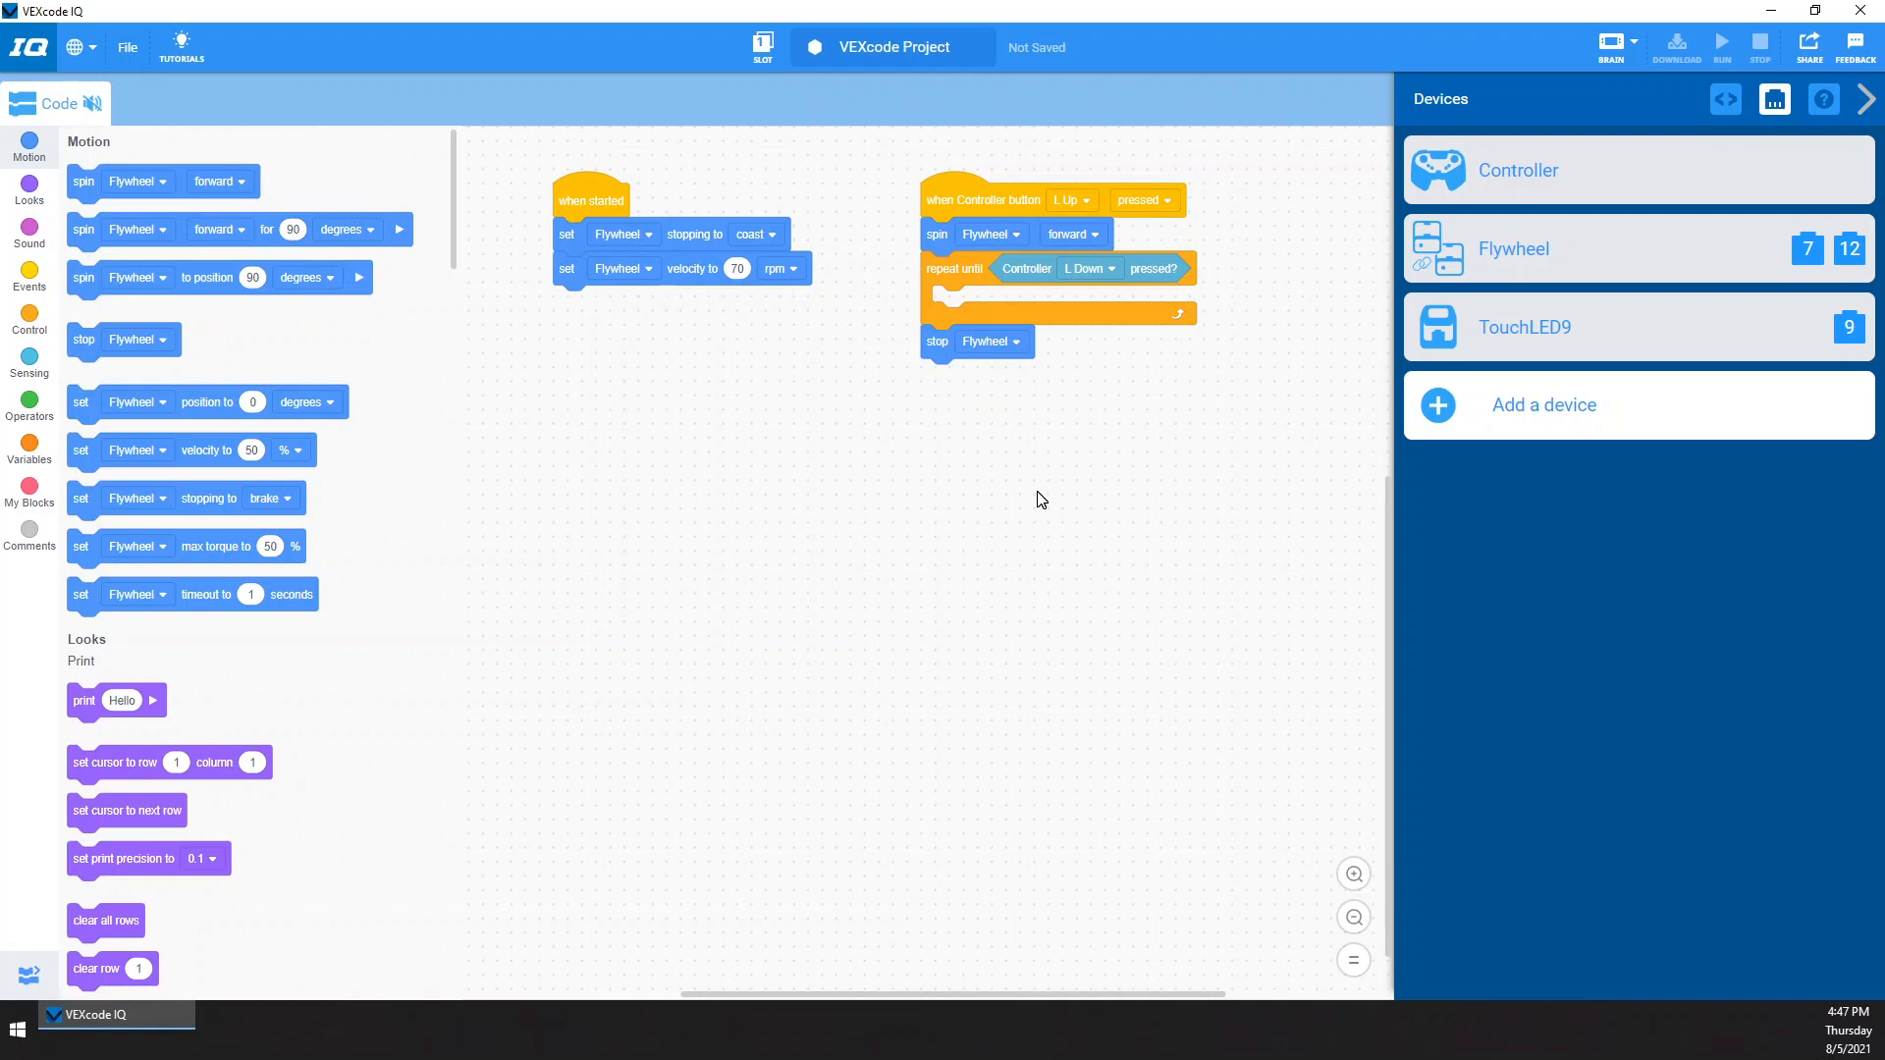
{"action": "mouse_move", "coordinate": [1043, 615]}
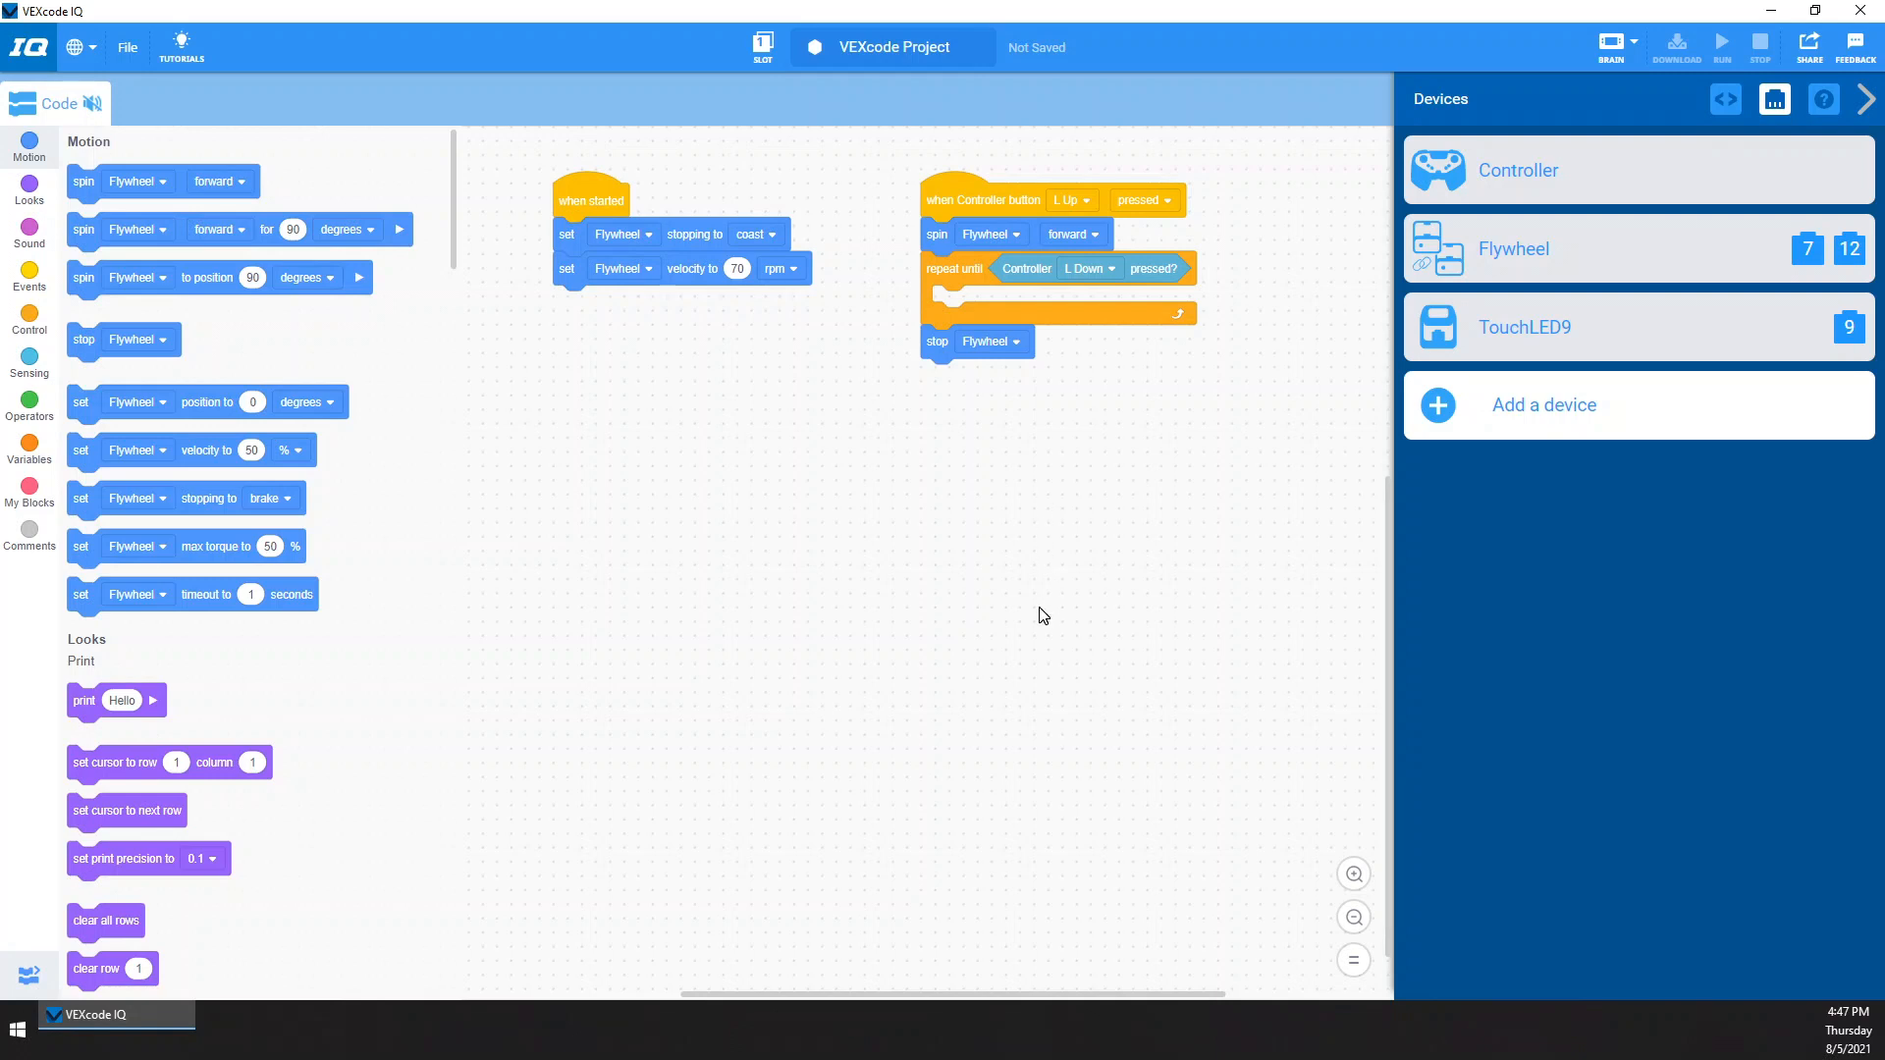
{"action": "mouse_move", "coordinate": [455, 493]}
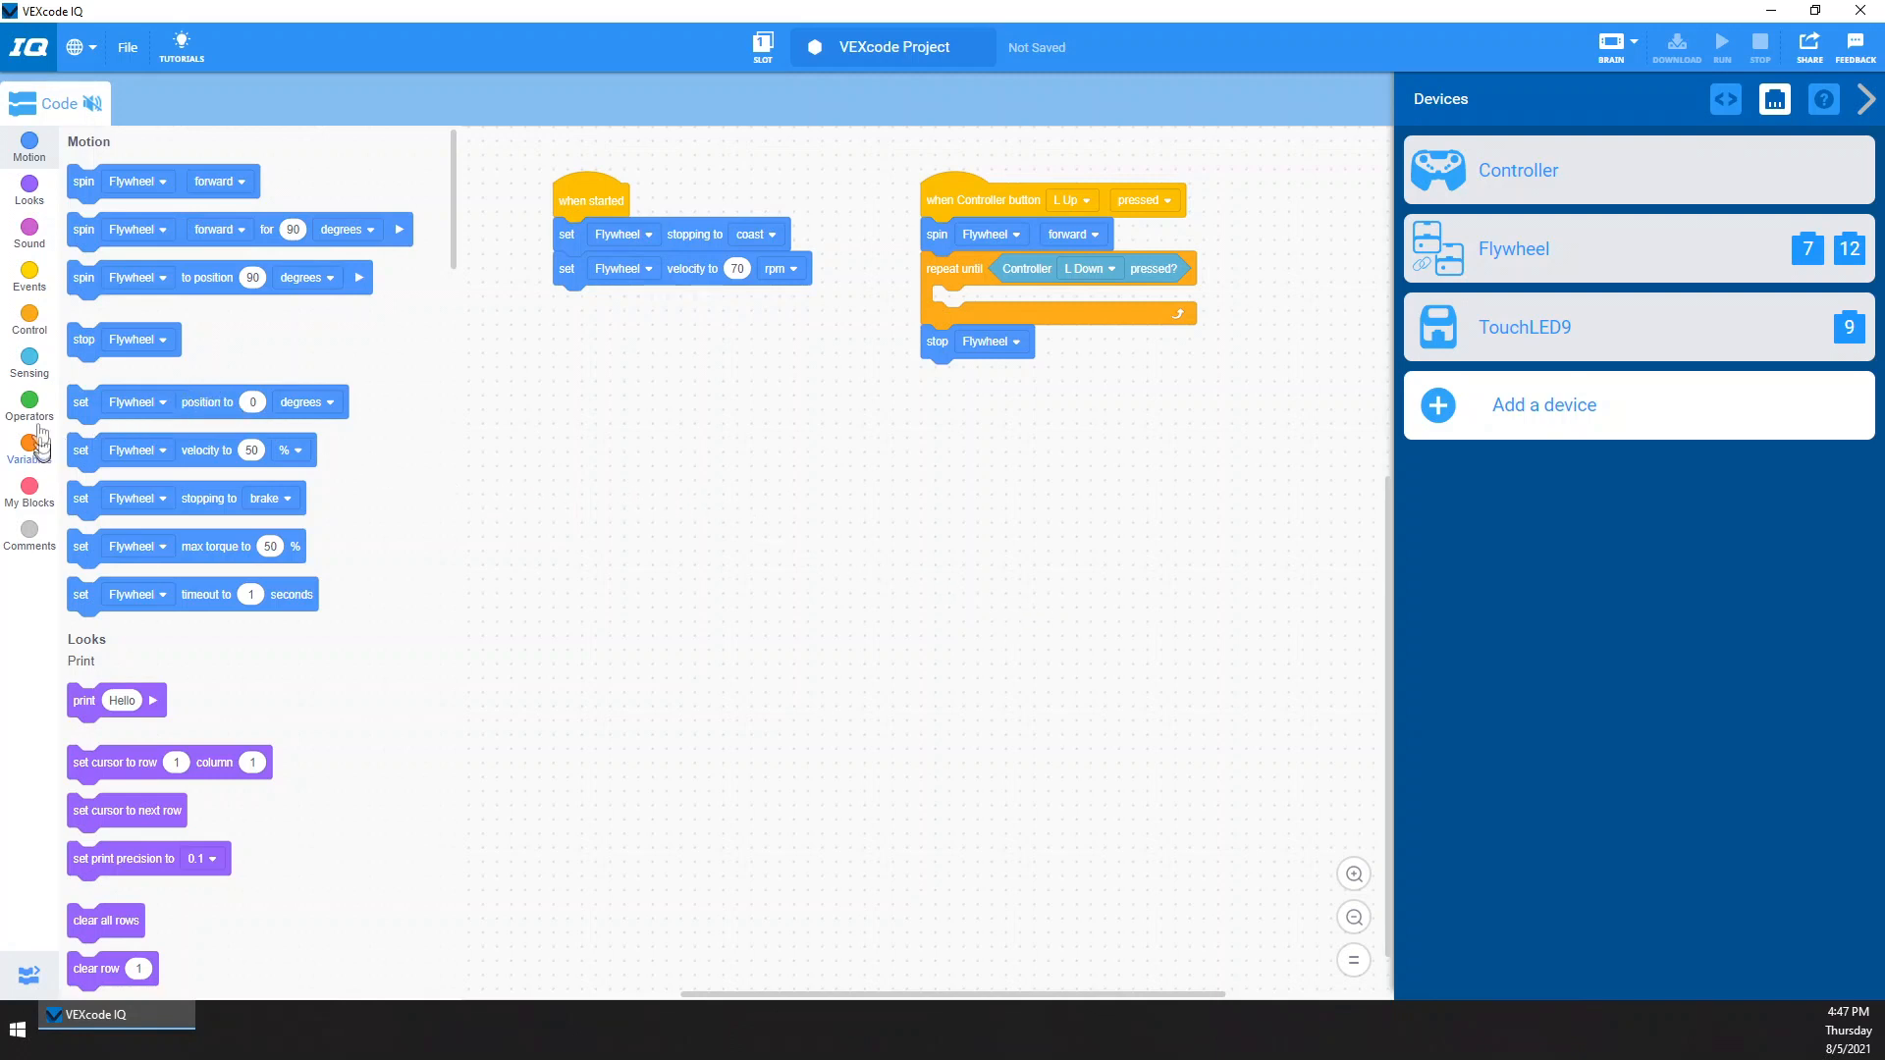
{"action": "mouse_move", "coordinate": [24, 408]}
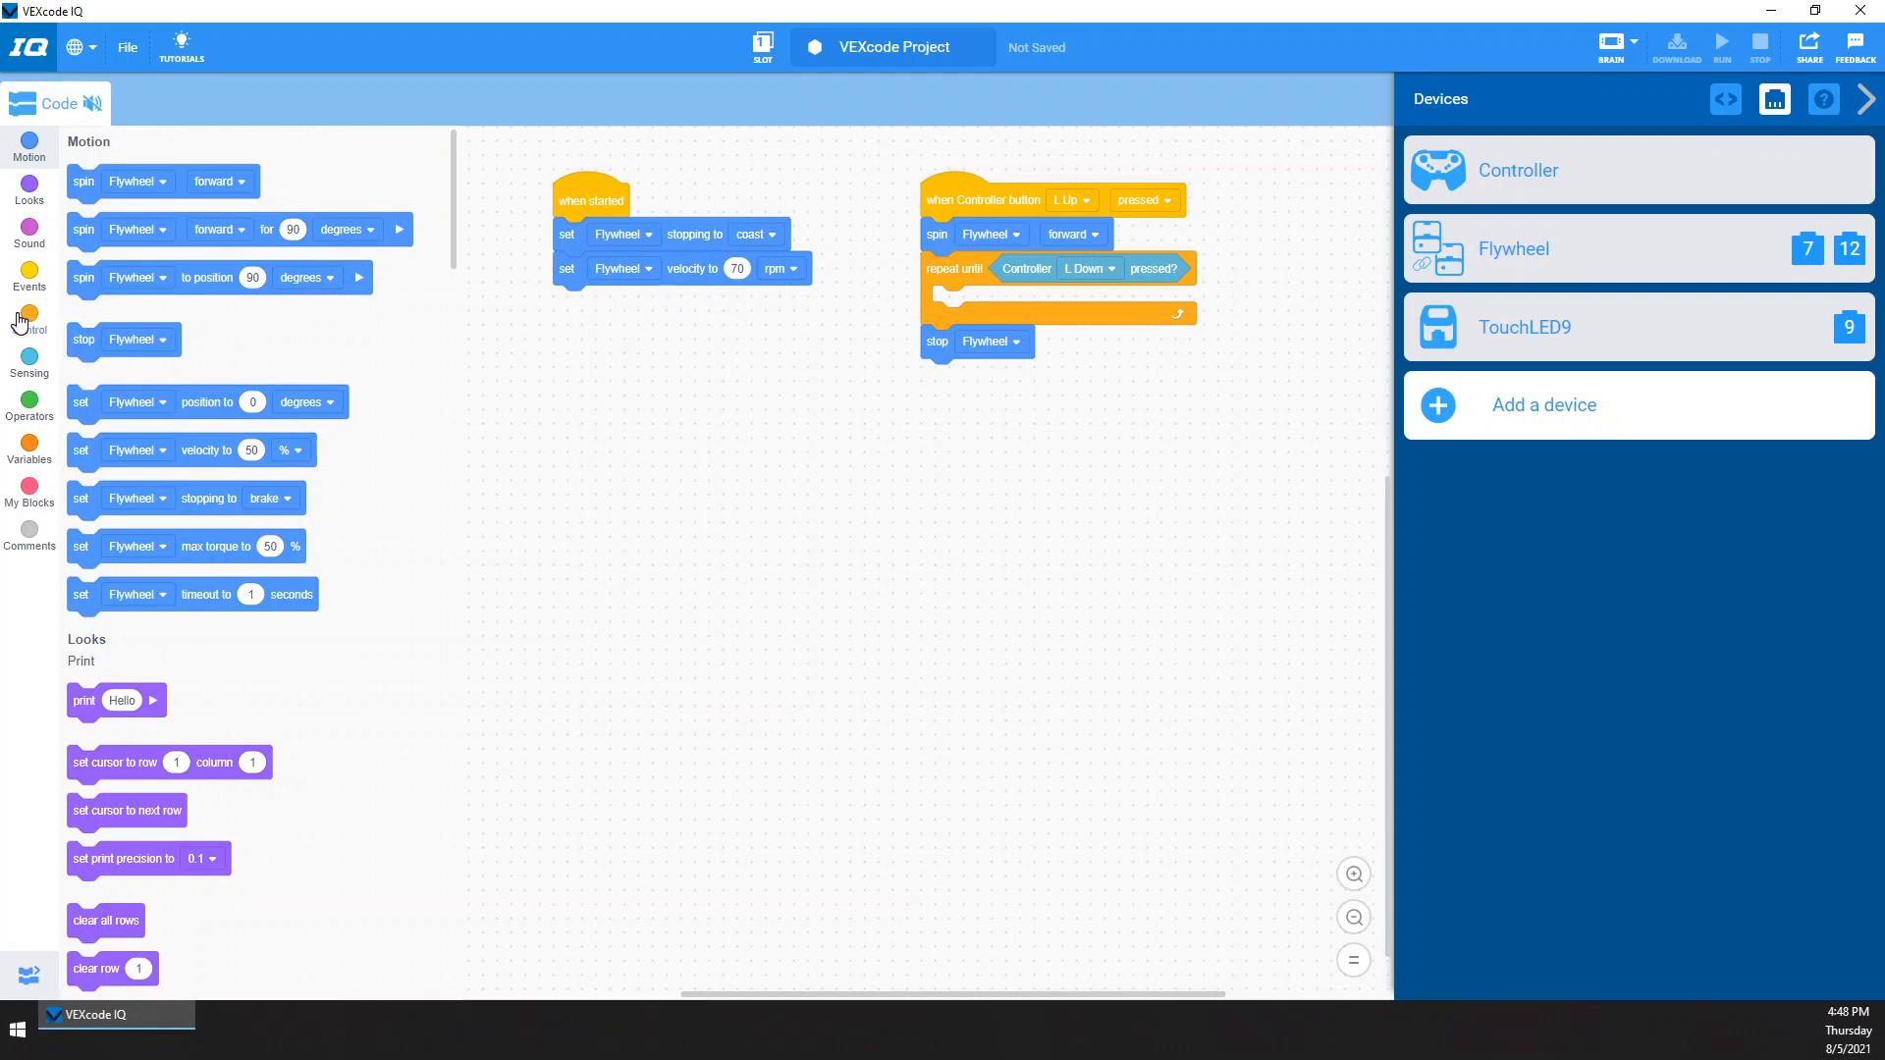
Set TouchLED9 green in the if branch, red in else, blue after stopping
{"action": "left_click", "coordinate": [29, 193]}
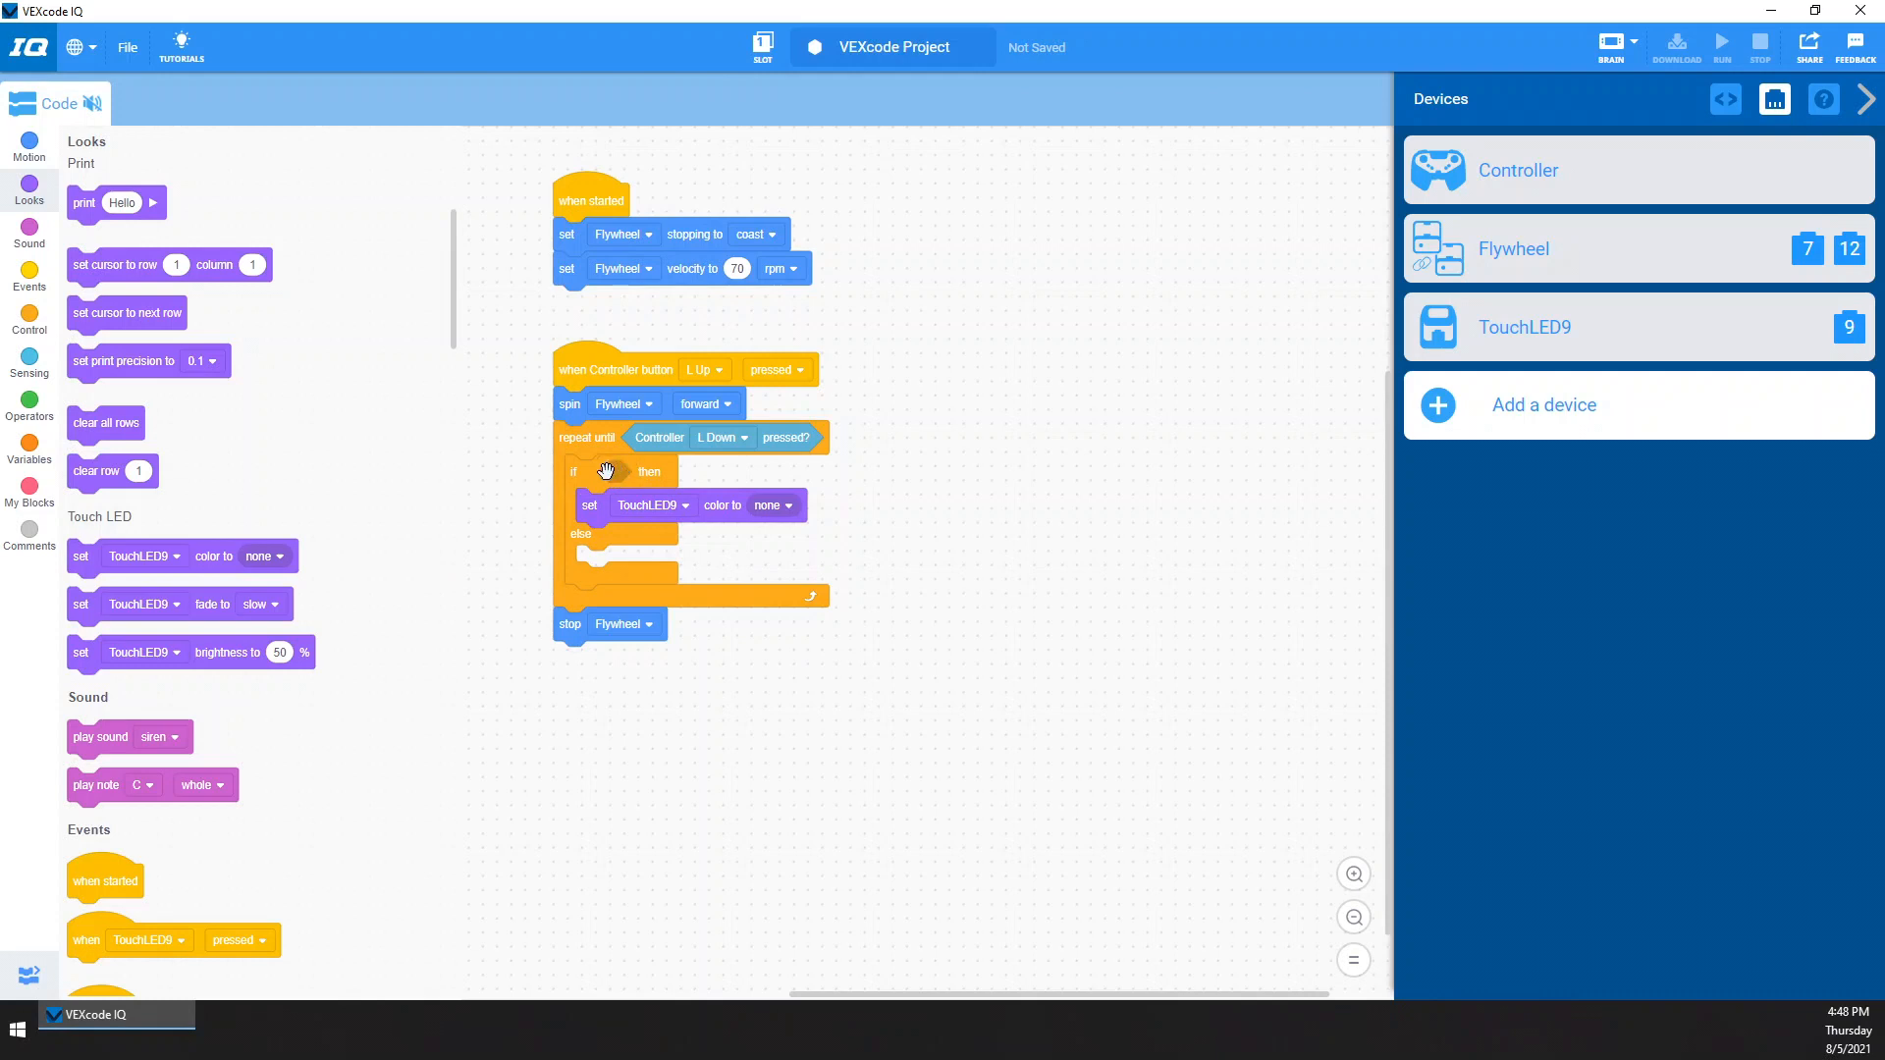
{"action": "left_click", "coordinate": [776, 505]}
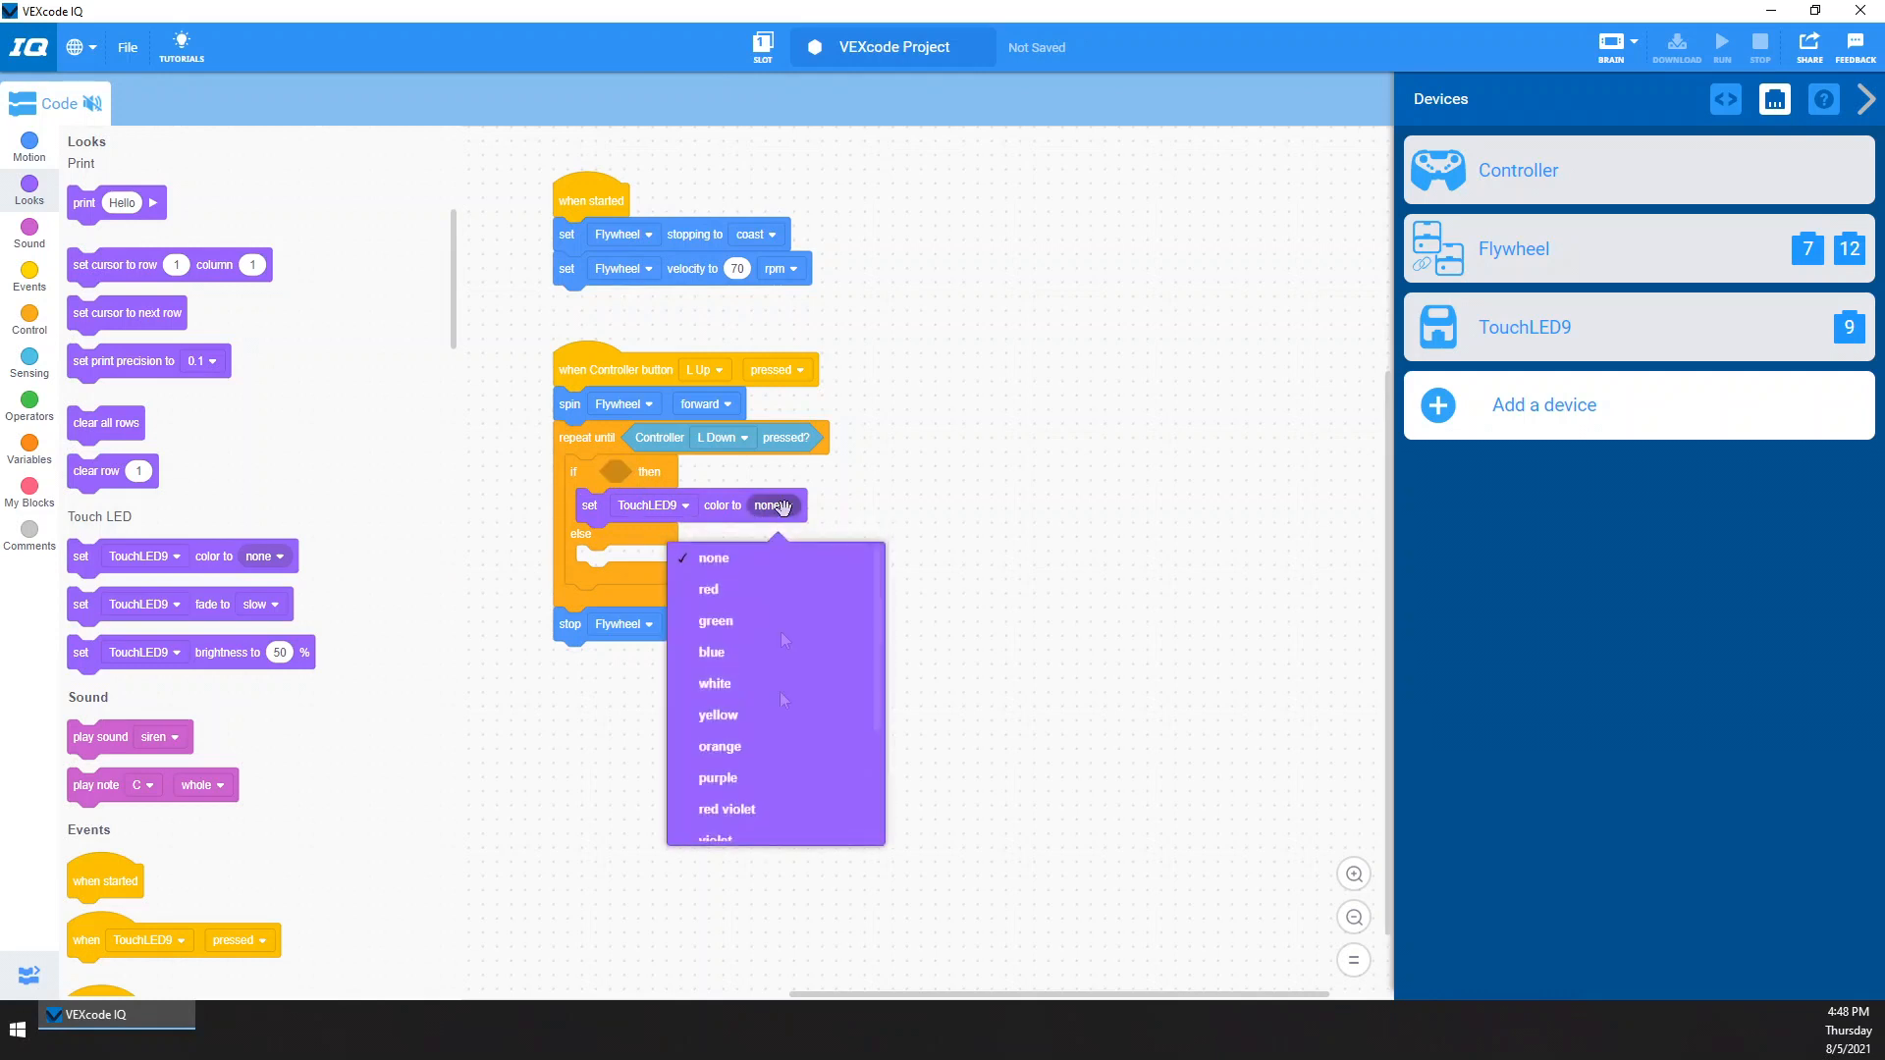
{"action": "left_click", "coordinate": [716, 621]}
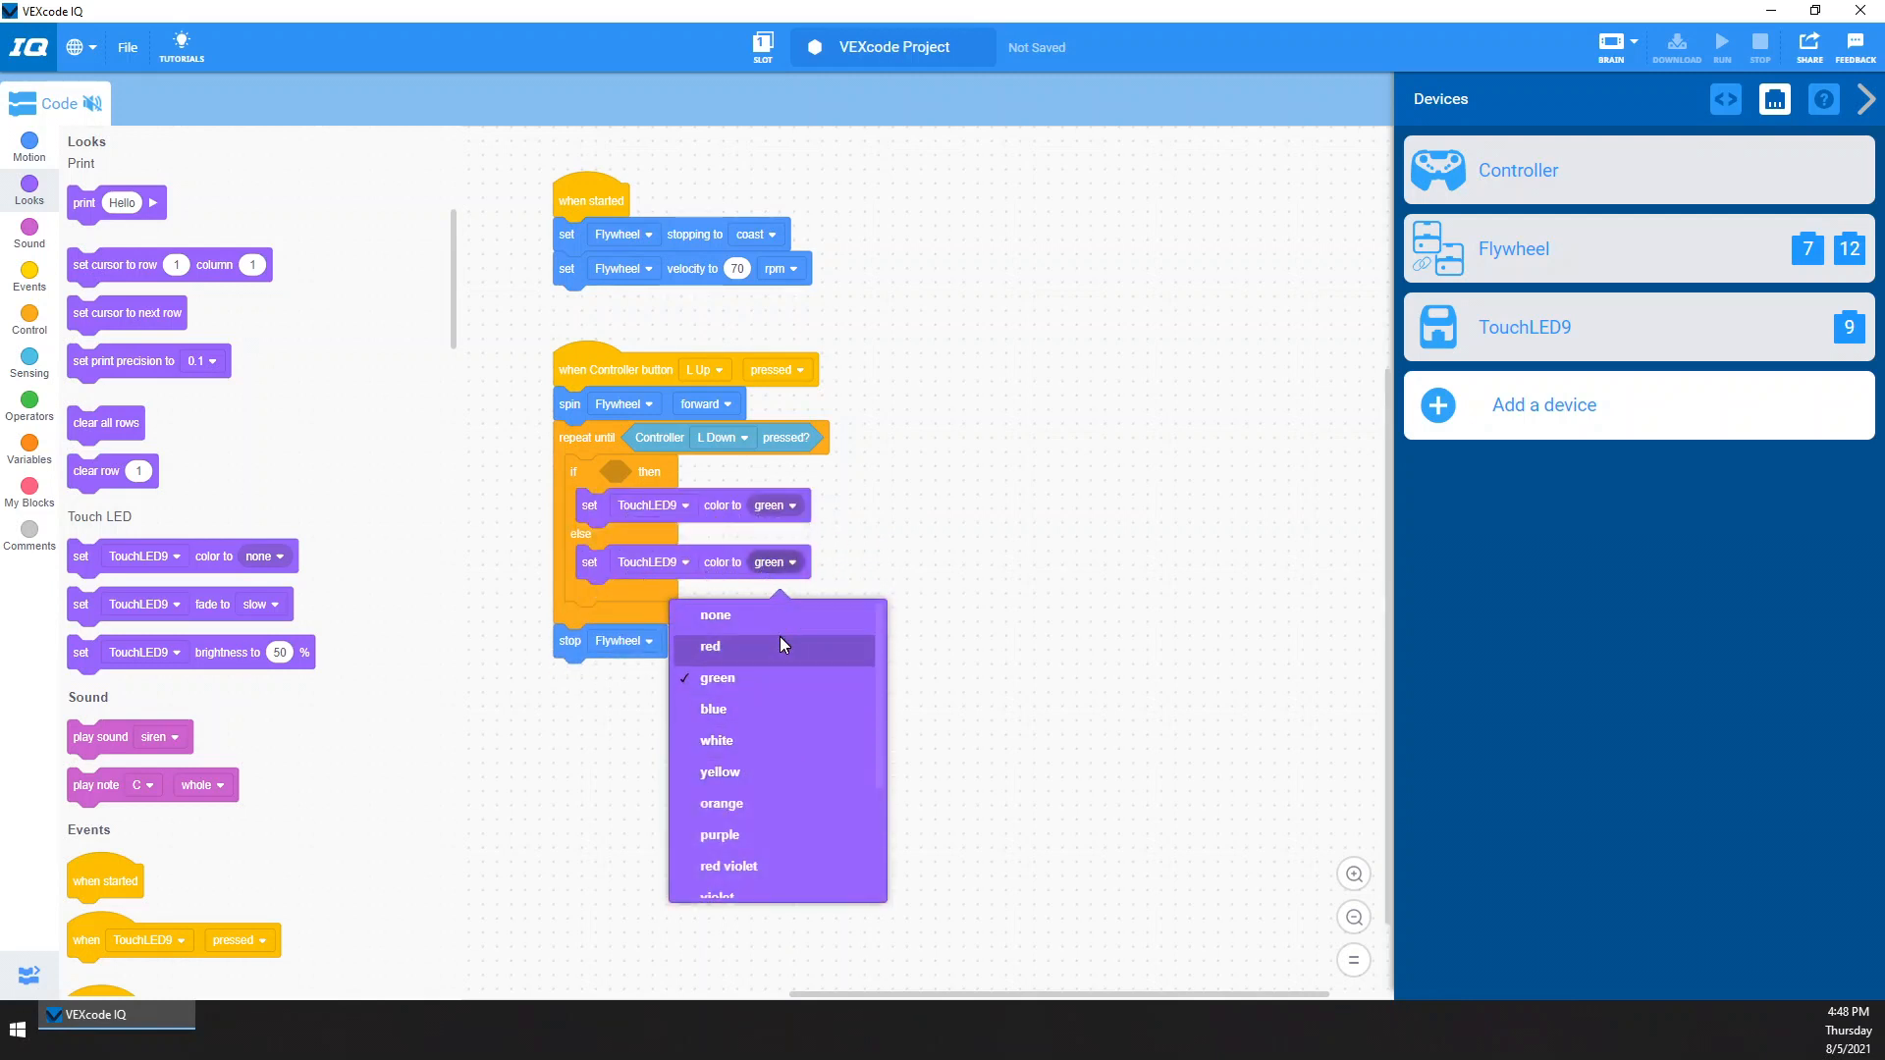
{"action": "left_click", "coordinate": [711, 647]}
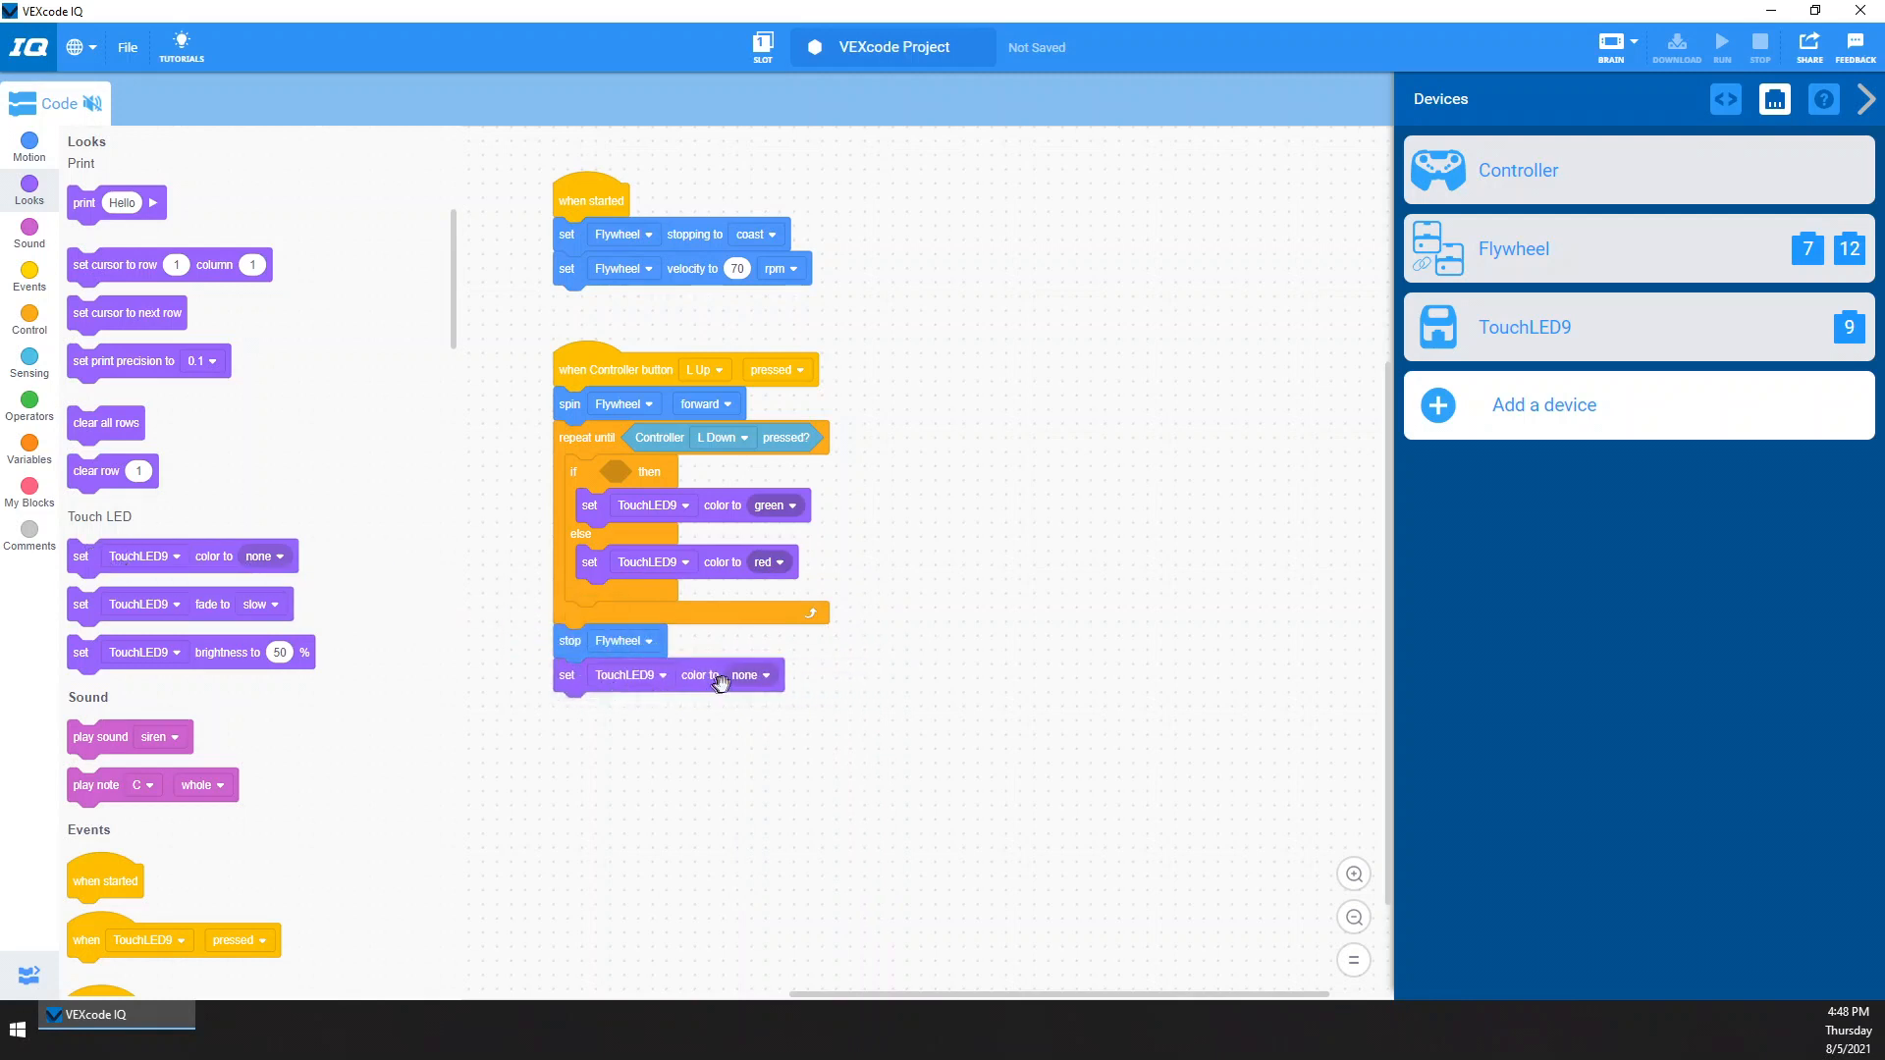
{"action": "left_click", "coordinate": [745, 674]}
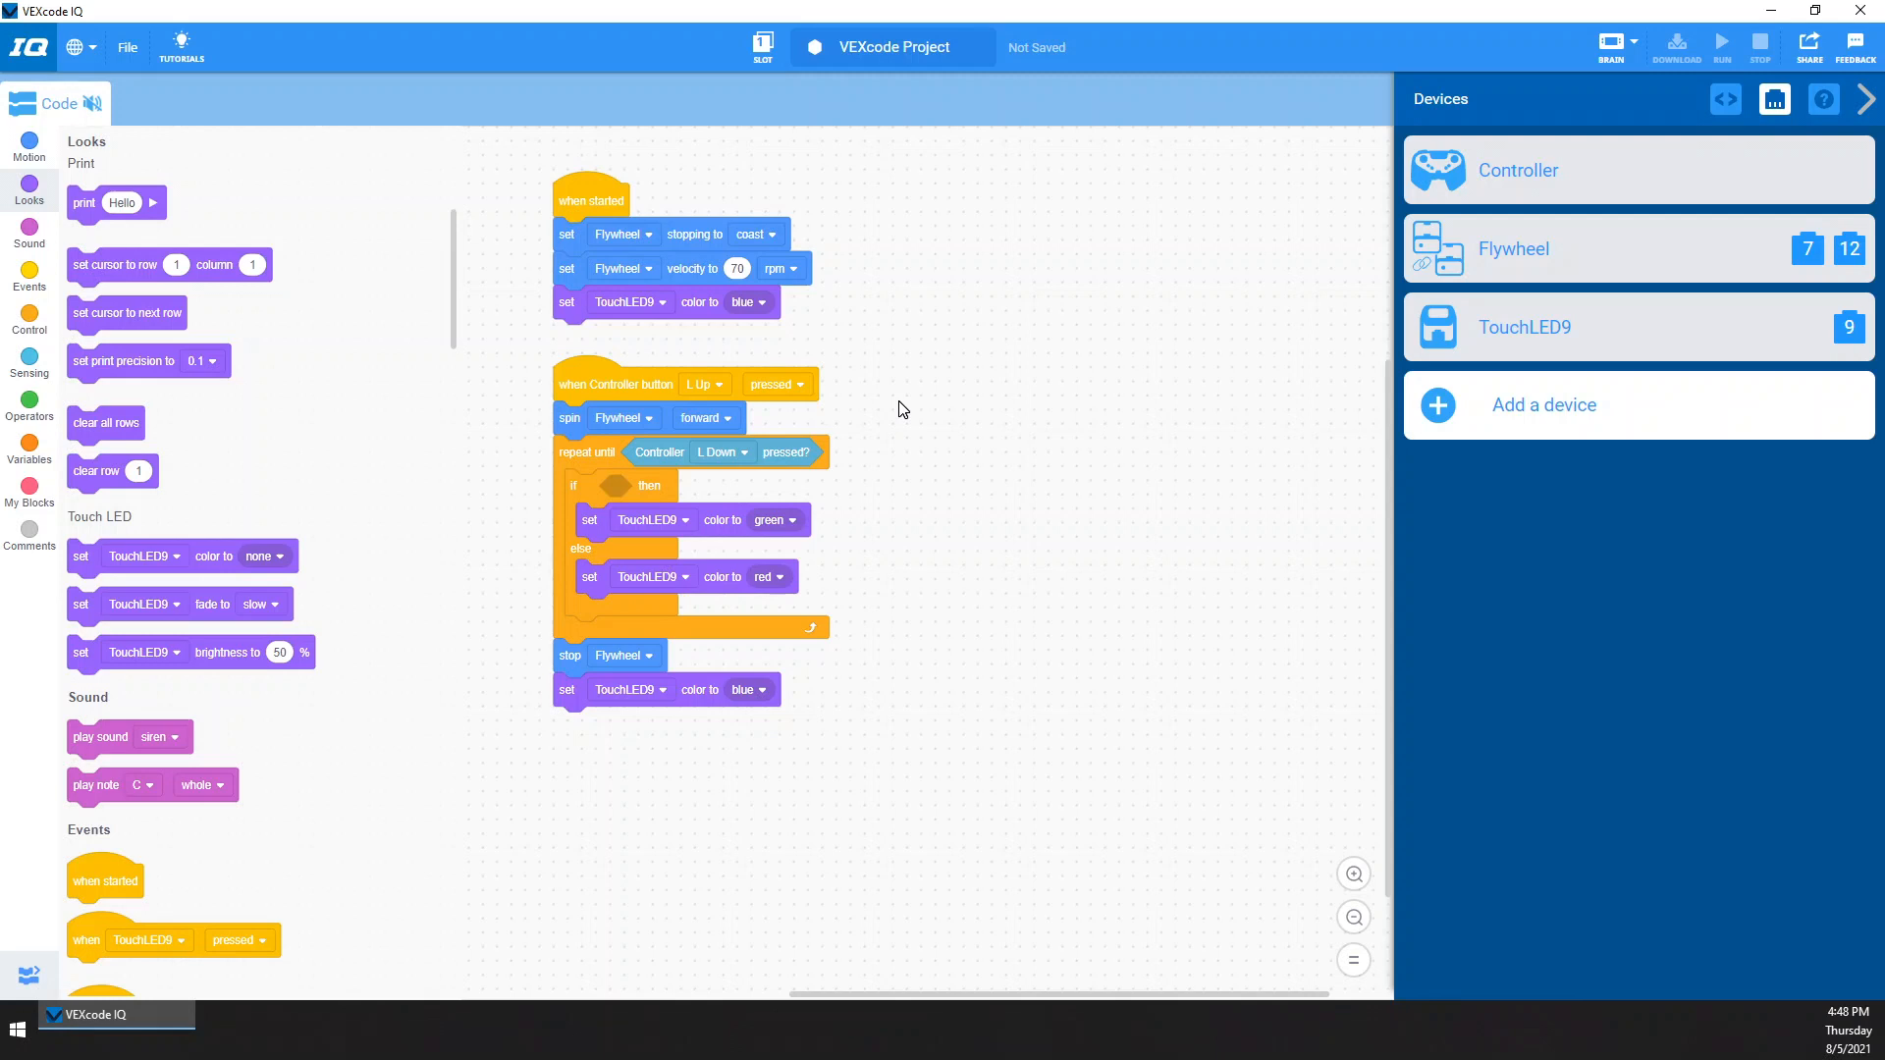
{"action": "mouse_move", "coordinate": [587, 524]}
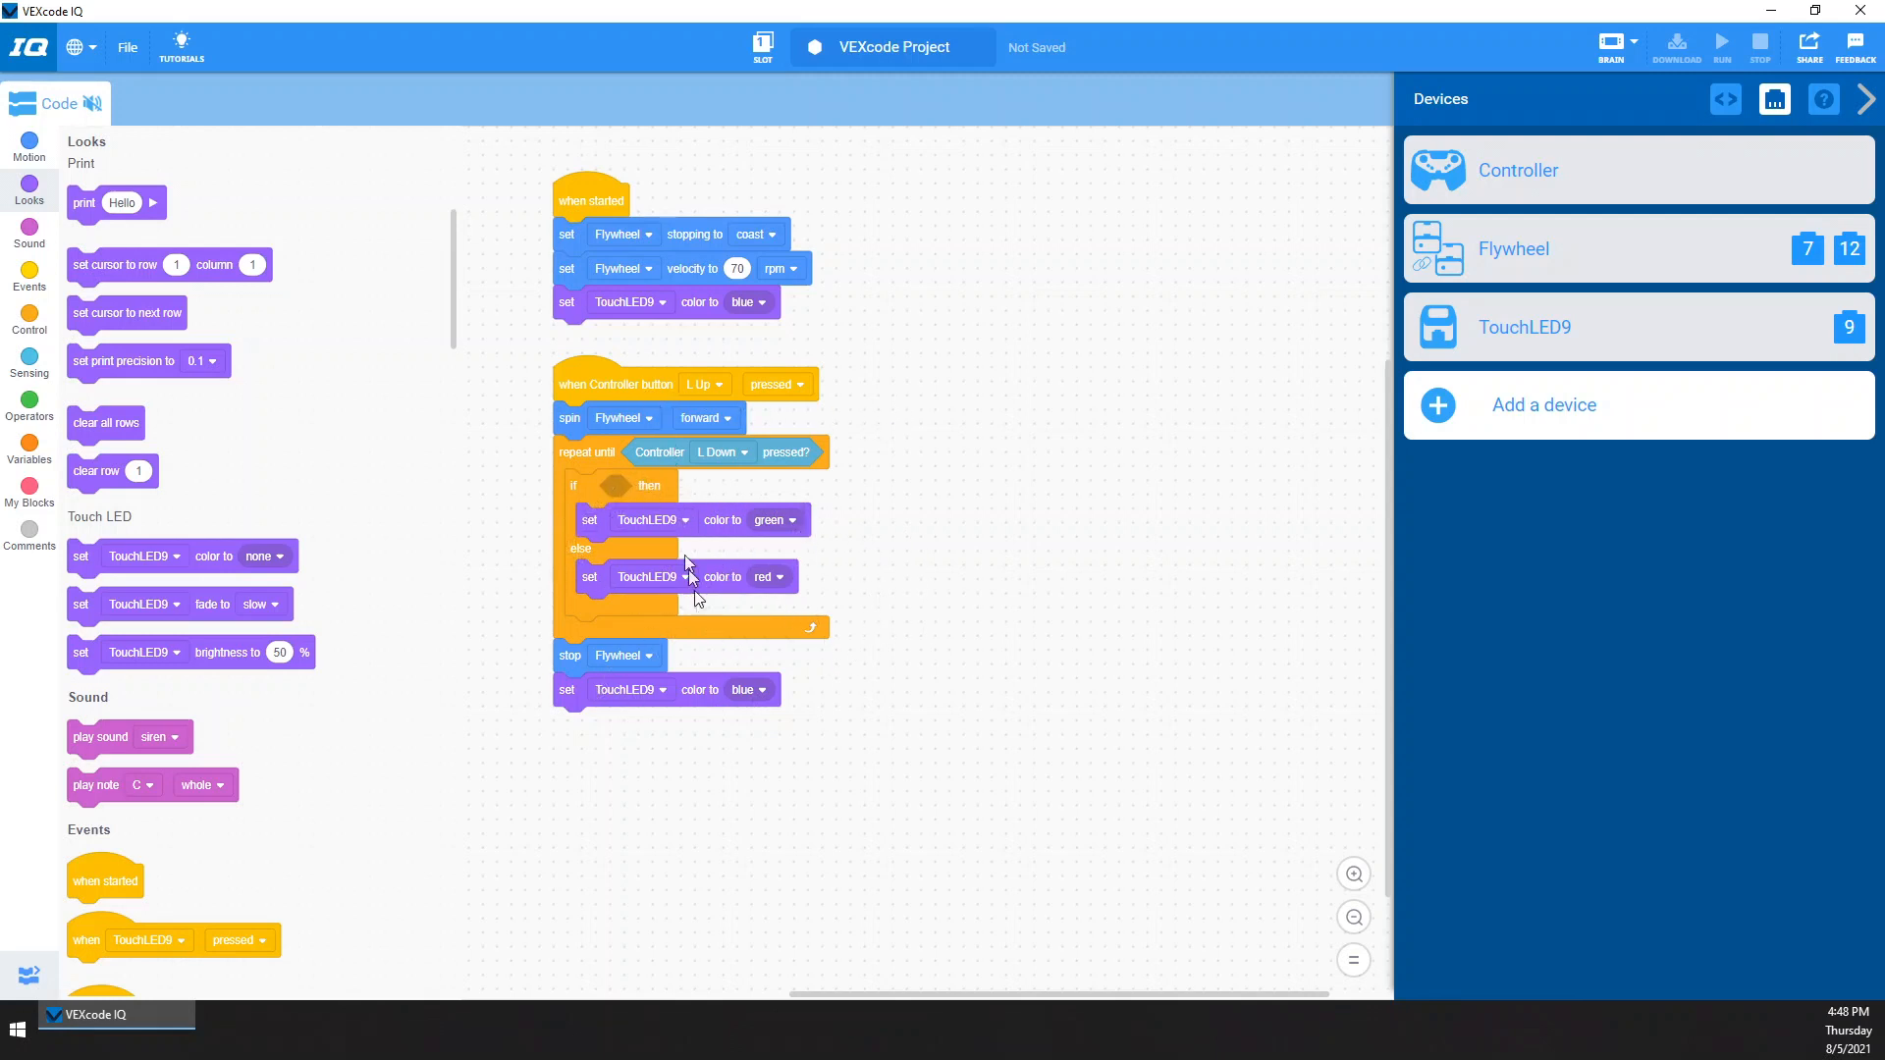
{"action": "mouse_move", "coordinate": [534, 484]}
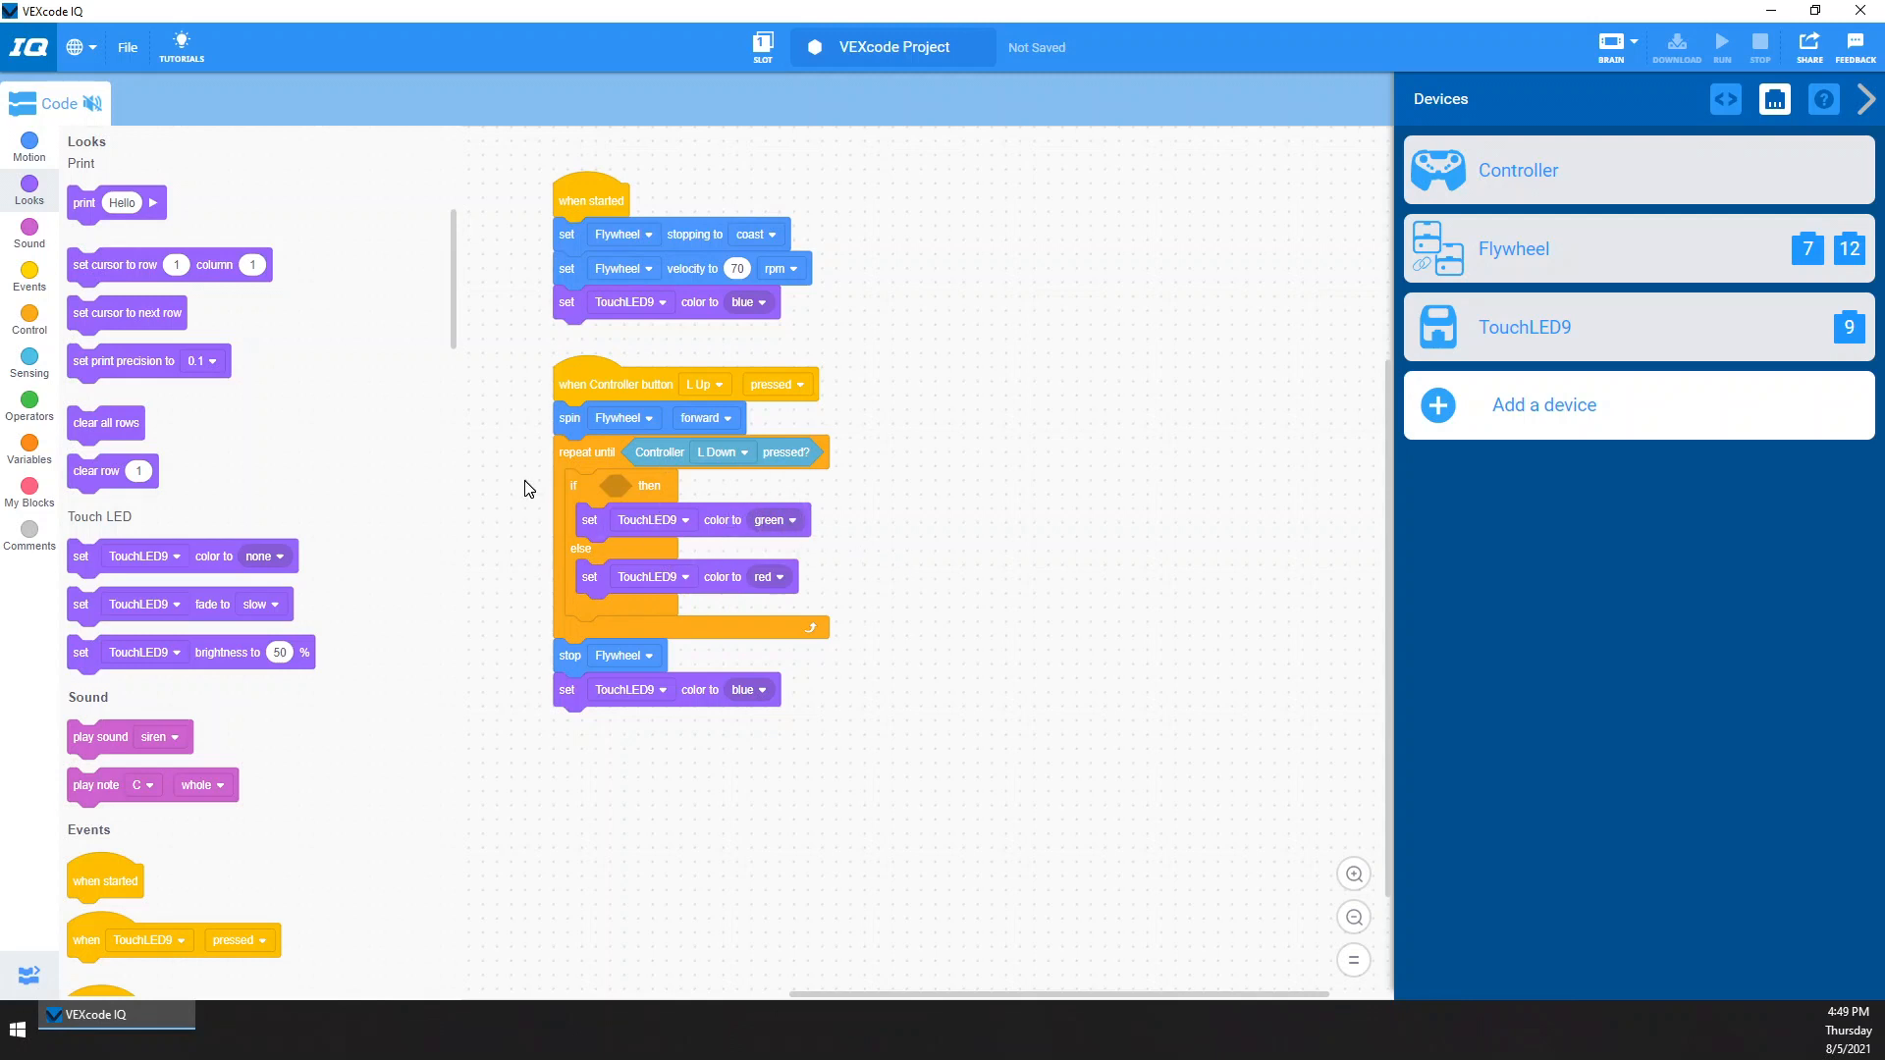
{"action": "mouse_move", "coordinate": [525, 496]}
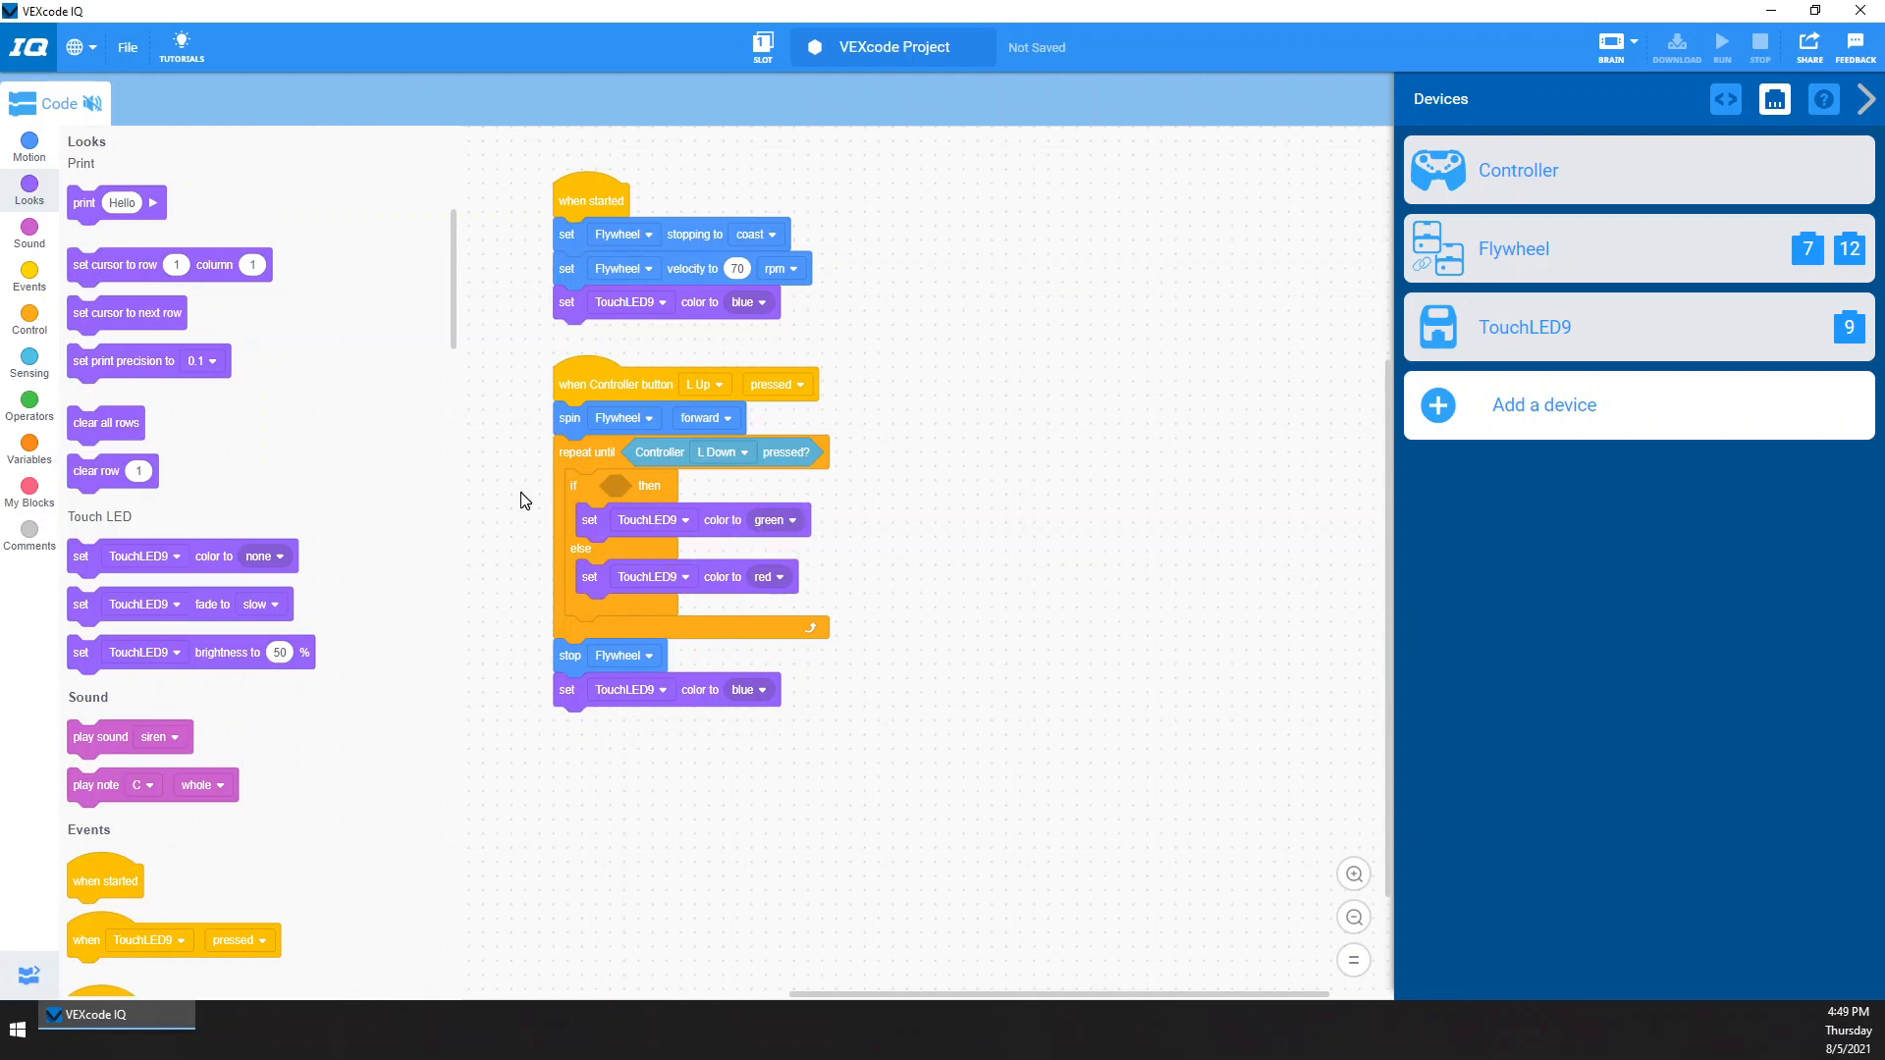
{"action": "mouse_move", "coordinate": [28, 364]}
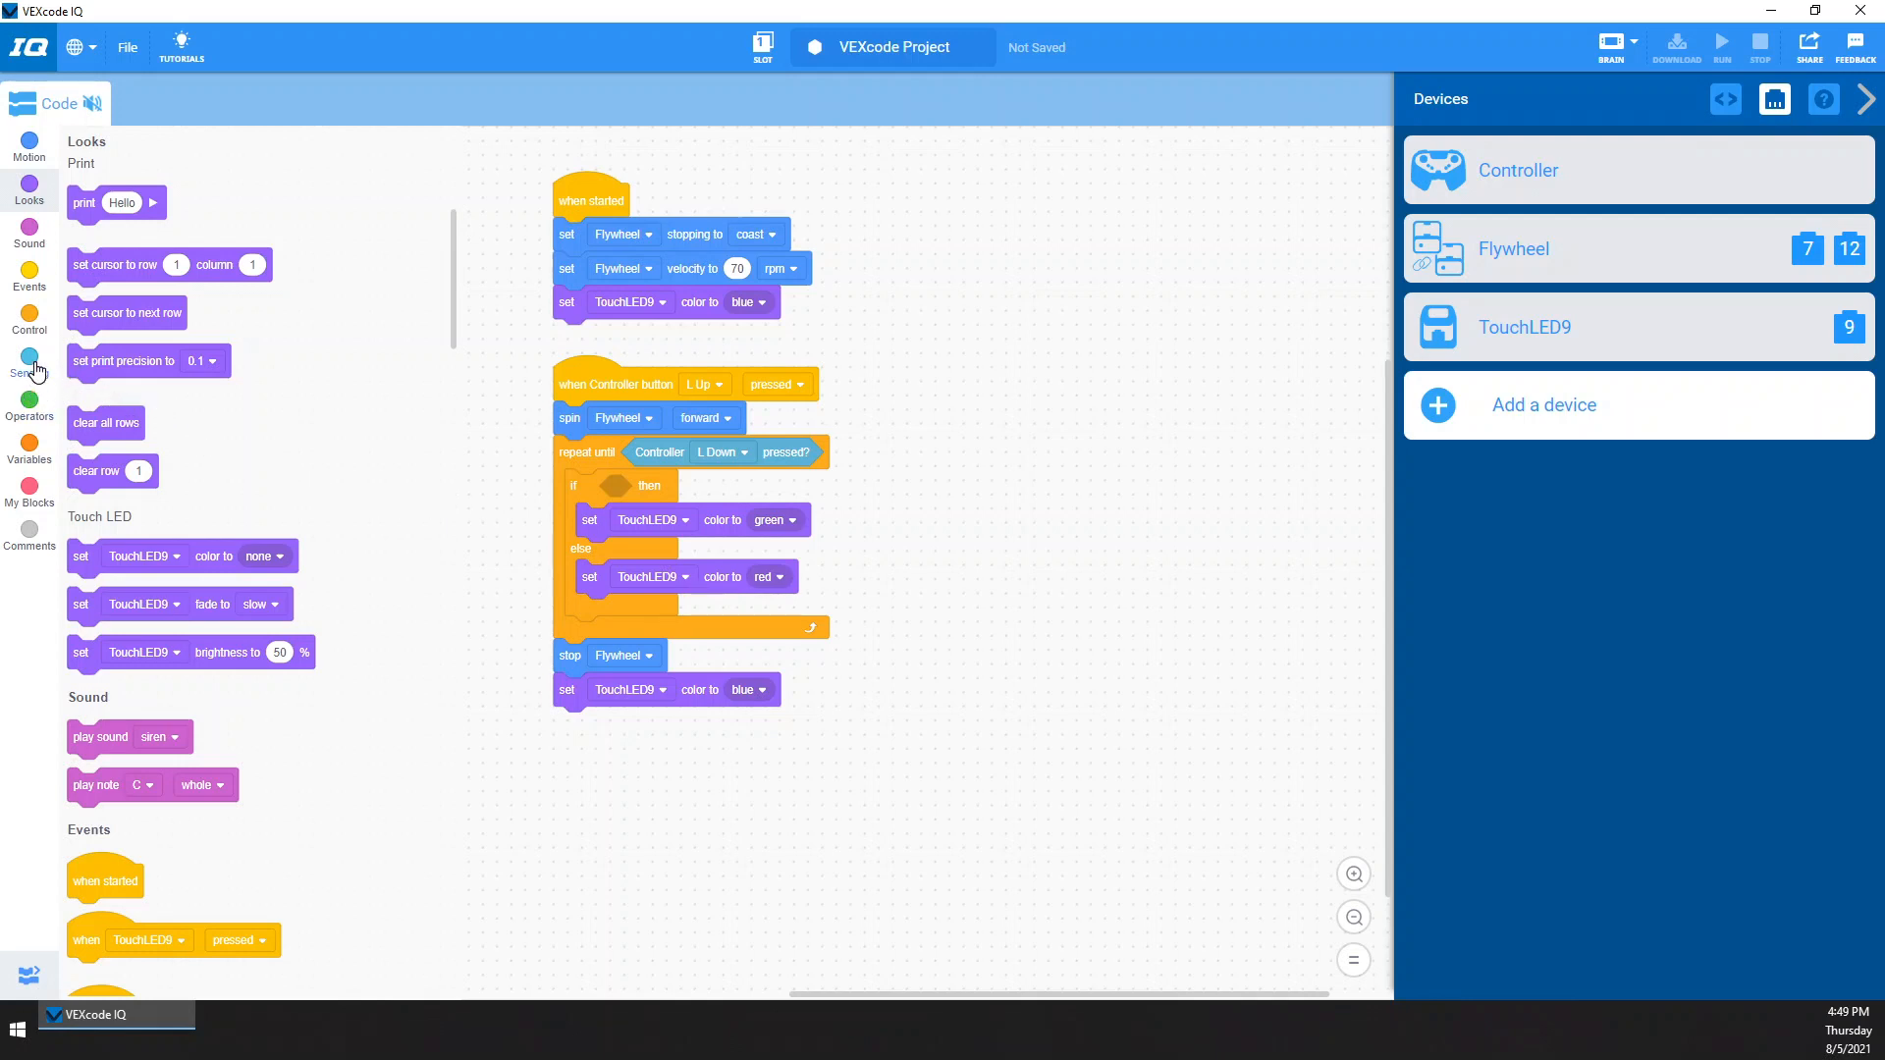
Place a Flywheel velocity reporter measured in rpm on the workspace
{"action": "left_click", "coordinate": [29, 365]}
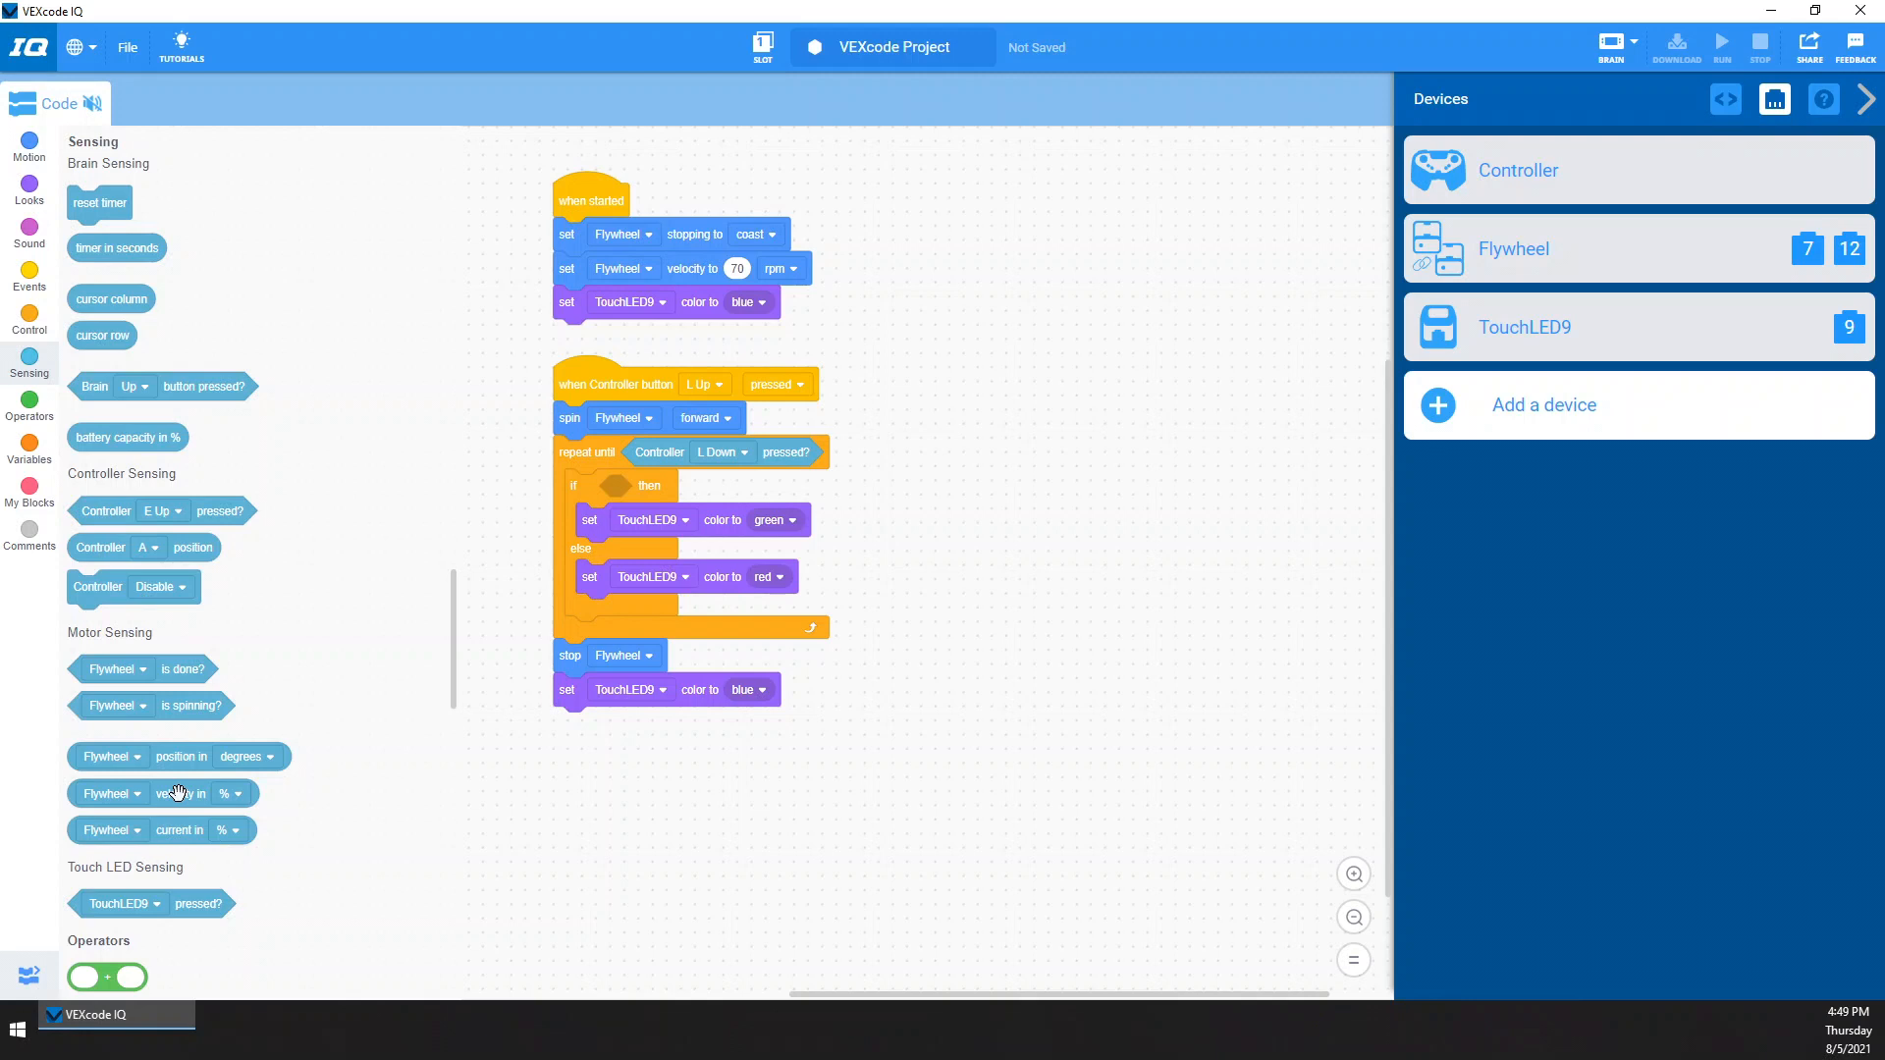
{"action": "left_click_drag", "start_coordinate": [177, 793], "coordinate": [637, 804]}
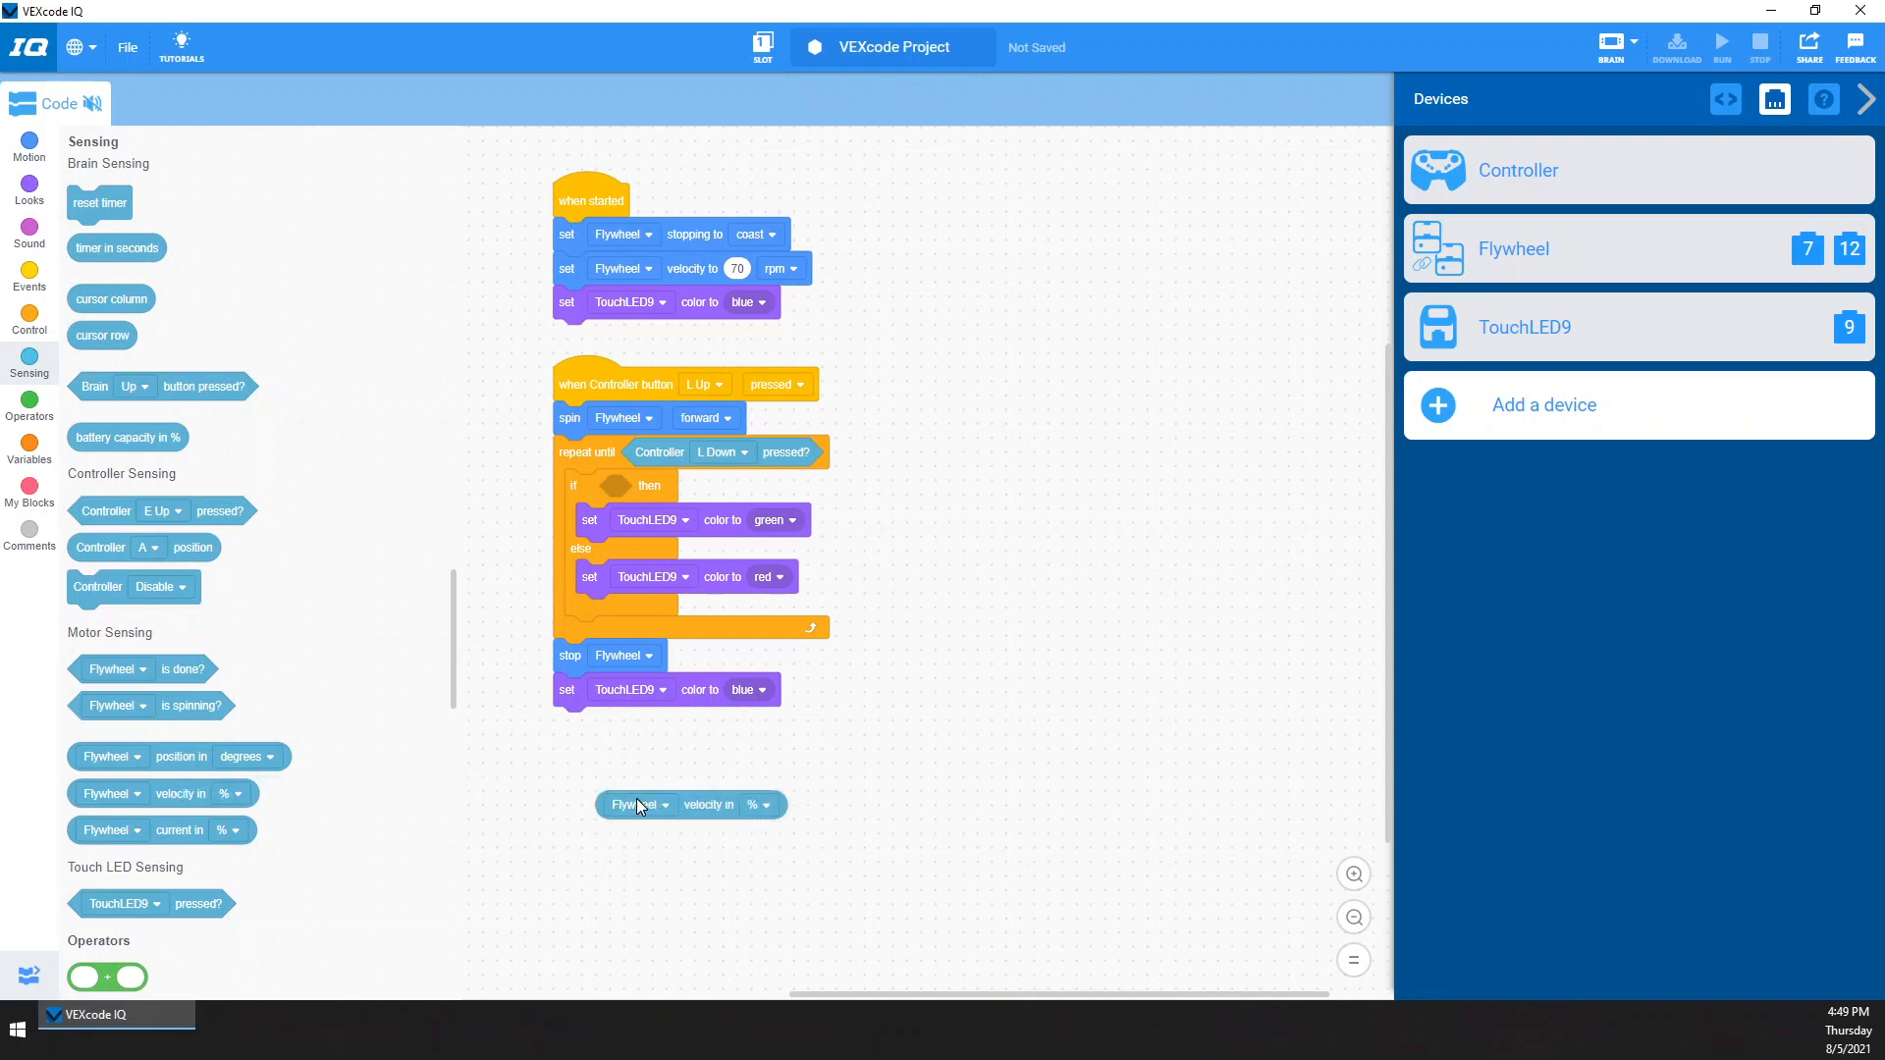
{"action": "left_click", "coordinate": [759, 804]}
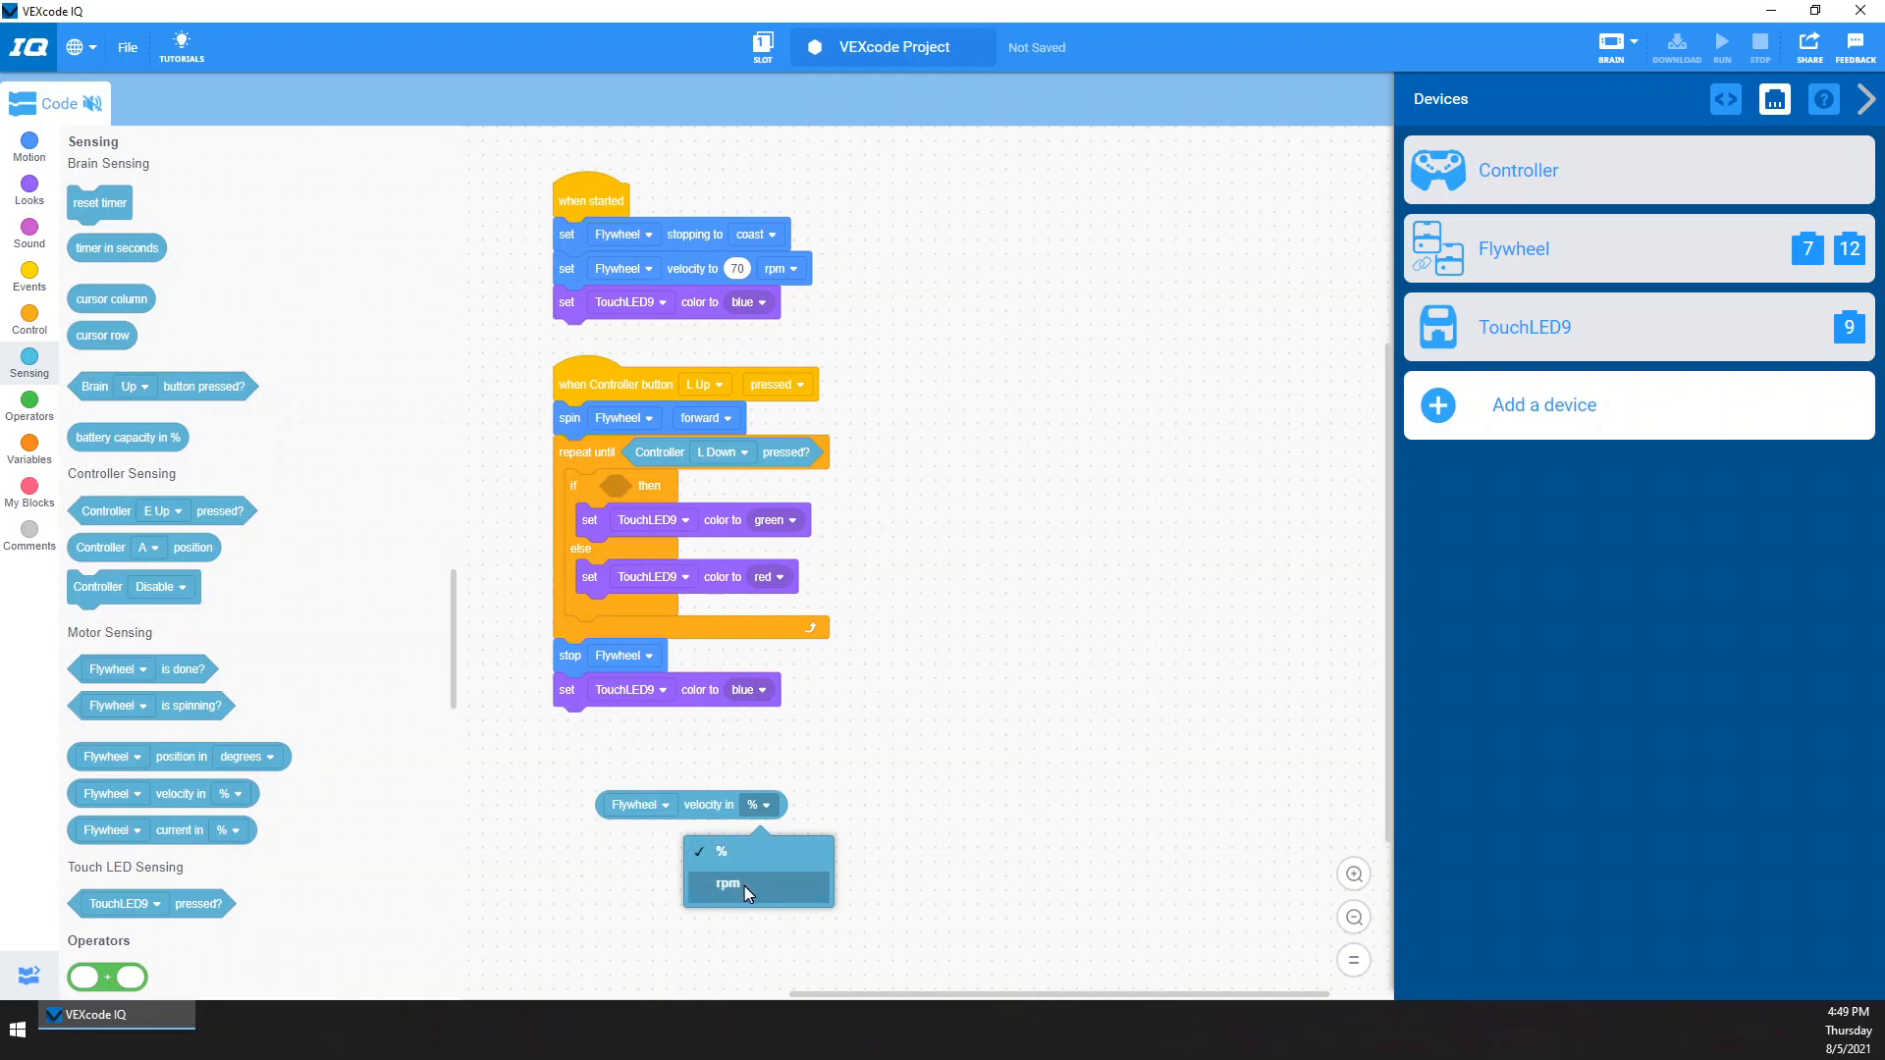
{"action": "left_click", "coordinate": [728, 884]}
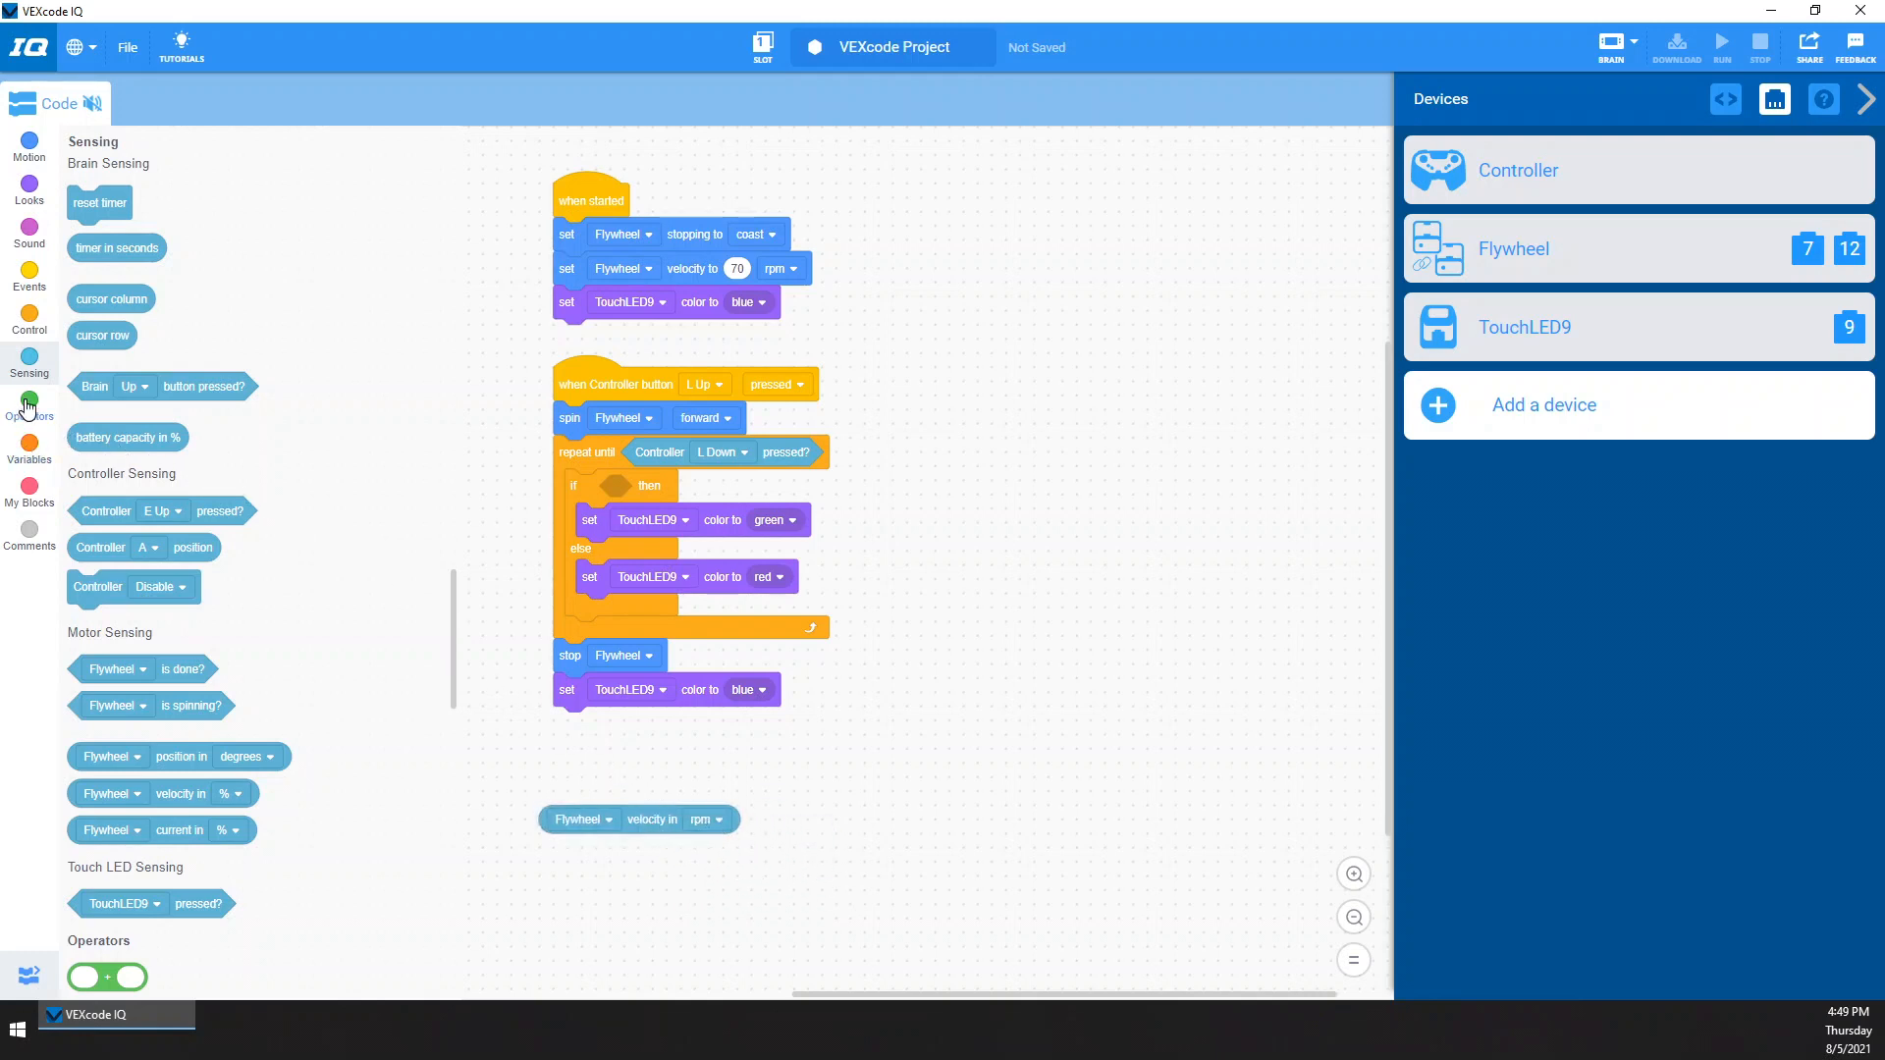
{"action": "left_click", "coordinate": [28, 409]}
{"action": "type", "text": "70"}
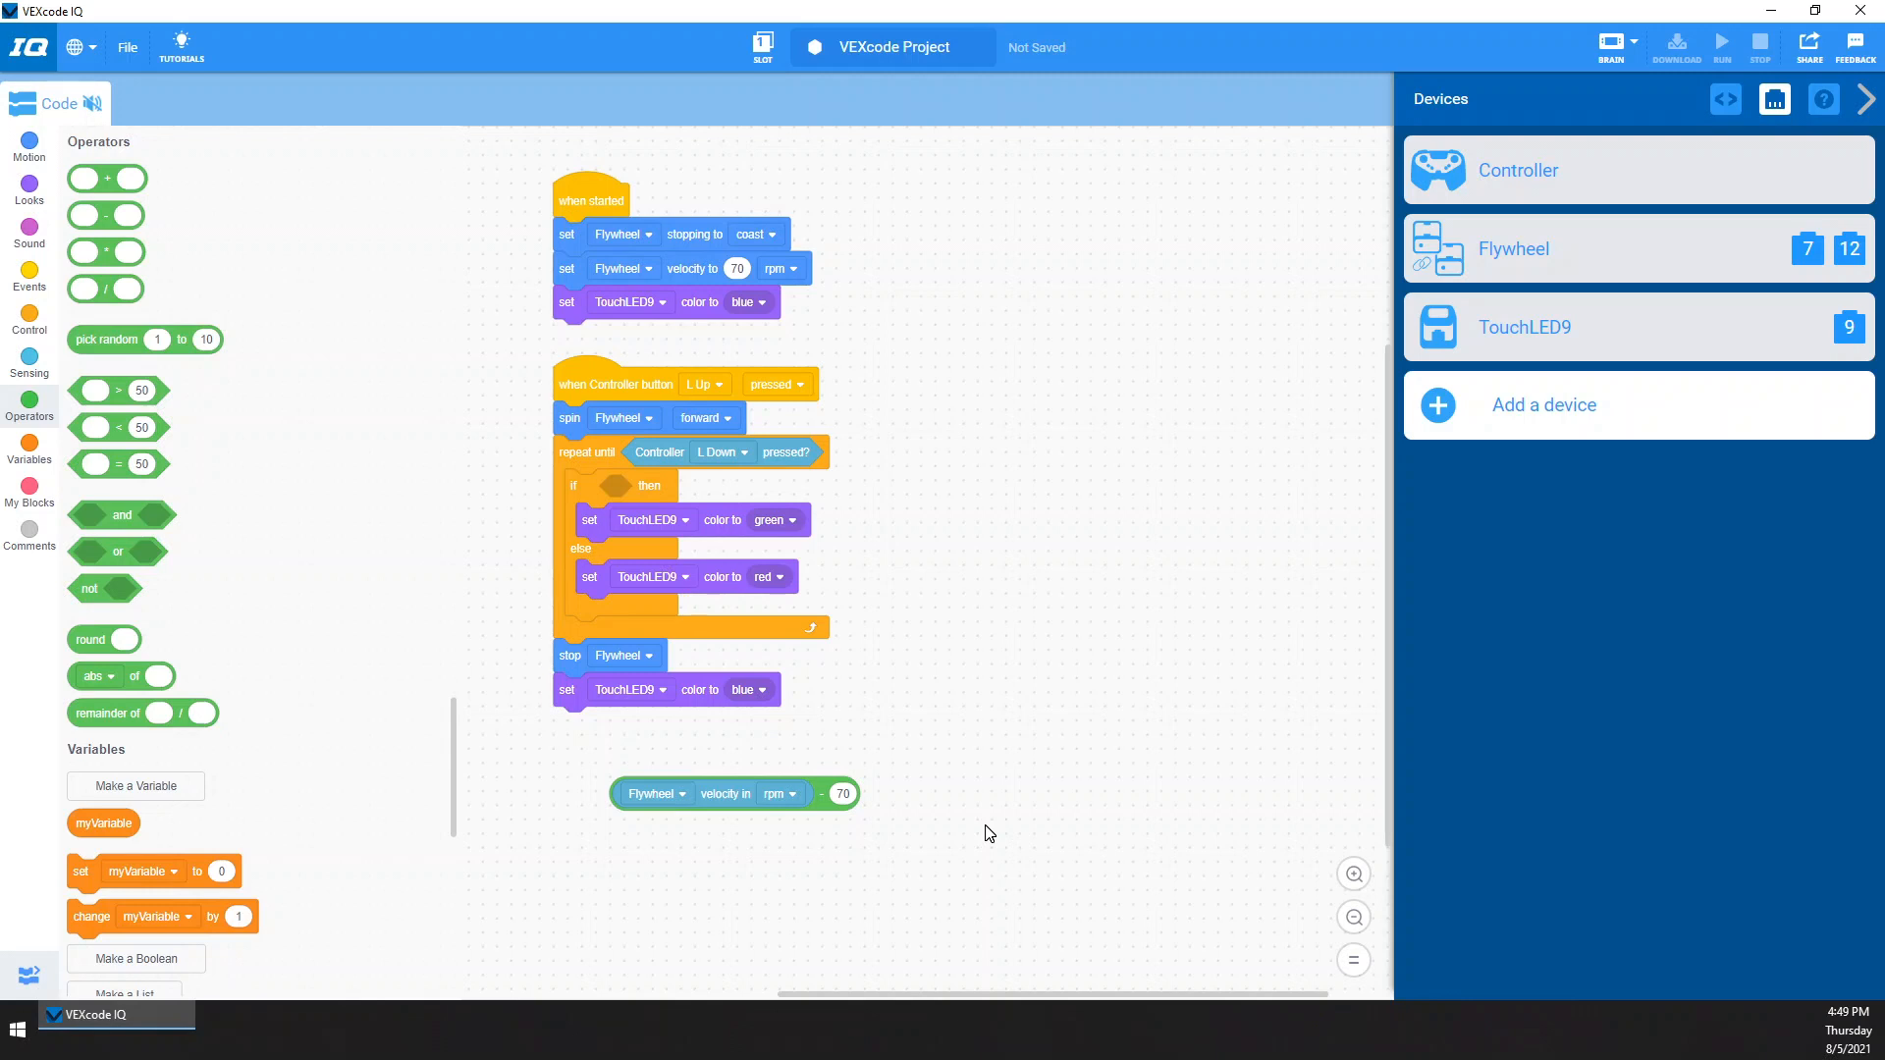
{"action": "mouse_move", "coordinate": [807, 824]}
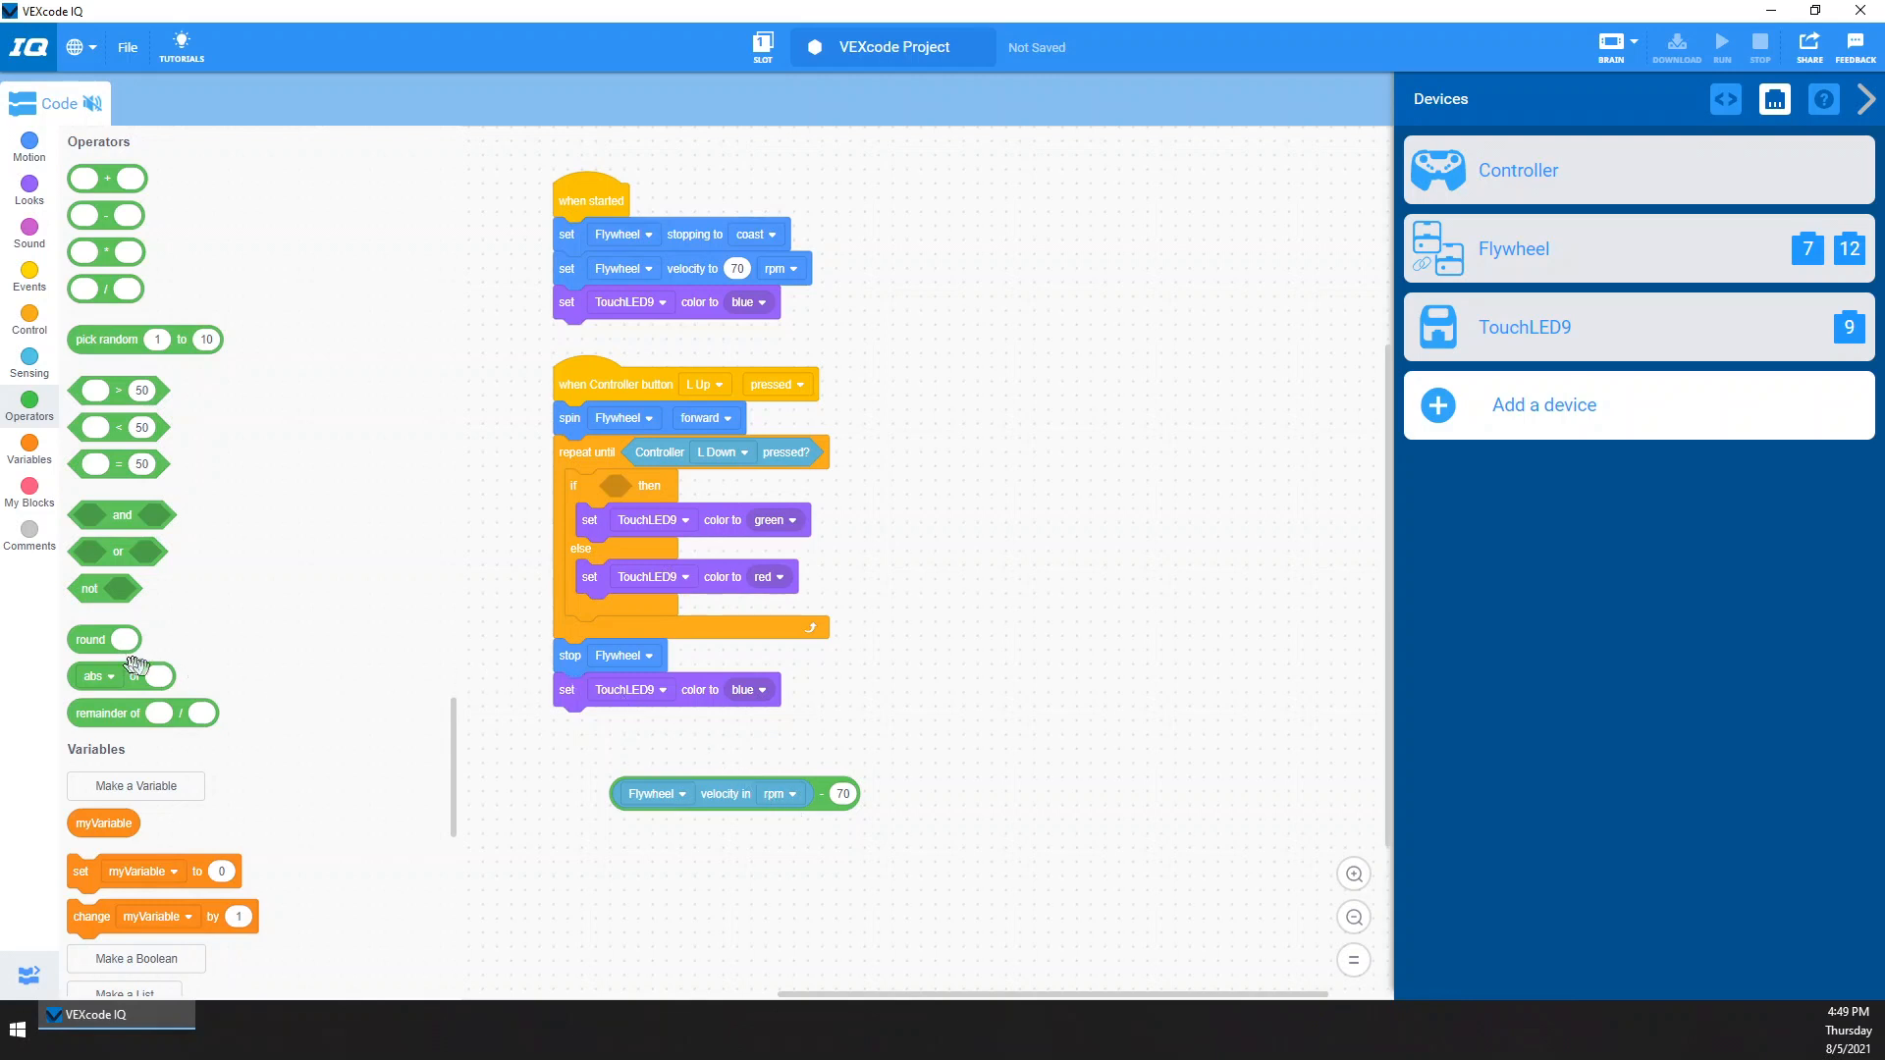
Wrap the velocity-minus-70 expression in an abs of block
{"action": "left_click_drag", "start_coordinate": [120, 674], "coordinate": [589, 764]}
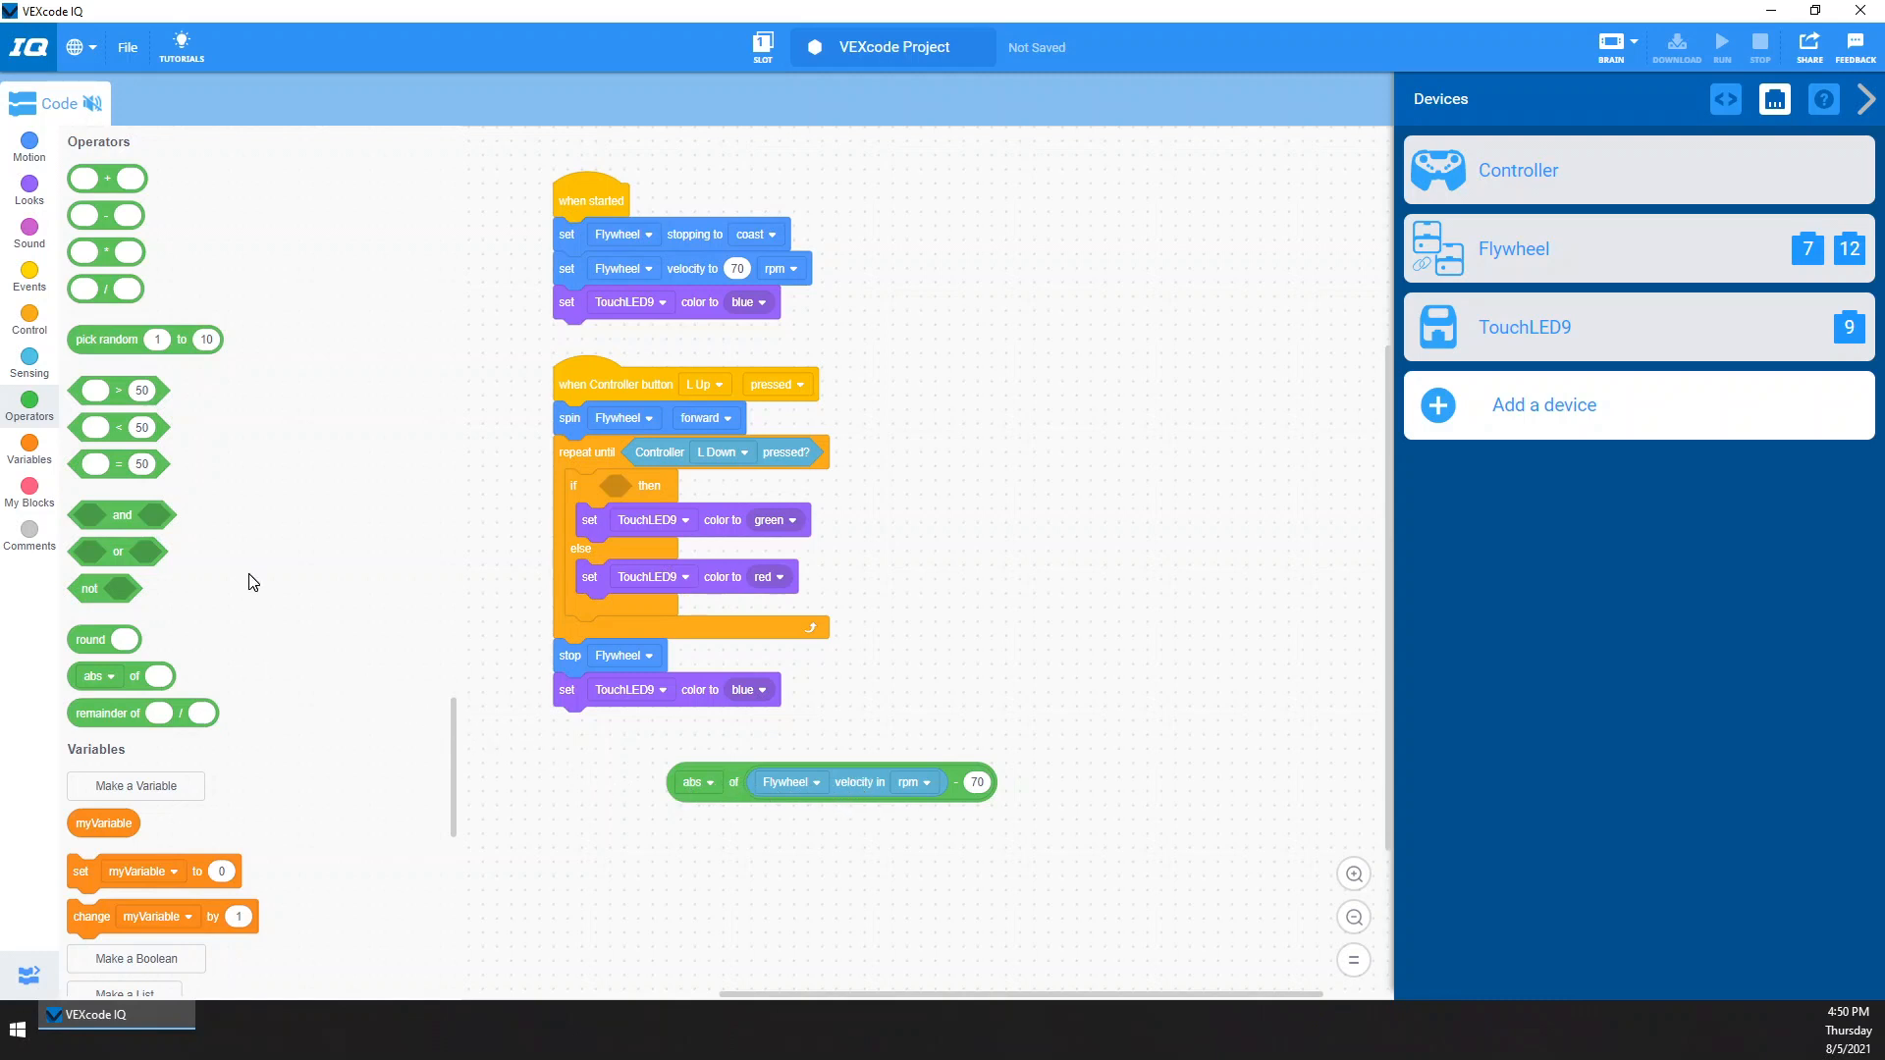
{"action": "mouse_move", "coordinate": [118, 413]}
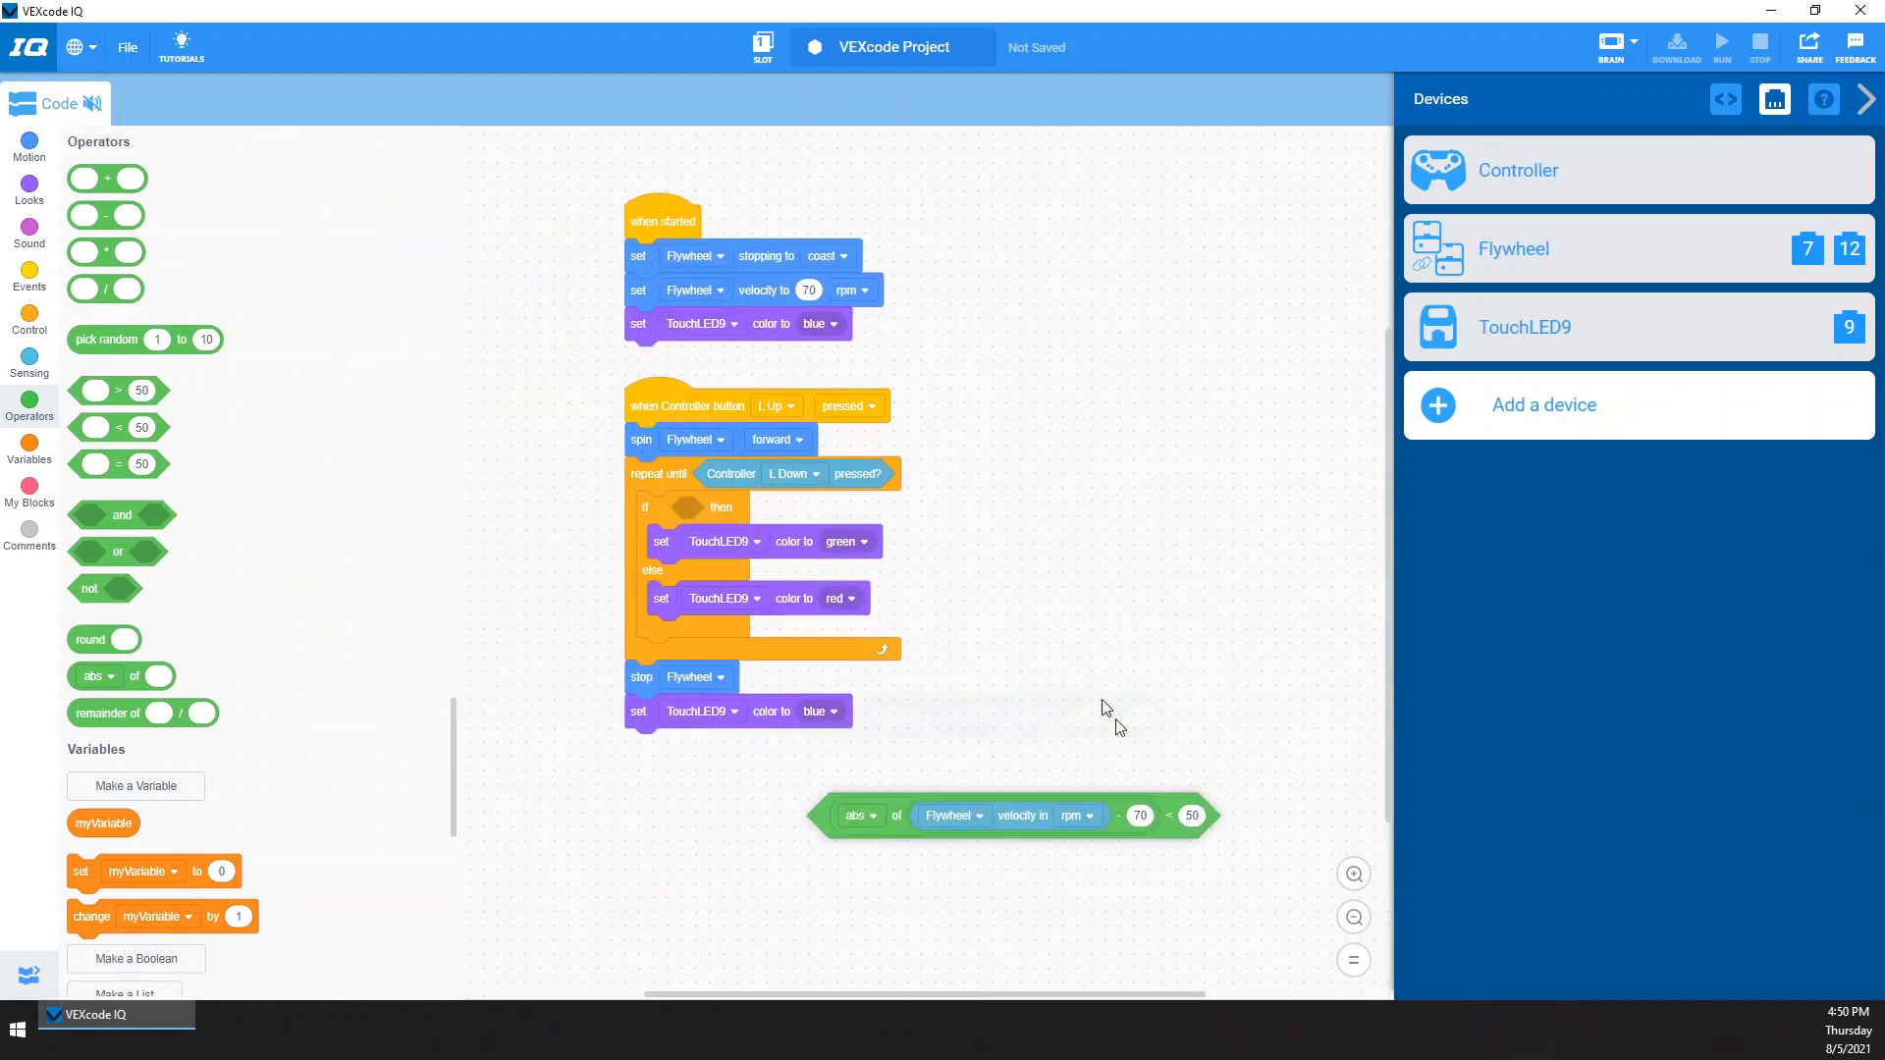
Place the abs(Flywheel rpm − 70) comparison in the if condition, with threshold 10
{"action": "left_click_drag", "start_coordinate": [1010, 815], "coordinate": [1094, 666]}
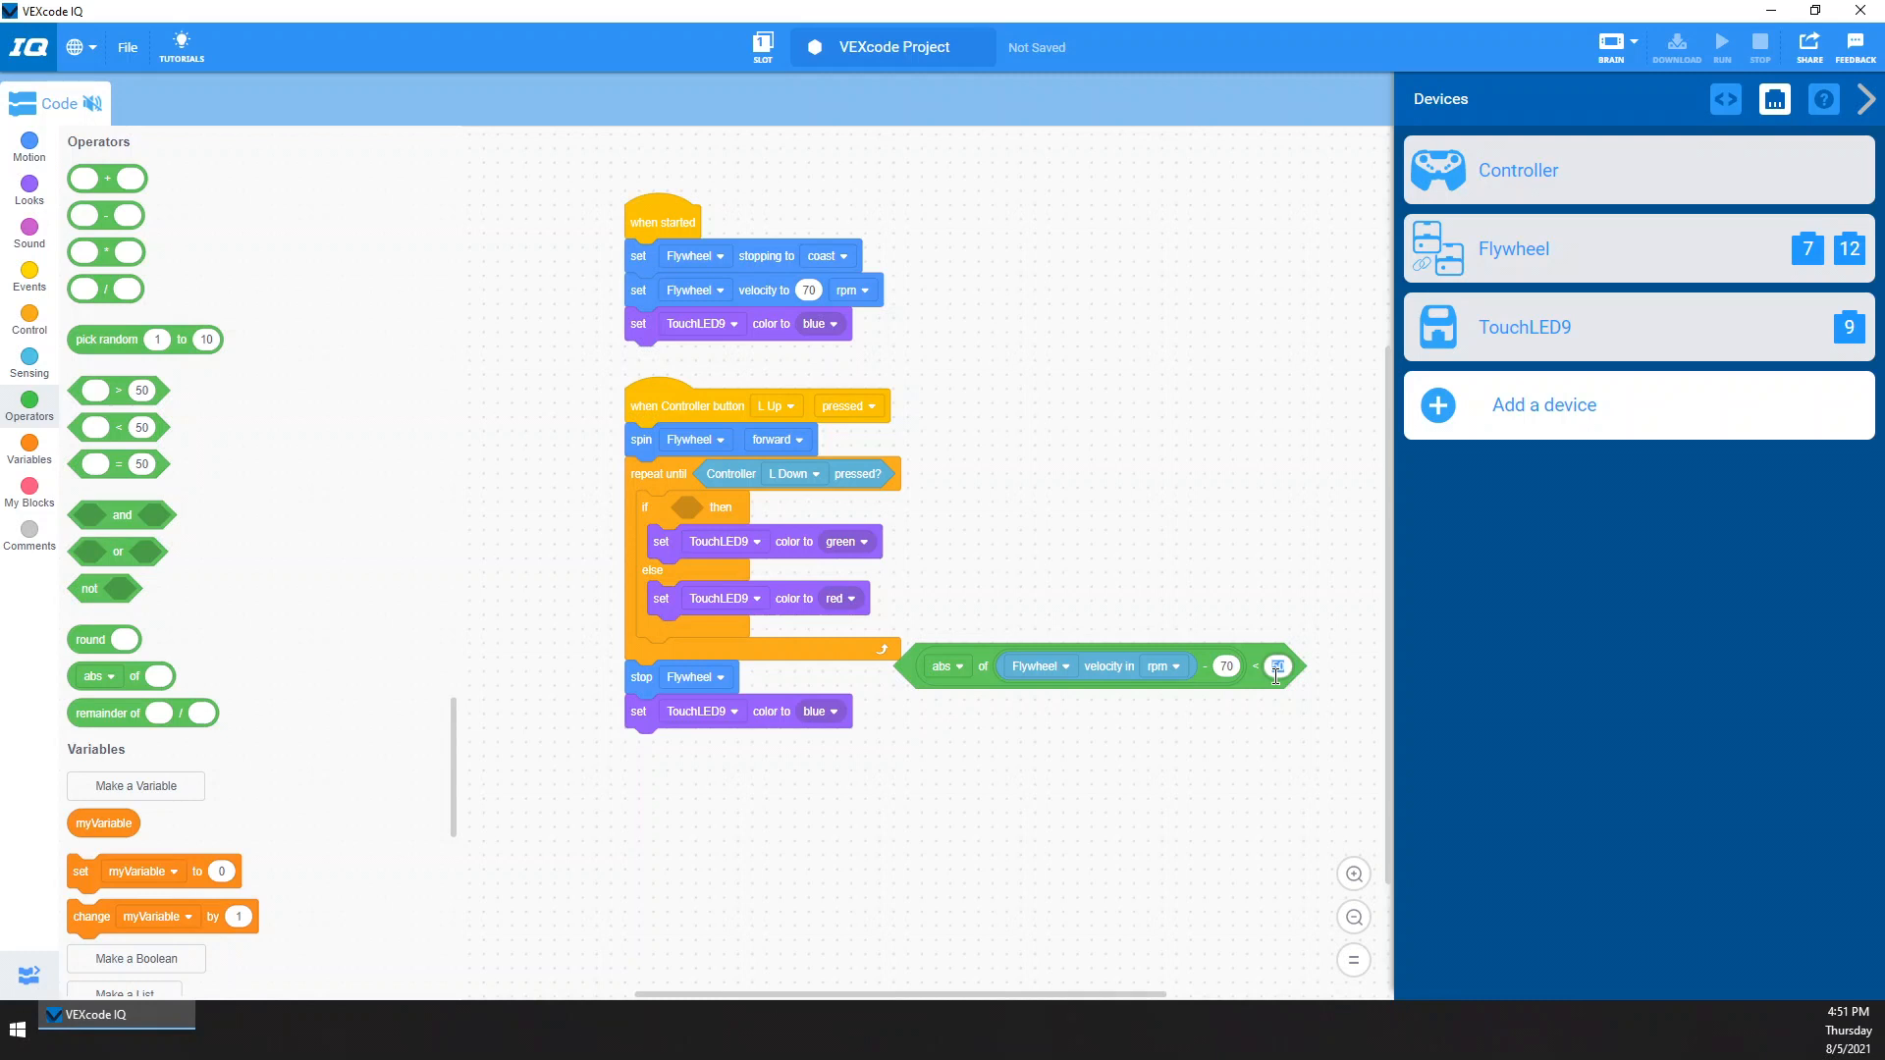
{"action": "type", "text": "10"}
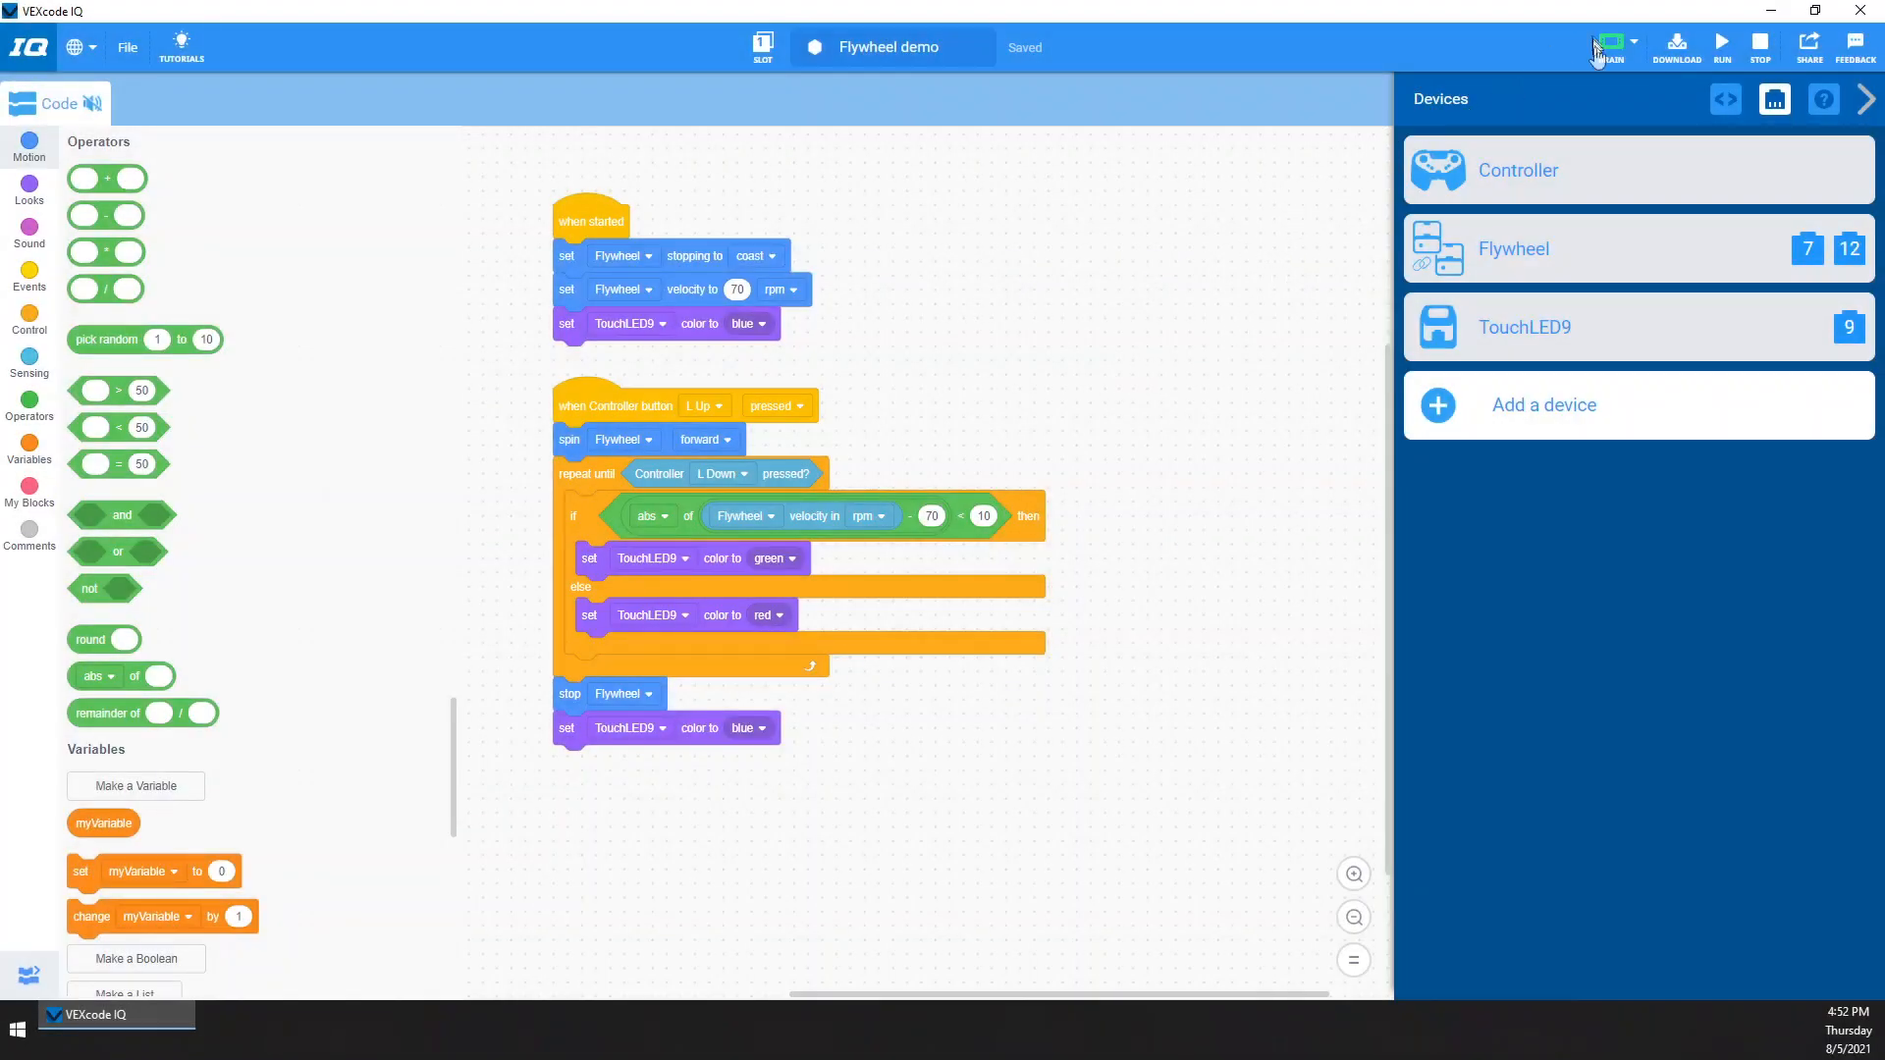
{"action": "left_click", "coordinate": [1616, 46]}
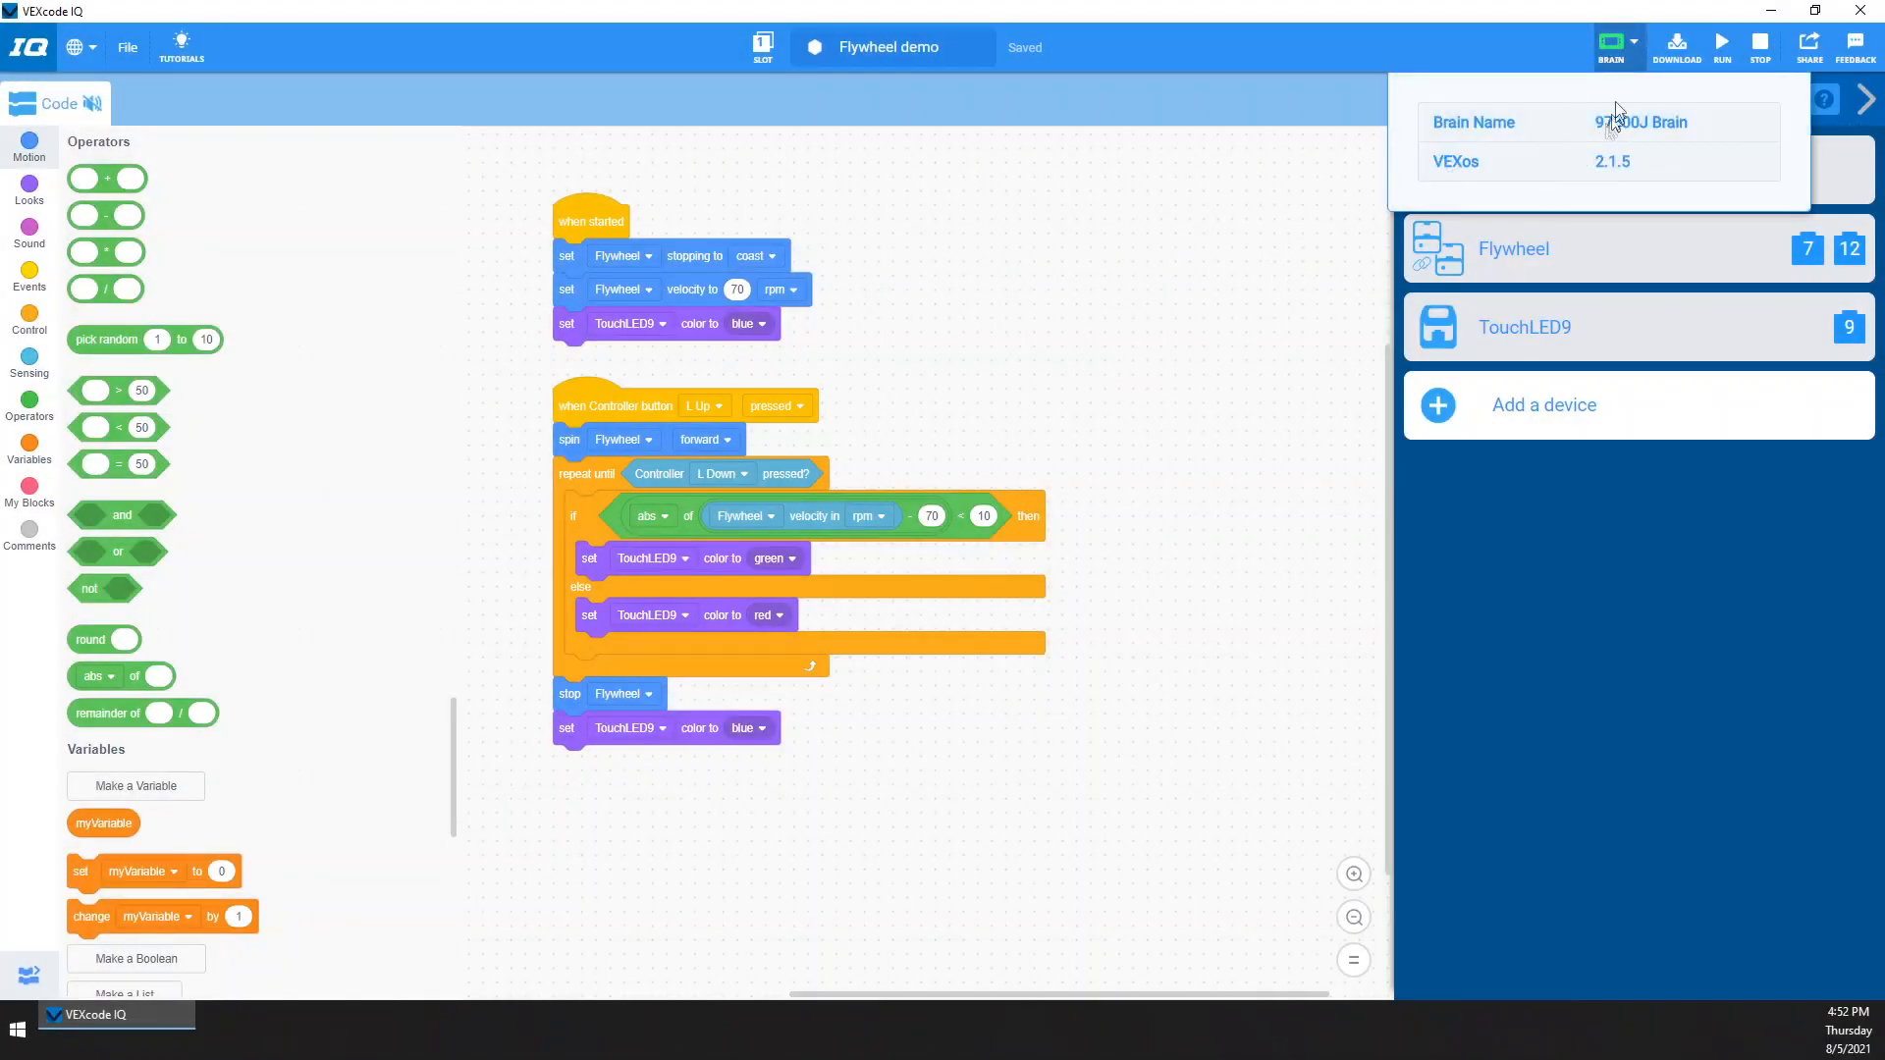